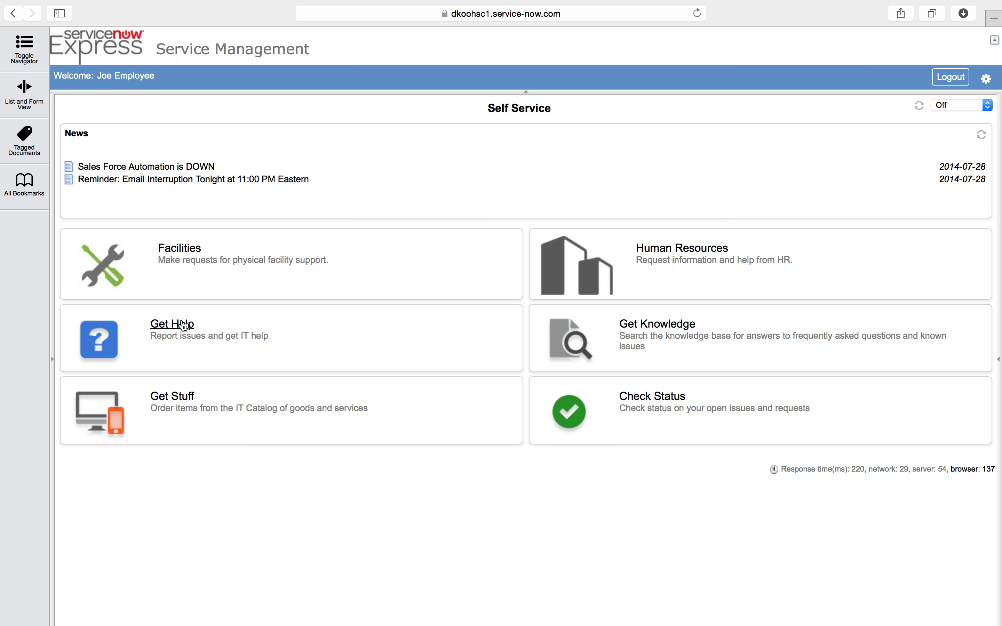
# Open the Get Help catalog category from the Self Service homepage.
pyautogui.click(171, 324)
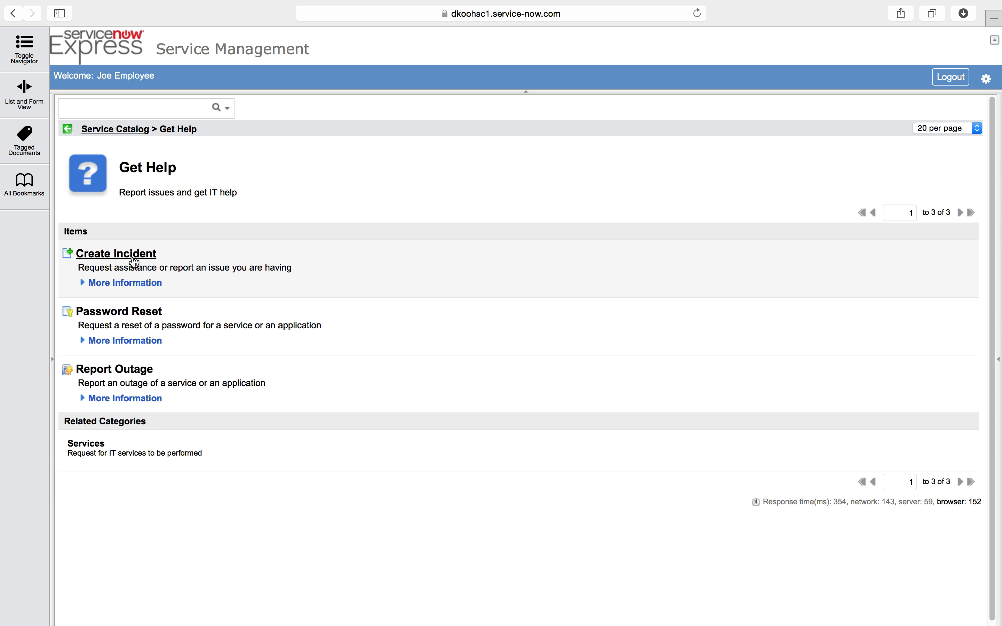
pyautogui.moveTo(113, 369)
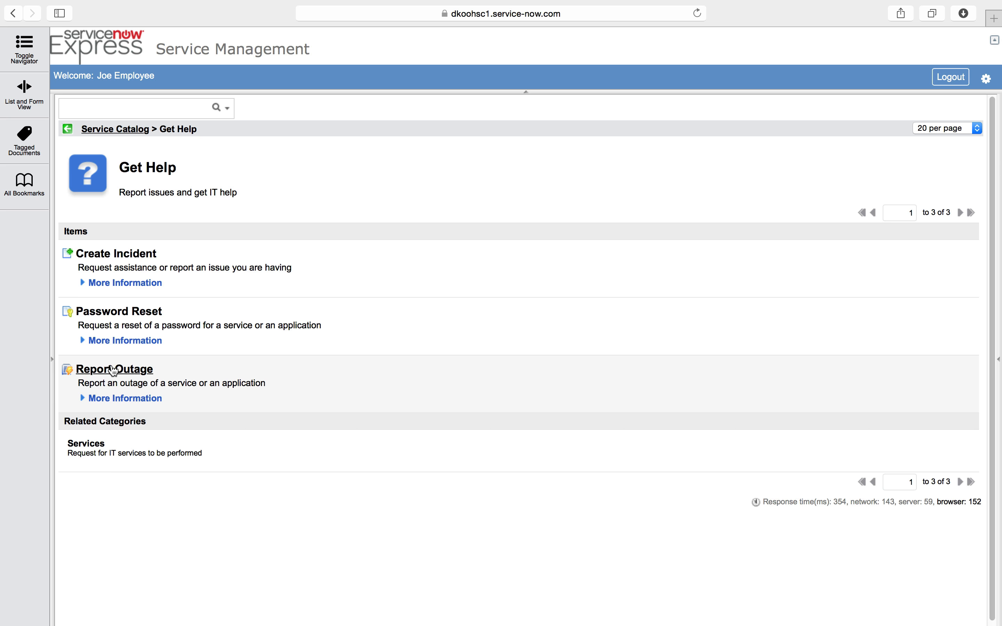
pyautogui.moveTo(115, 254)
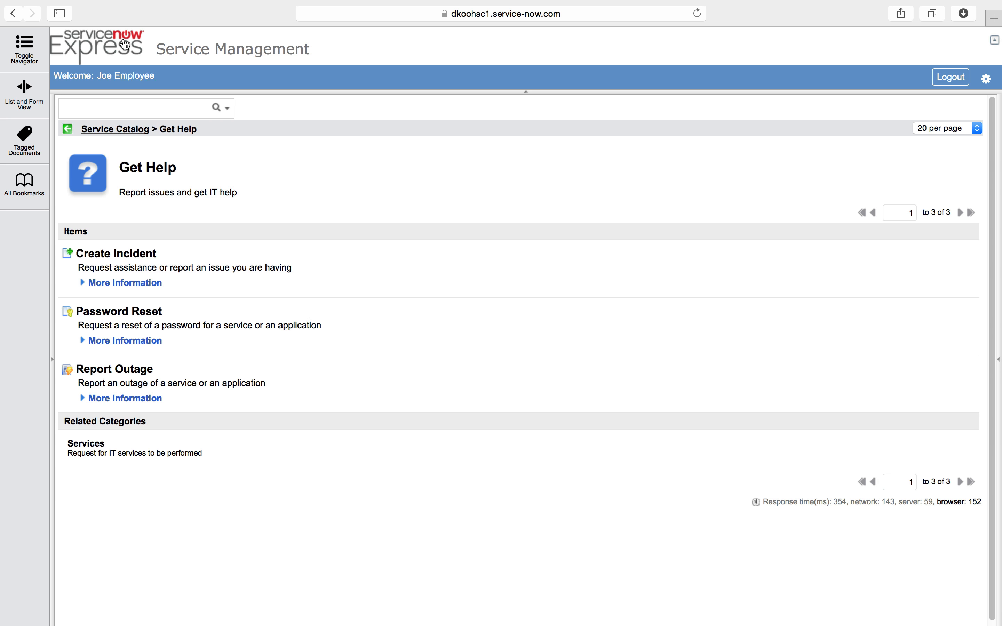
pyautogui.moveTo(125, 44)
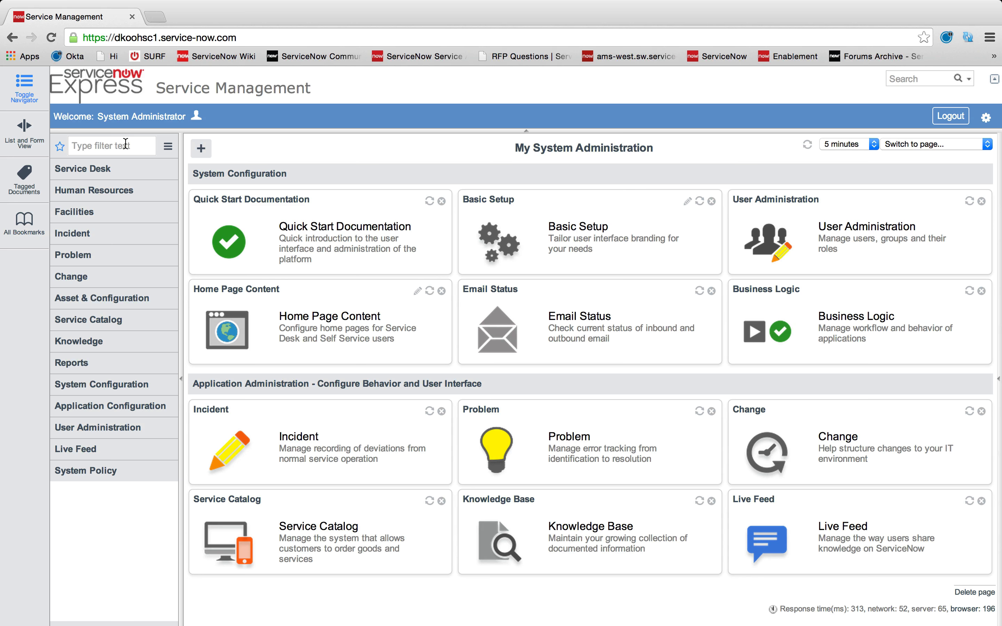
# Filter the navigator by 'record' and open Service Catalog > Record Producers.
pyautogui.write('re')
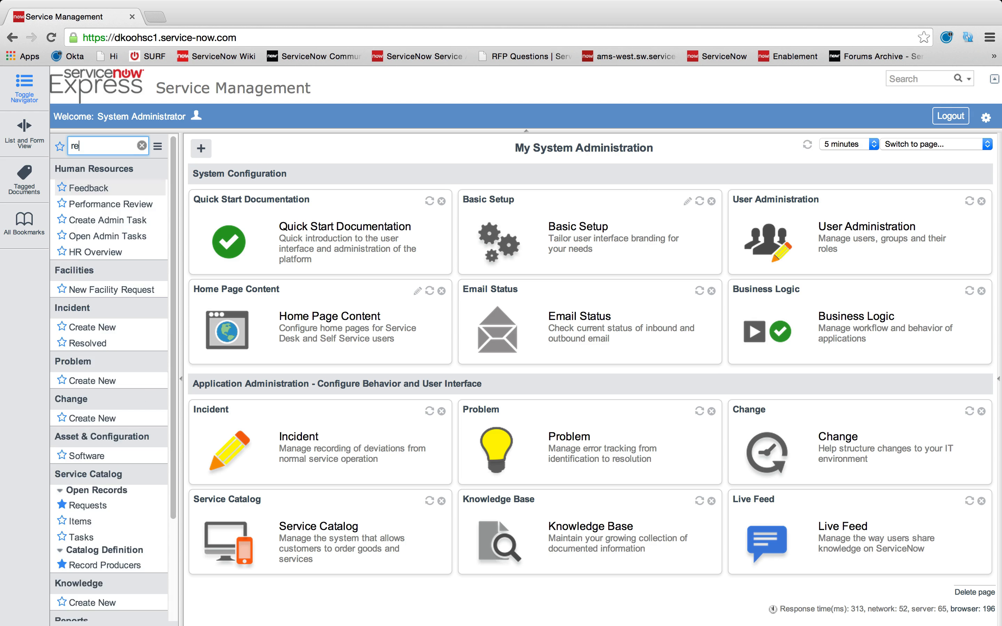
pyautogui.write('record')
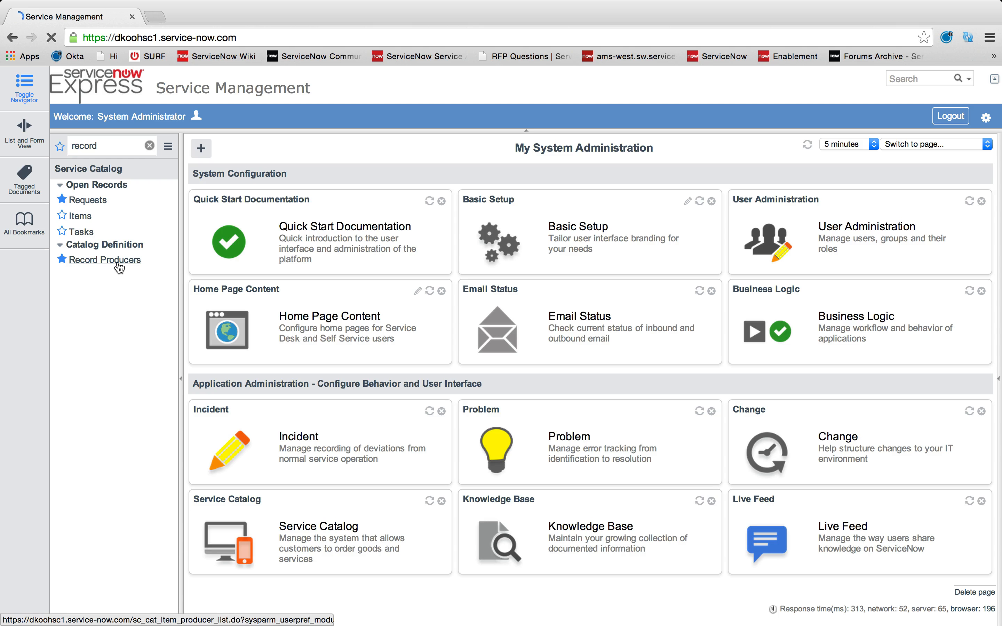
pyautogui.click(105, 259)
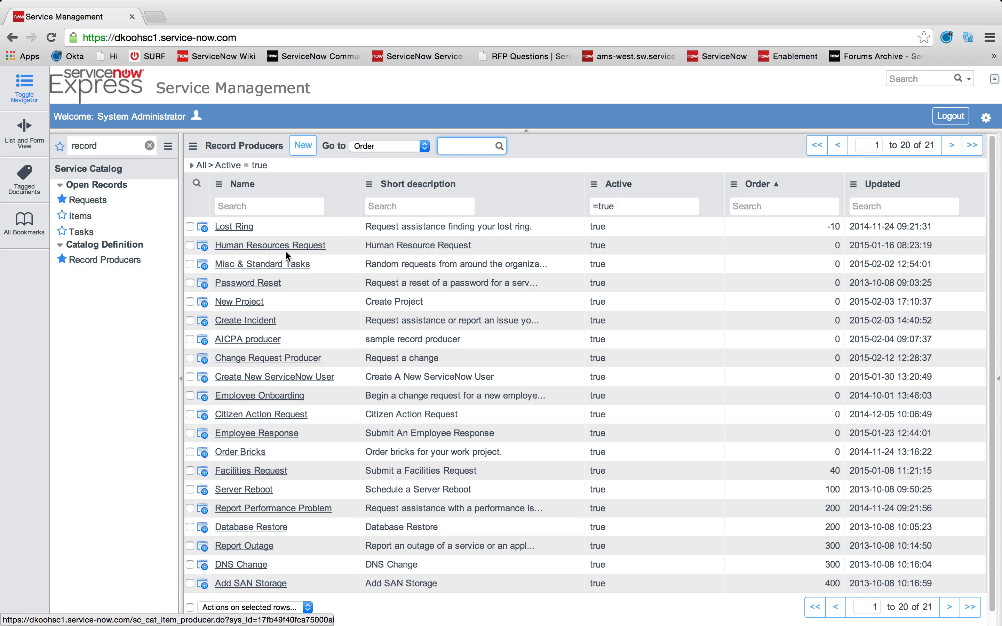
pyautogui.moveTo(276, 227)
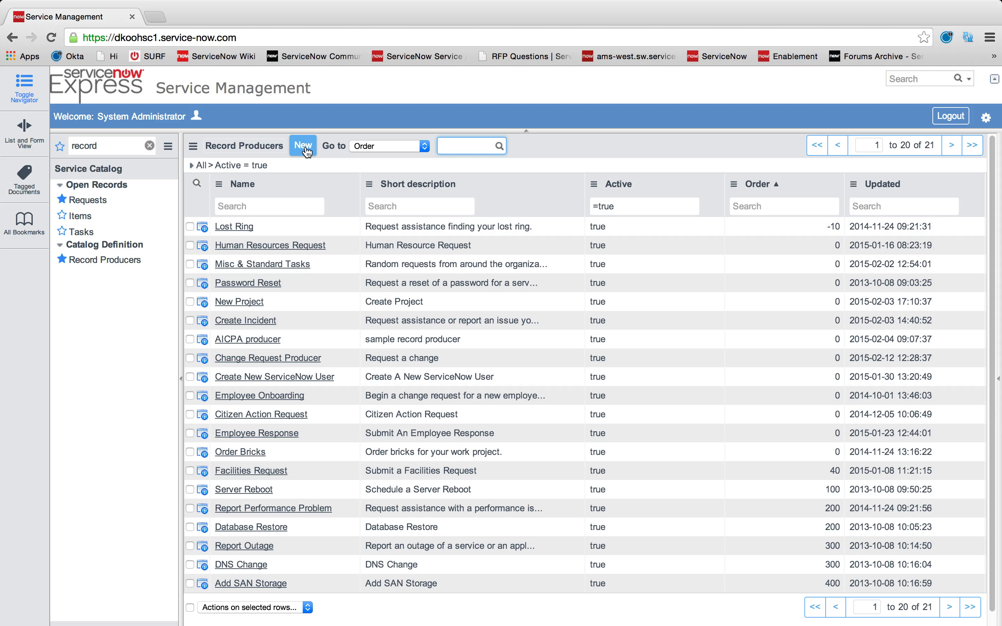
# Create a new record producer named 'Ticket language conversion request'.
pyautogui.click(302, 145)
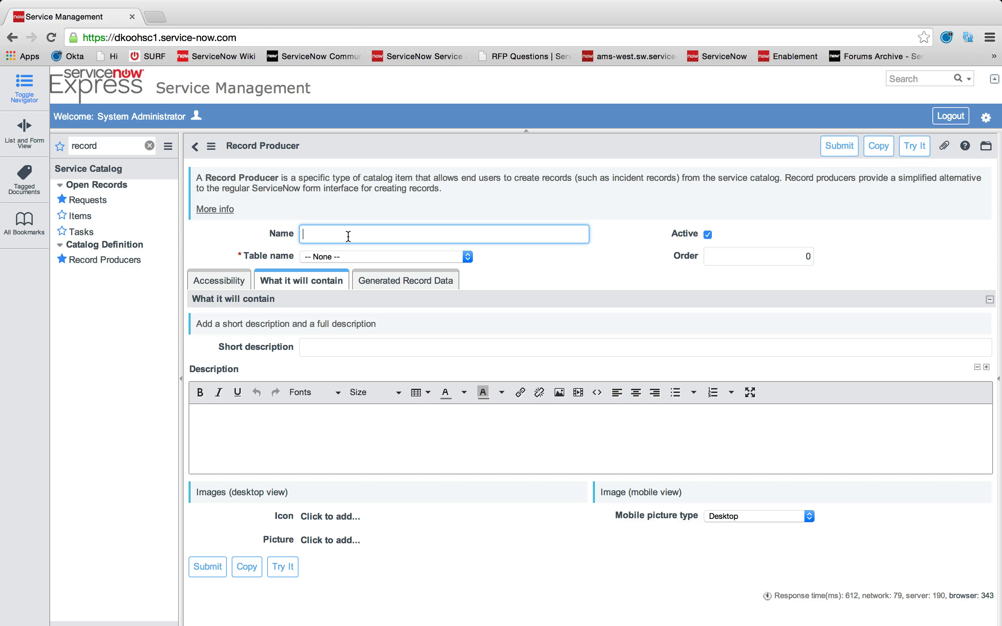
pyautogui.write('T')
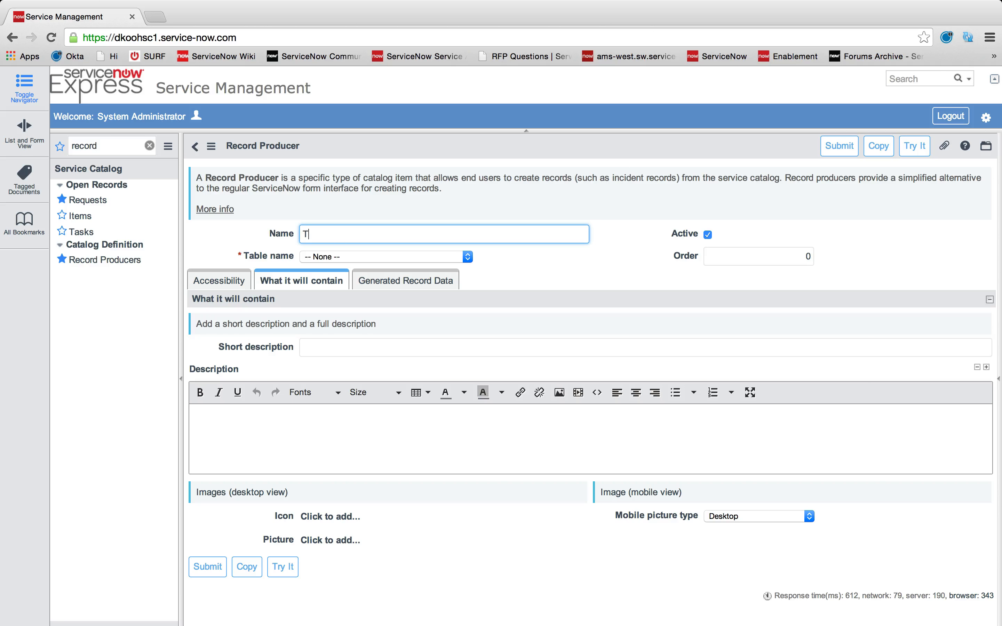
pyautogui.write('icket language conv')
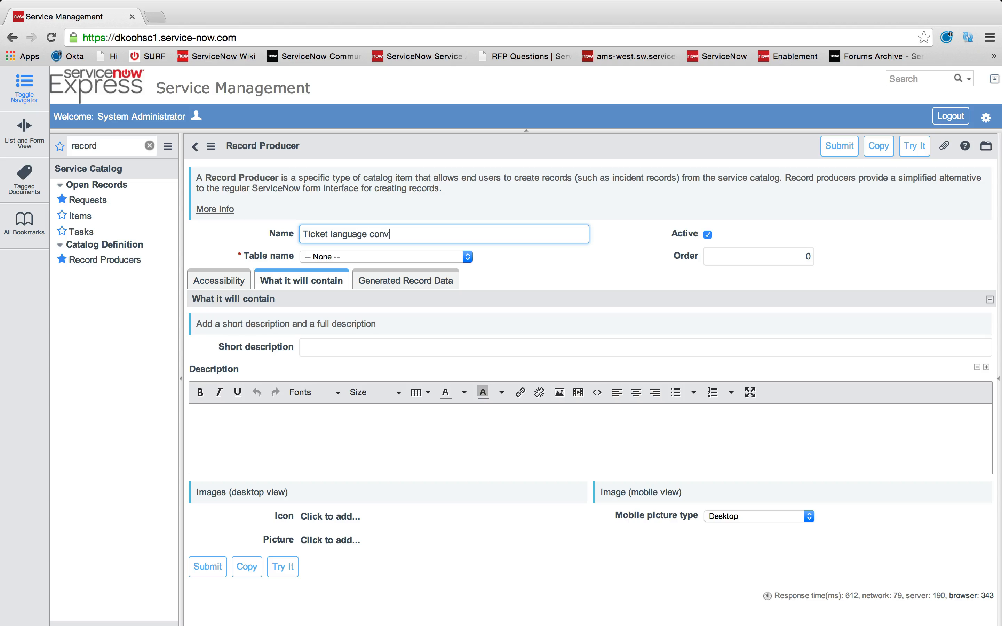
pyautogui.write('ersion requ')
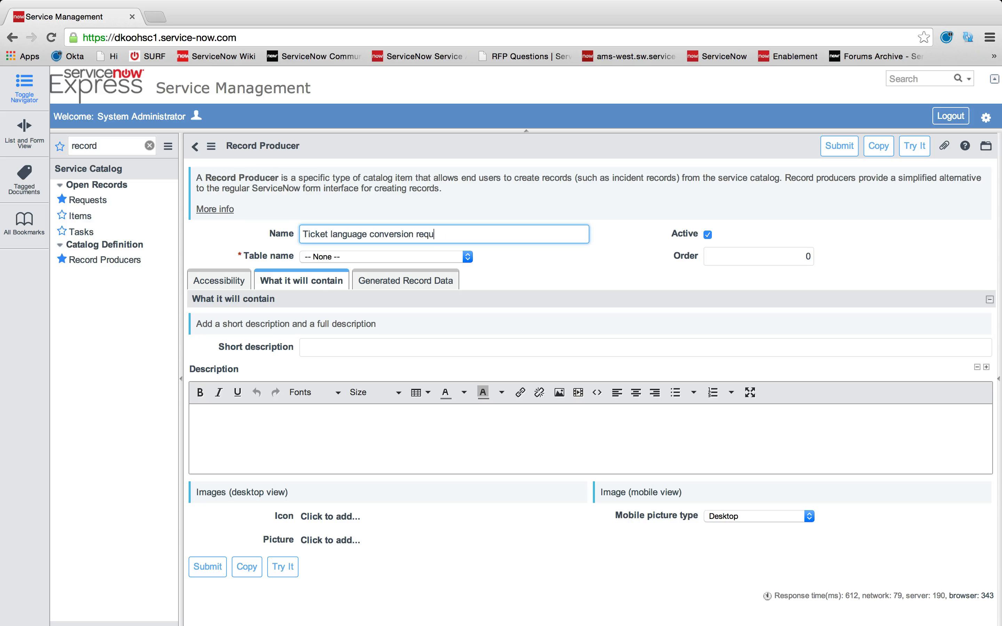
pyautogui.write('est')
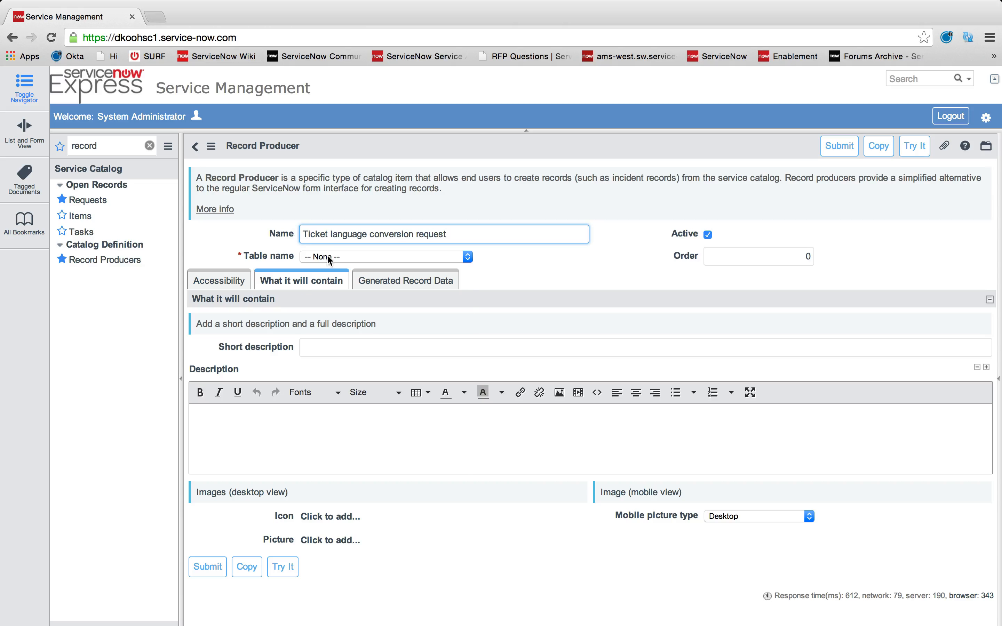
# Set the producer's table to Incident.
pyautogui.click(384, 256)
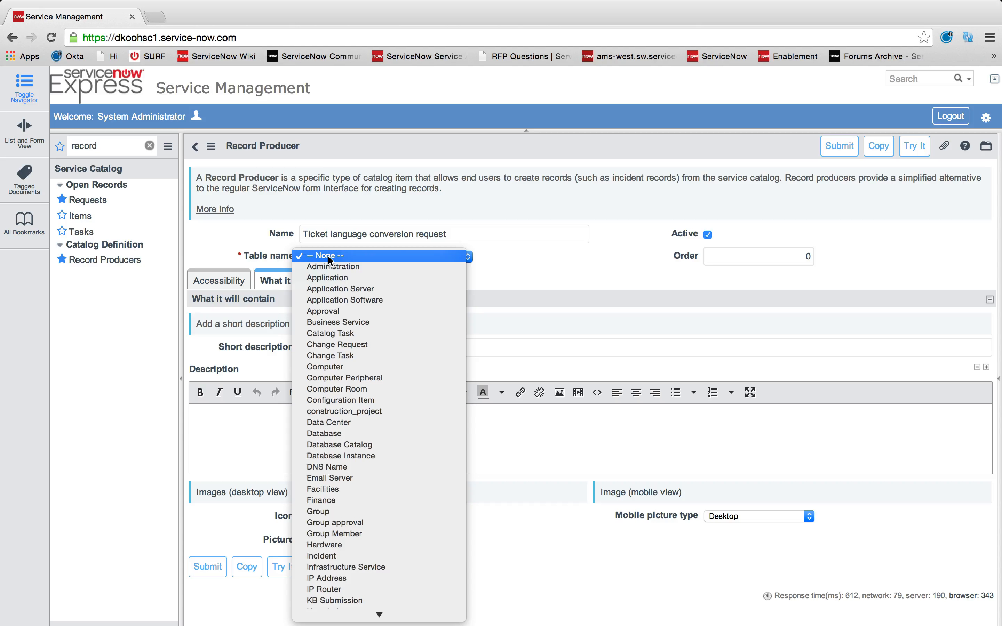
pyautogui.moveTo(346, 533)
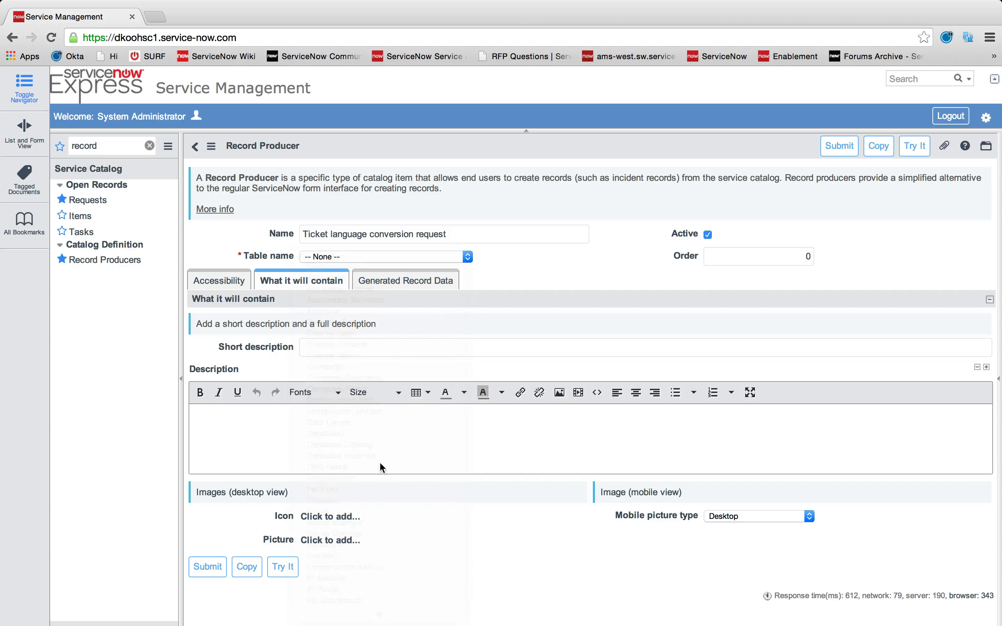
pyautogui.click(380, 256)
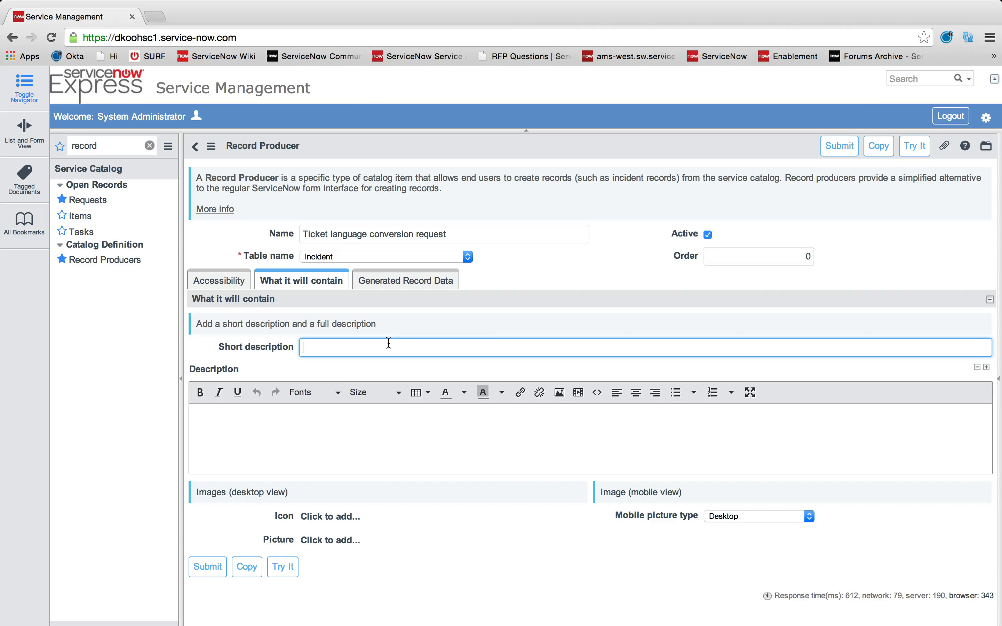
# Fill the short and full descriptions with the language conversion request text ending 'to english.'.
pyautogui.write('Submt')
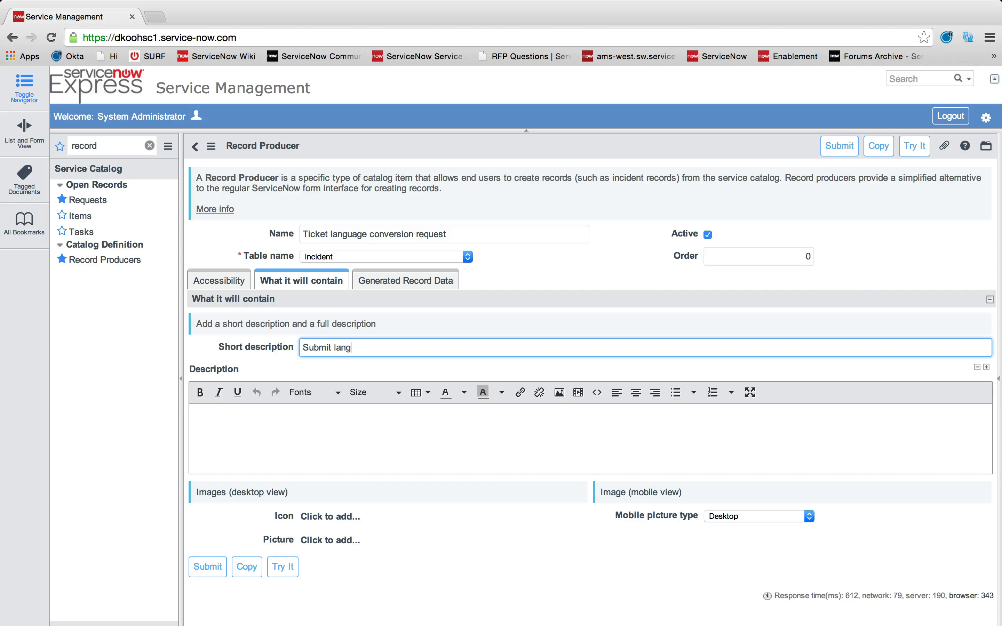
pyautogui.write('uage conversion request')
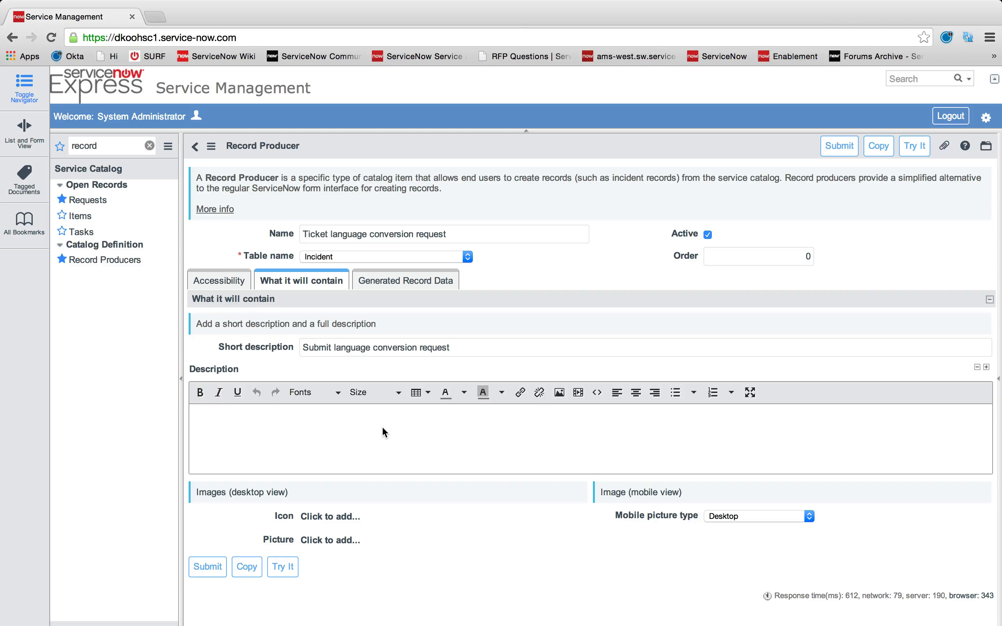
pyautogui.write('Submit language')
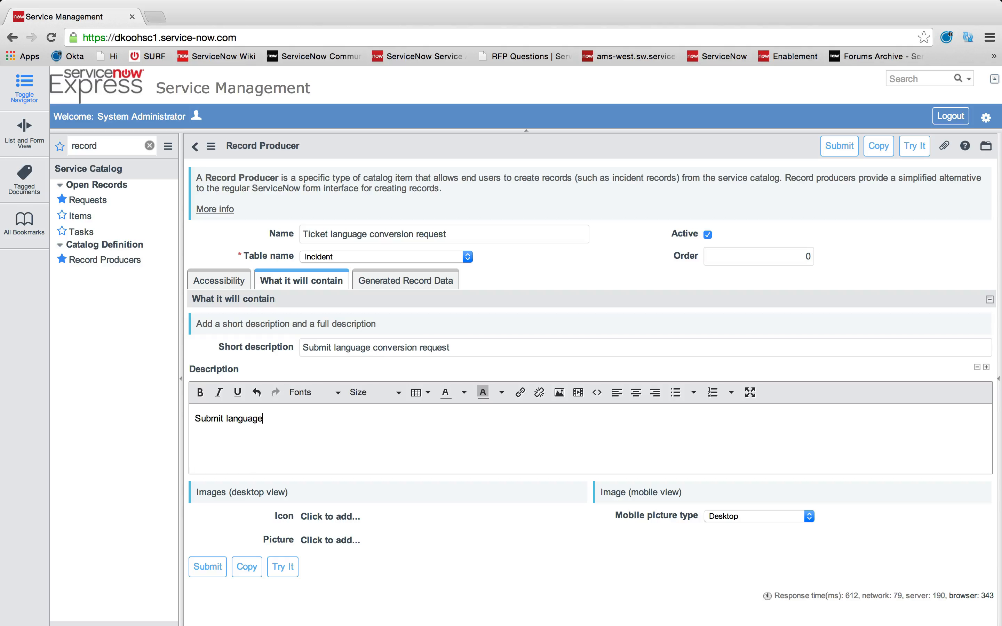
pyautogui.write('conversion request of your ticke')
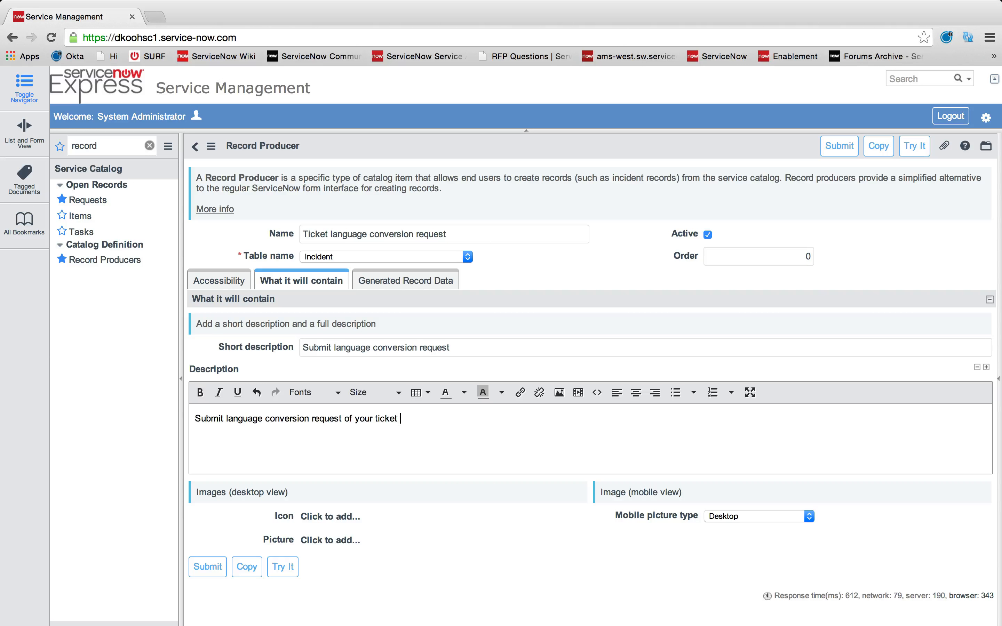
pyautogui.write('to english.')
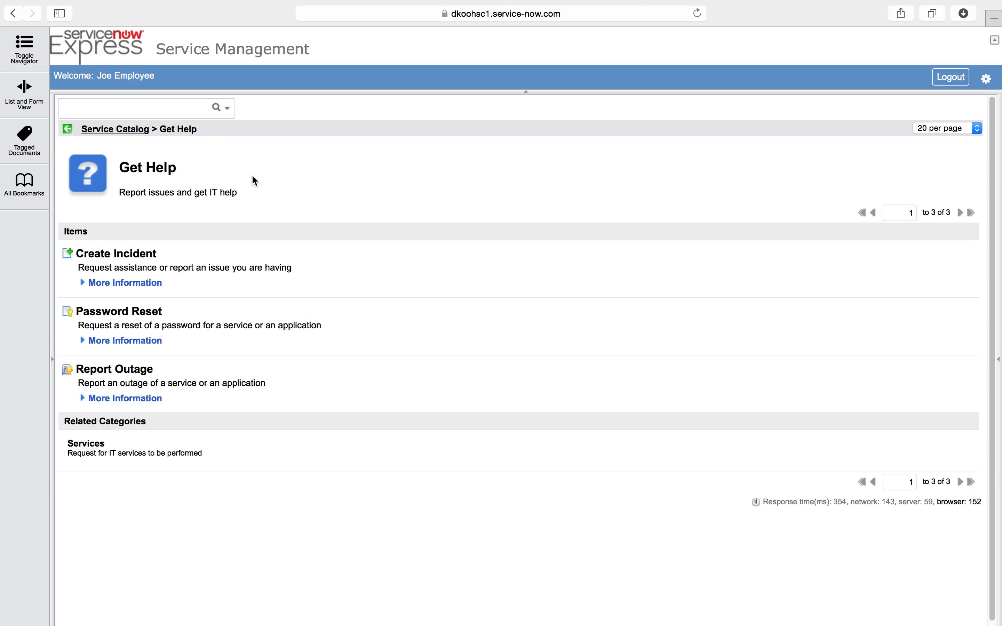
# Expand Create Incident's More Information as employee, then return to the producer form.
pyautogui.click(125, 282)
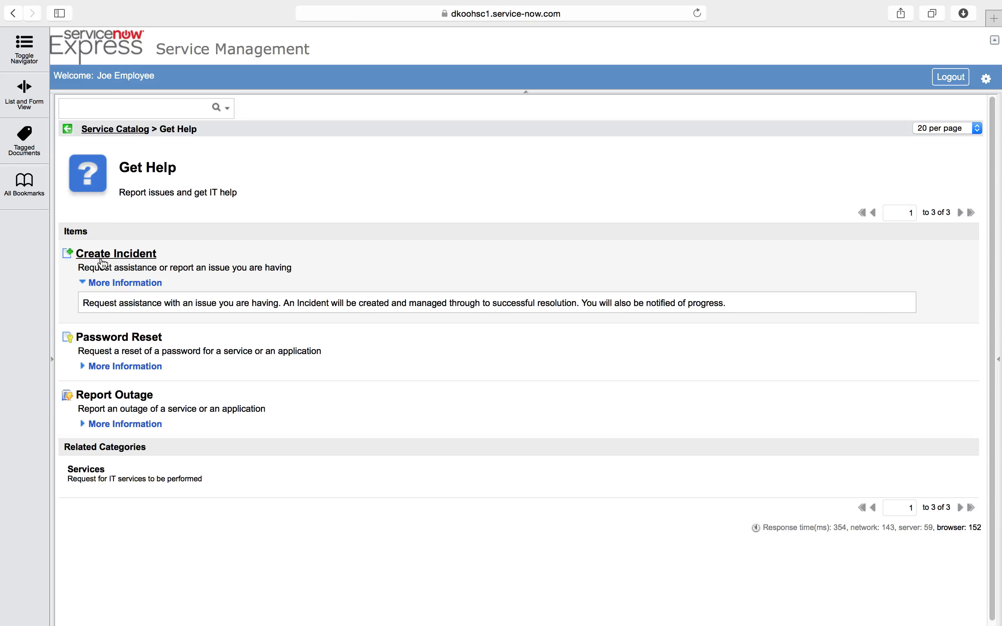
pyautogui.moveTo(569, 313)
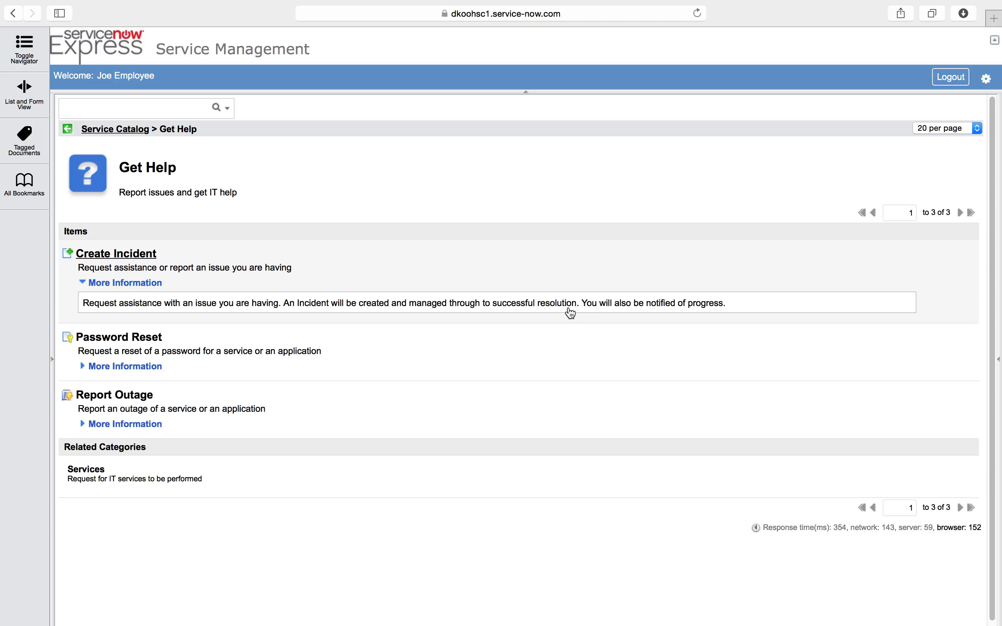
pyautogui.moveTo(69, 259)
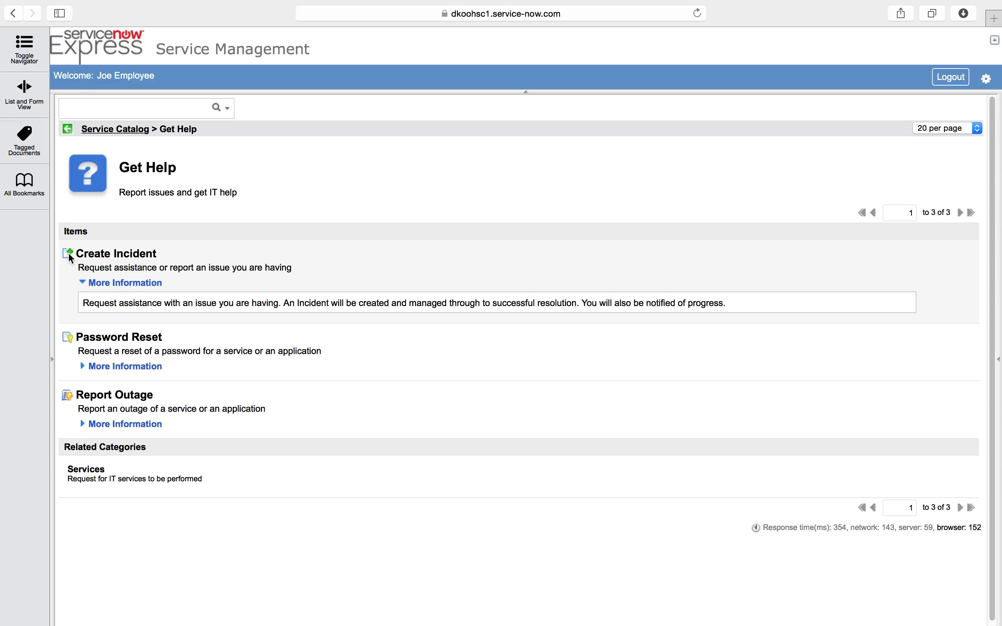
pyautogui.click(116, 253)
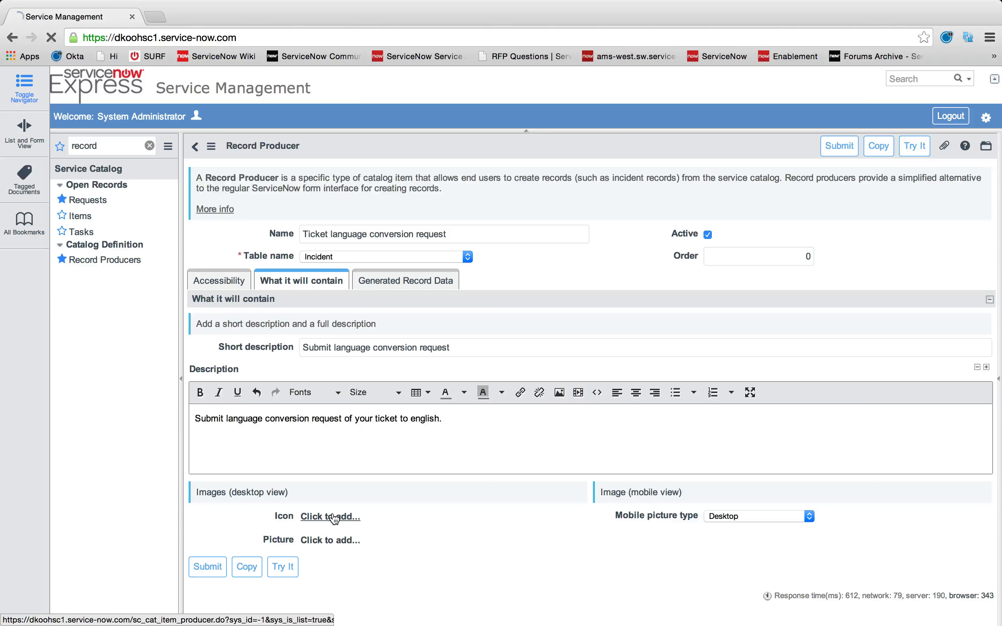
# Upload the 3icon translation JPEG as the record producer's icon.
pyautogui.click(329, 517)
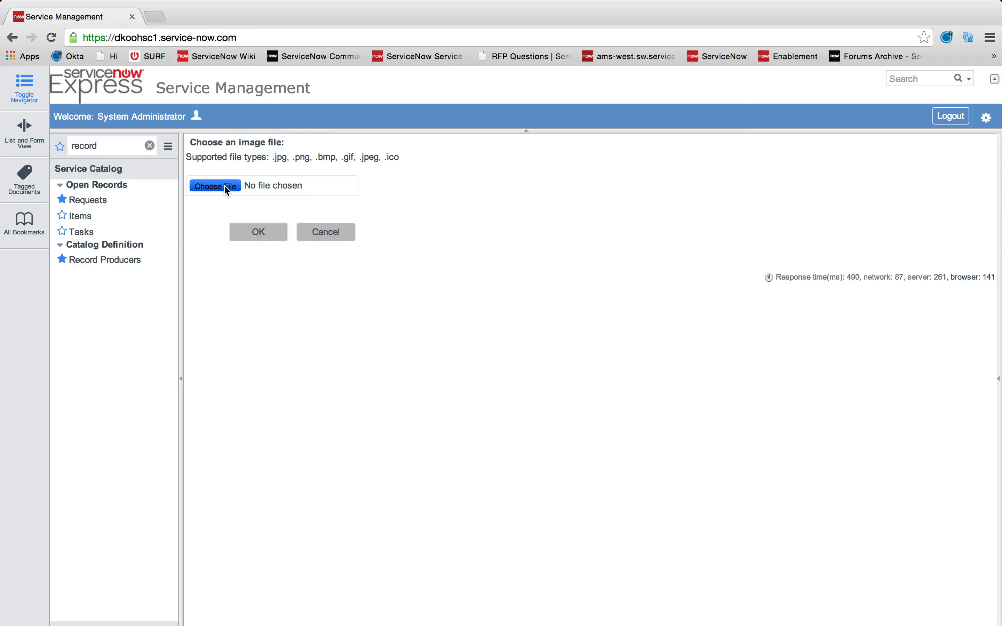
pyautogui.click(214, 186)
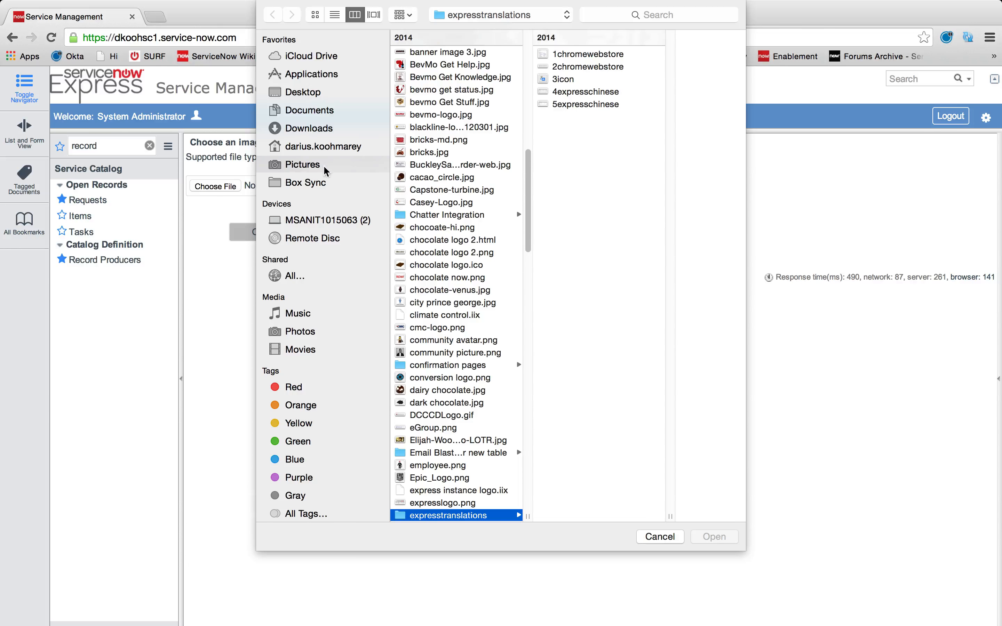
pyautogui.moveTo(317, 111)
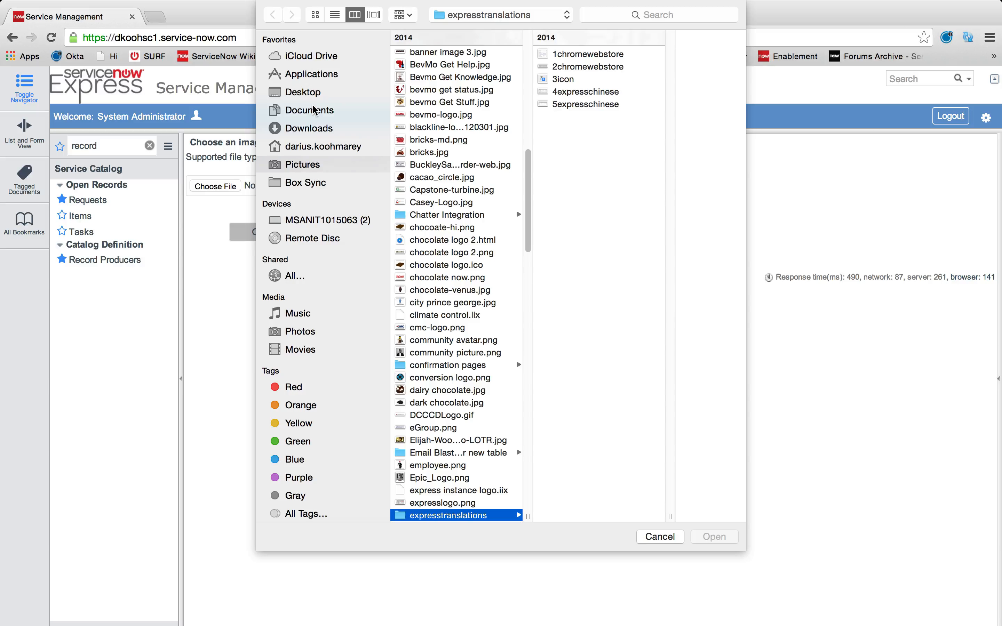
pyautogui.moveTo(611, 30)
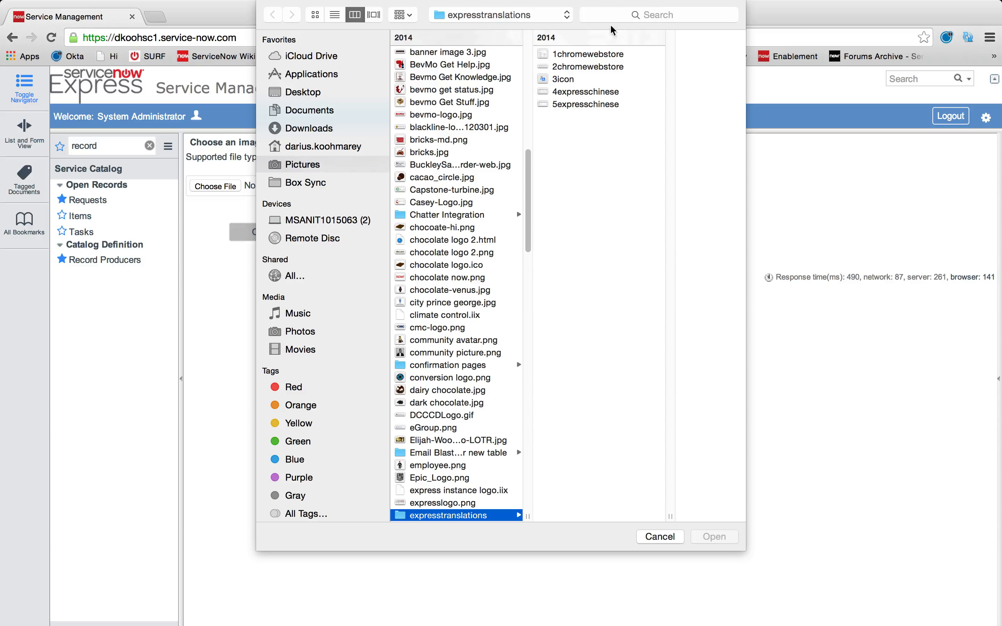
pyautogui.click(658, 14)
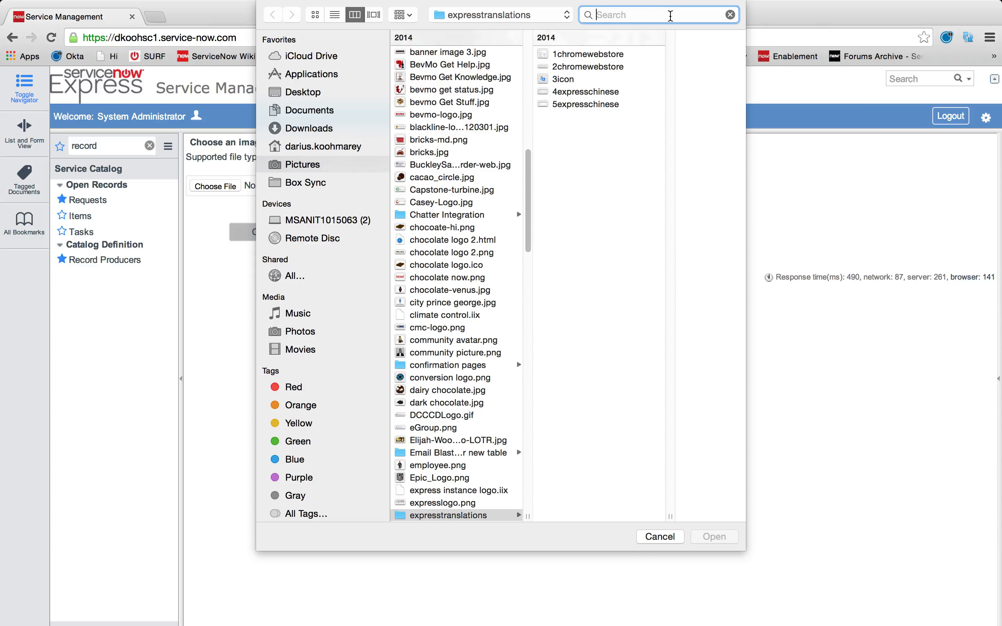
pyautogui.click(488, 78)
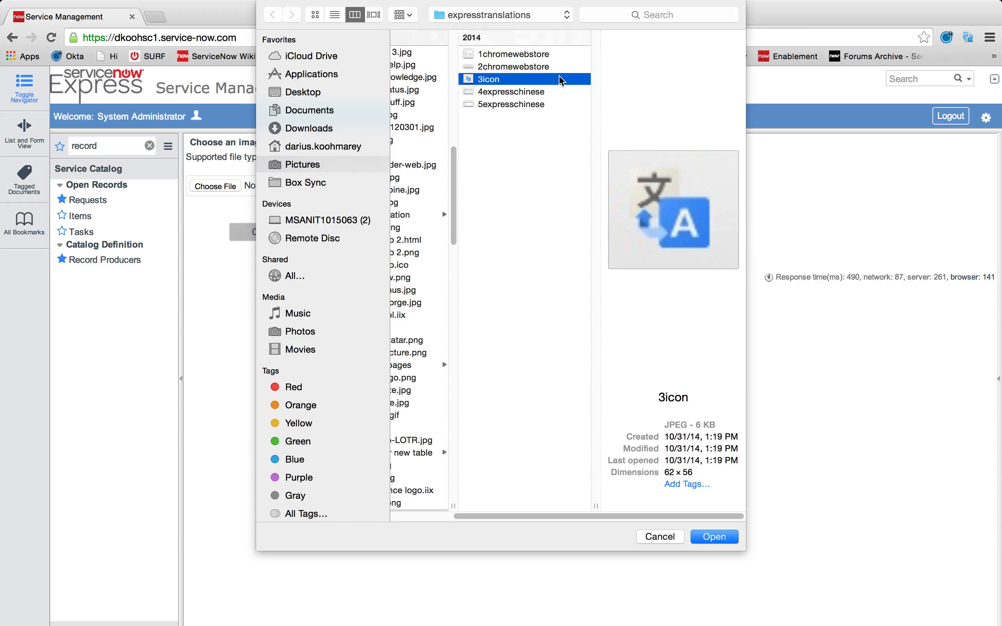
pyautogui.click(713, 537)
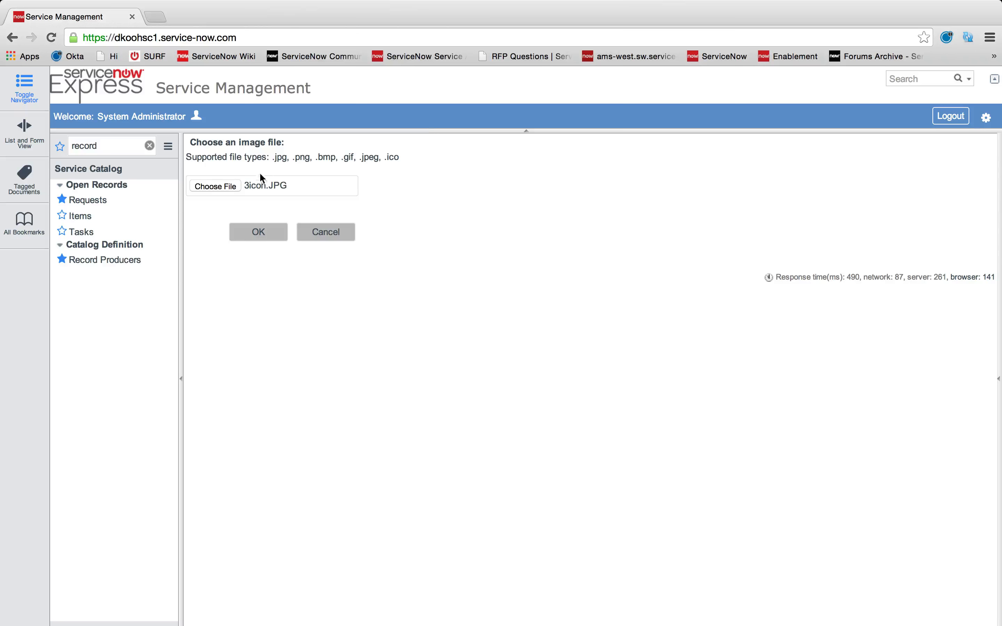
pyautogui.click(258, 230)
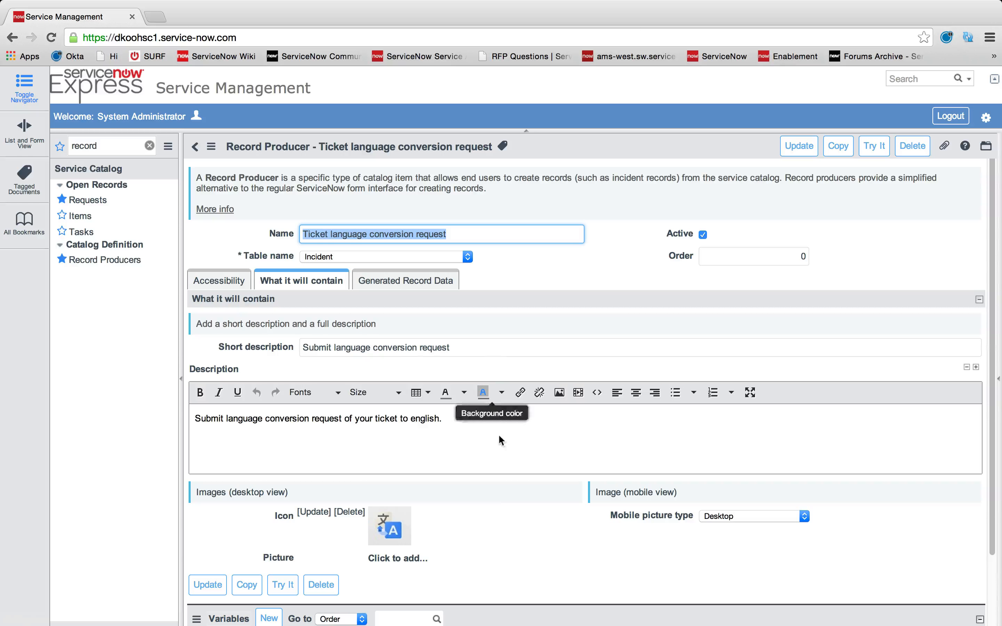
pyautogui.moveTo(452, 556)
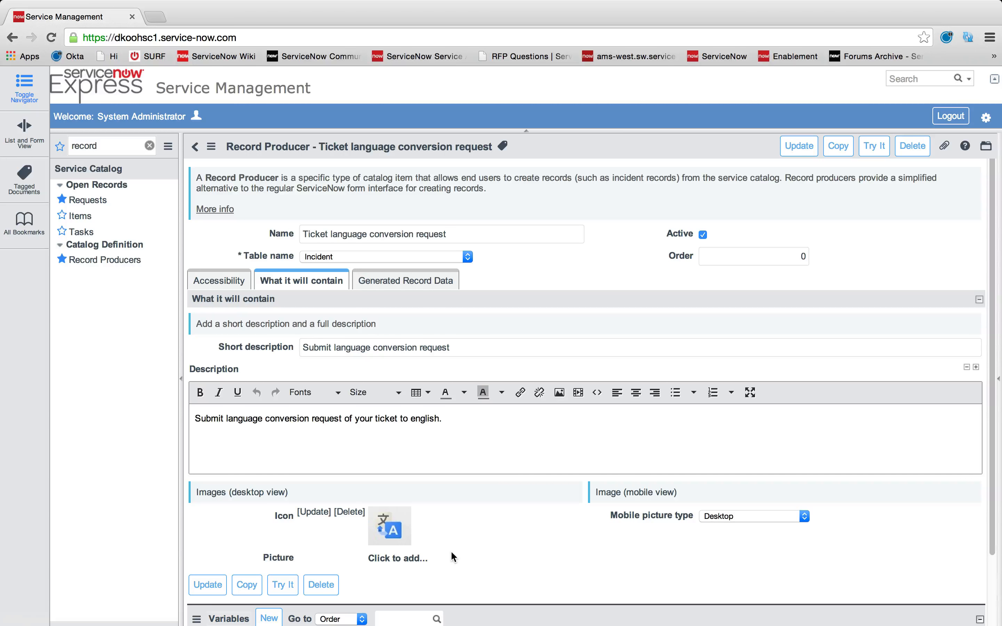
pyautogui.click(753, 515)
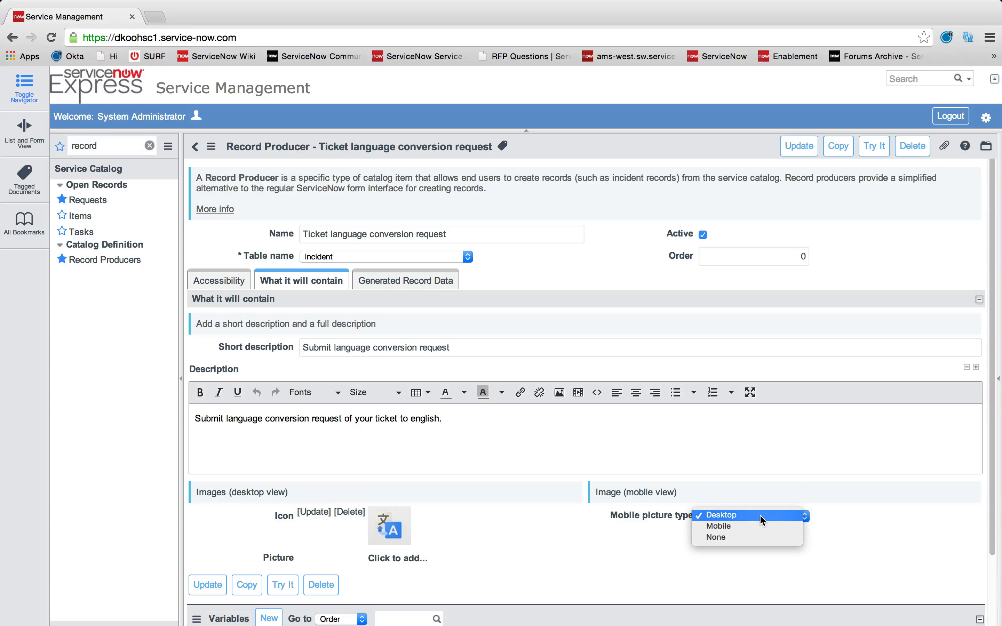
pyautogui.moveTo(647, 528)
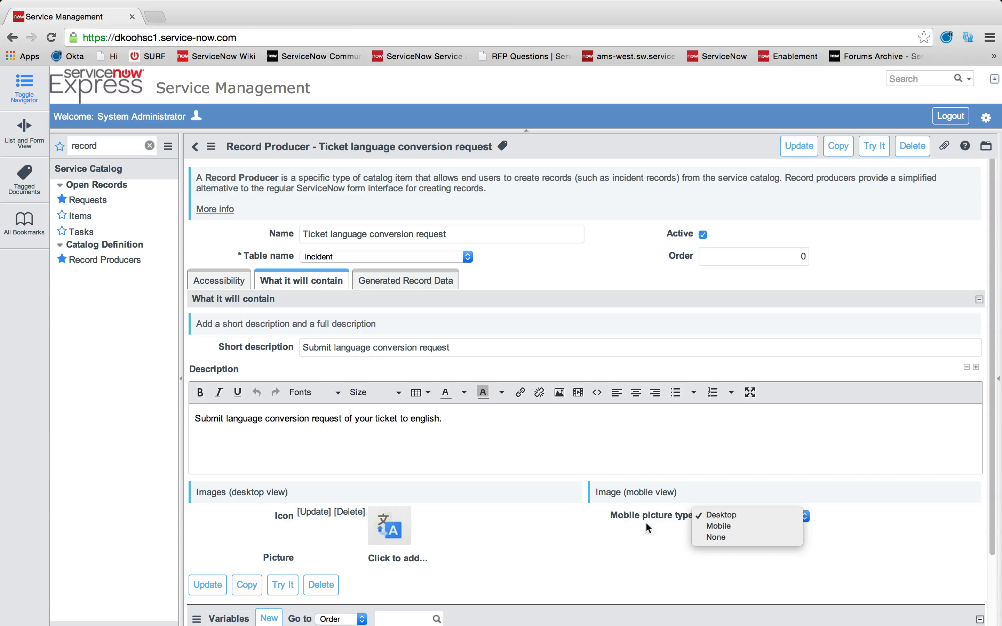
pyautogui.click(719, 514)
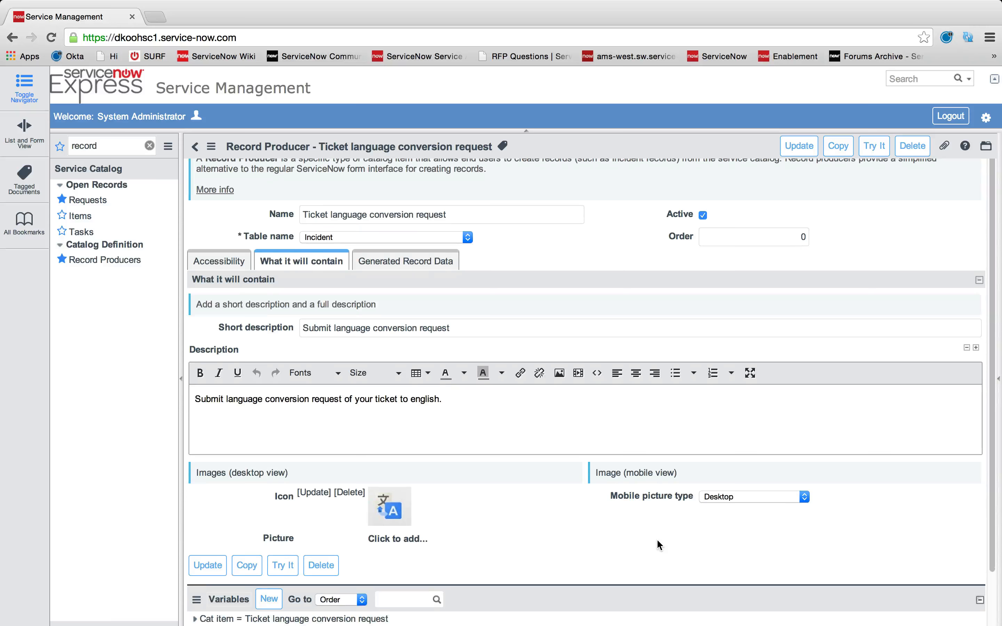
pyautogui.scroll(3)
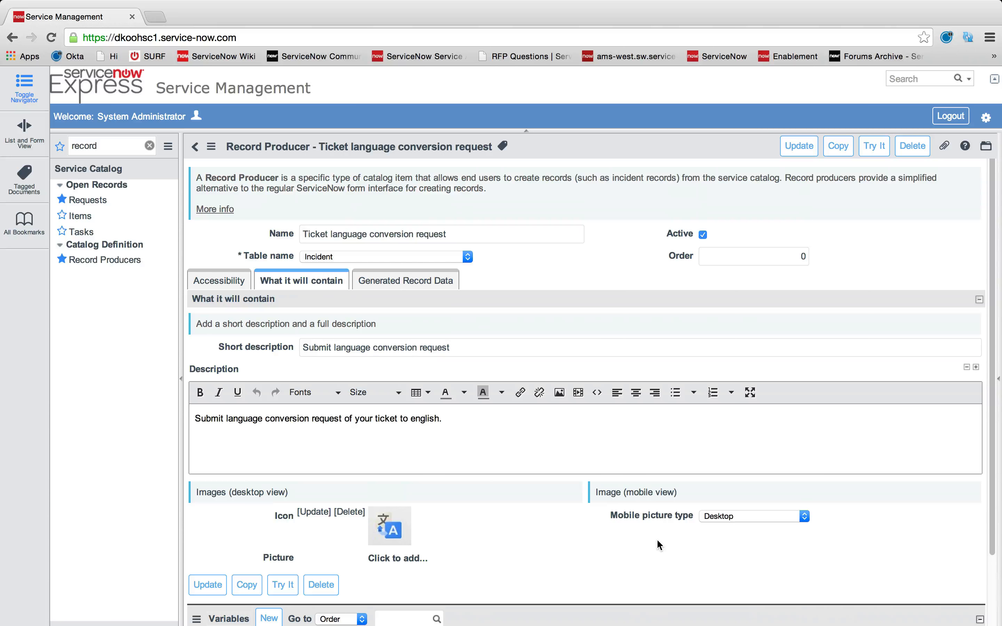
pyautogui.scroll(-3)
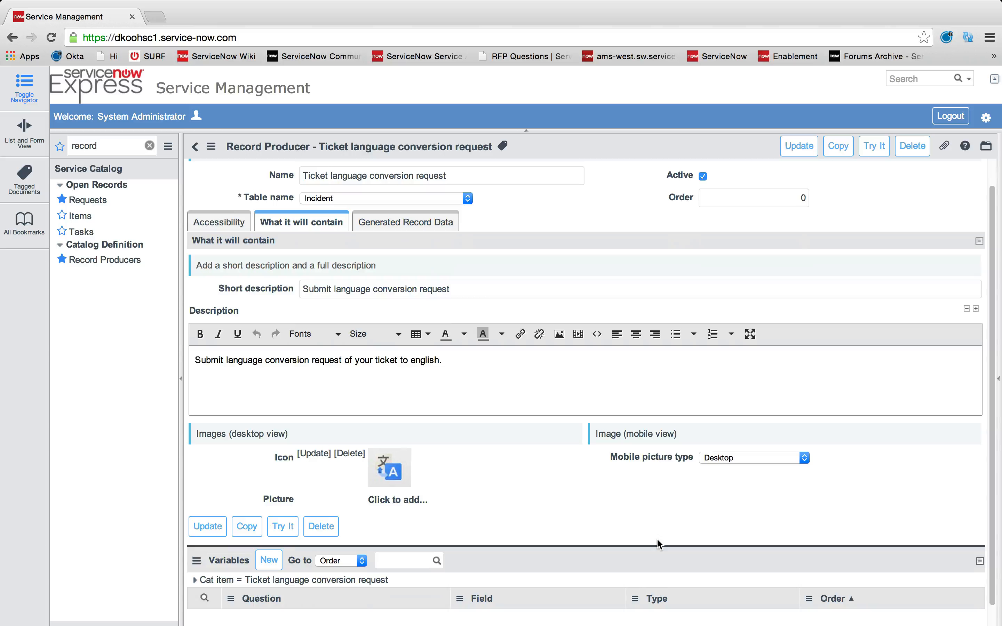
pyautogui.moveTo(398, 230)
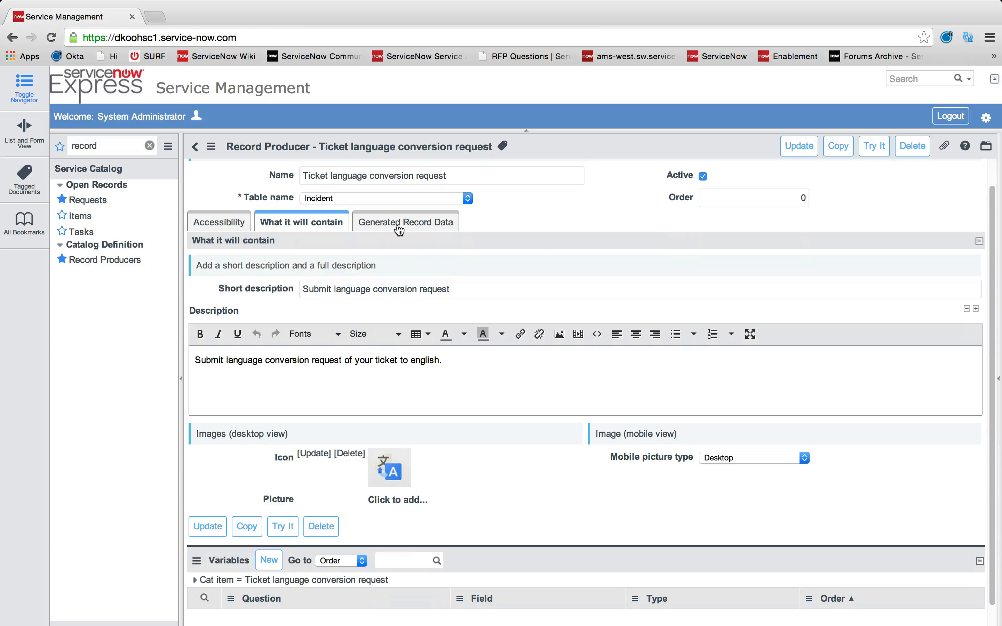
# Switch to the Generated Record Data settings of the producer.
pyautogui.click(405, 222)
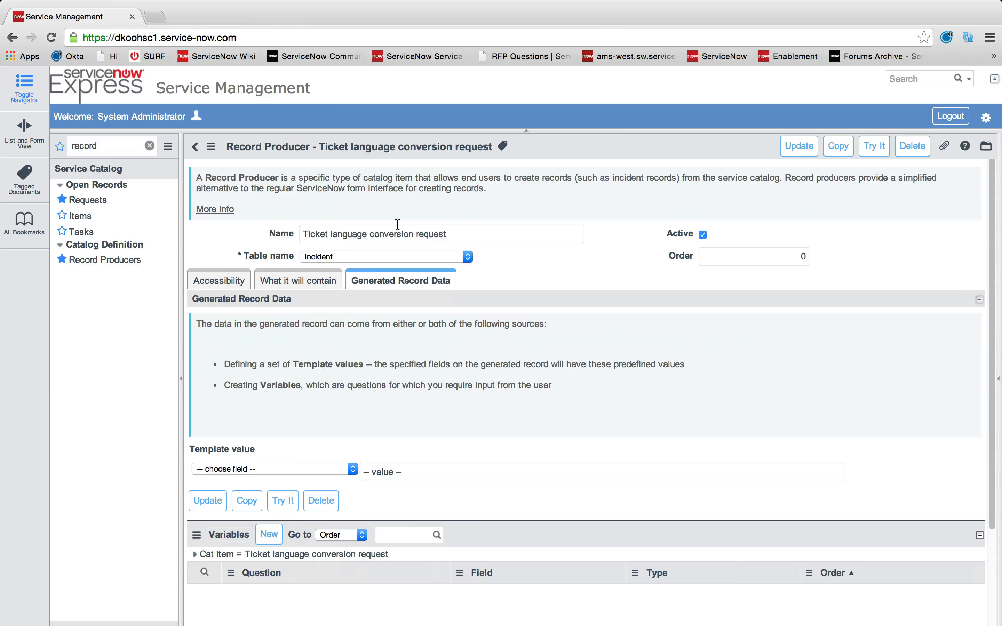
pyautogui.moveTo(404, 291)
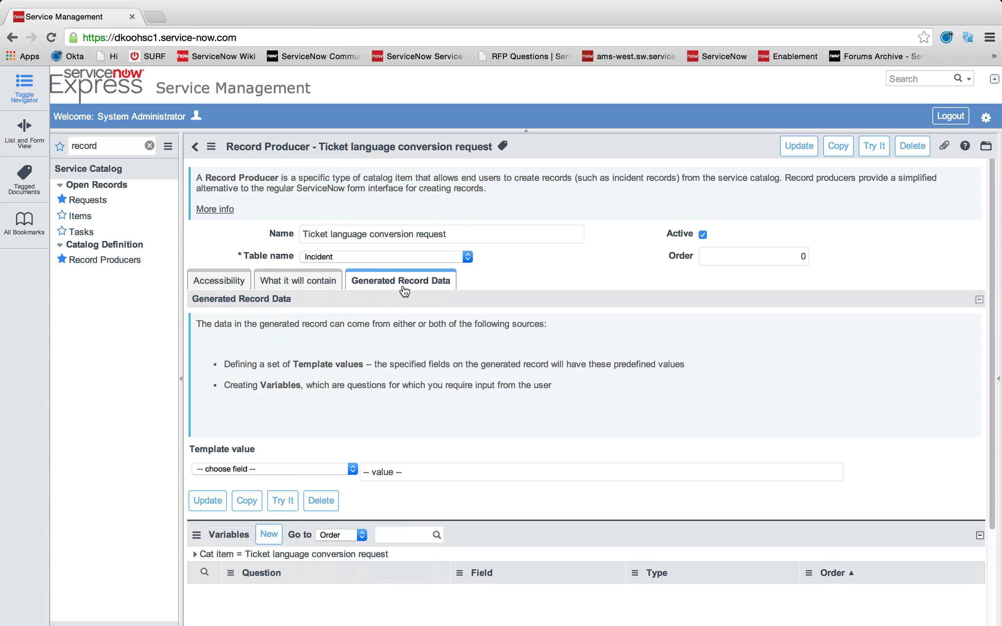
pyautogui.moveTo(307, 468)
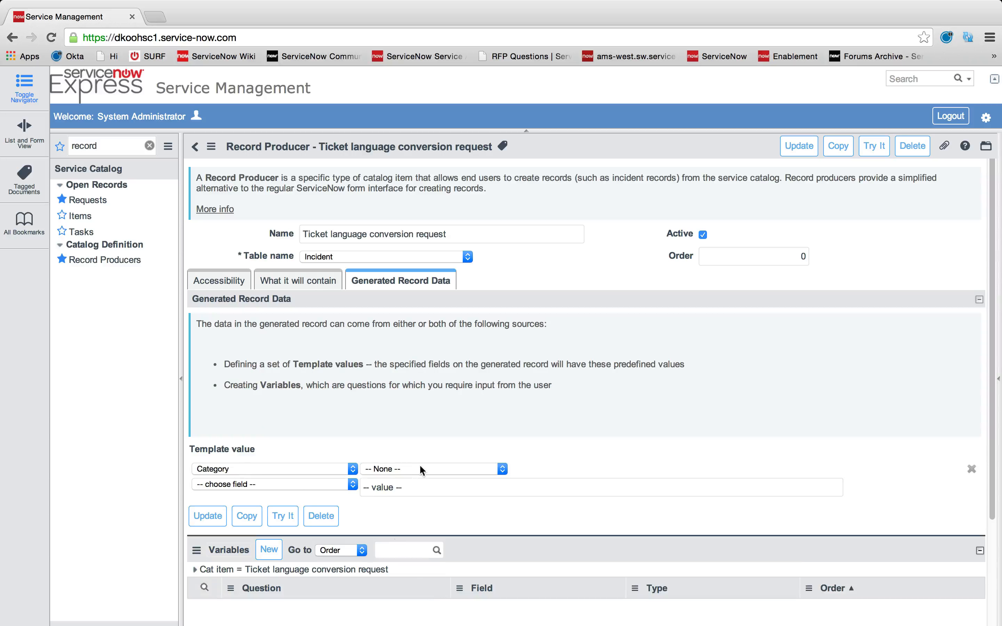
# Add Subcategory, Assigned to and Assignment group as template value fields.
pyautogui.click(272, 468)
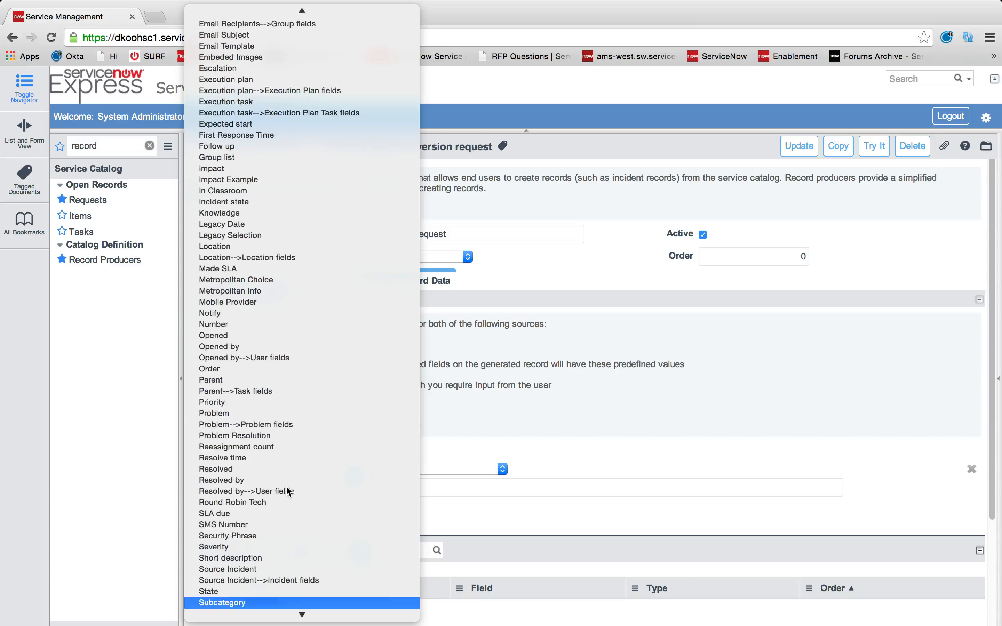
pyautogui.click(229, 603)
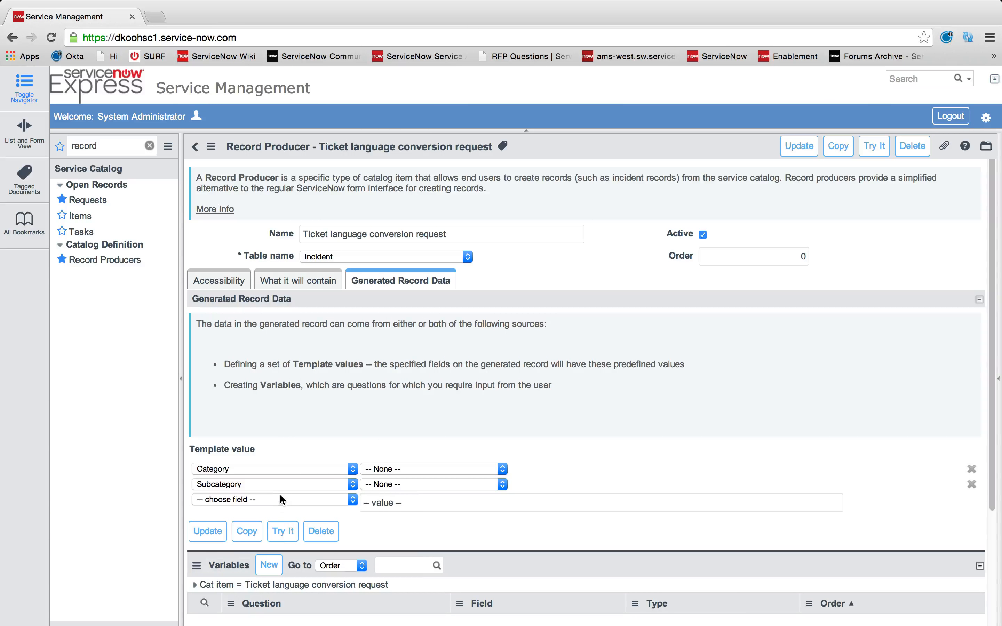
pyautogui.click(275, 499)
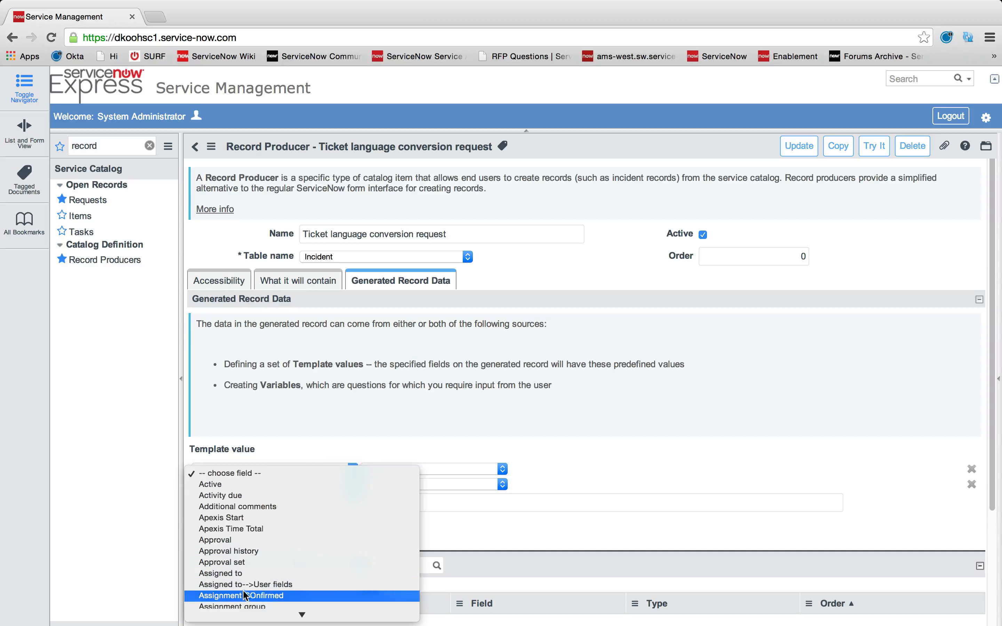
pyautogui.click(239, 595)
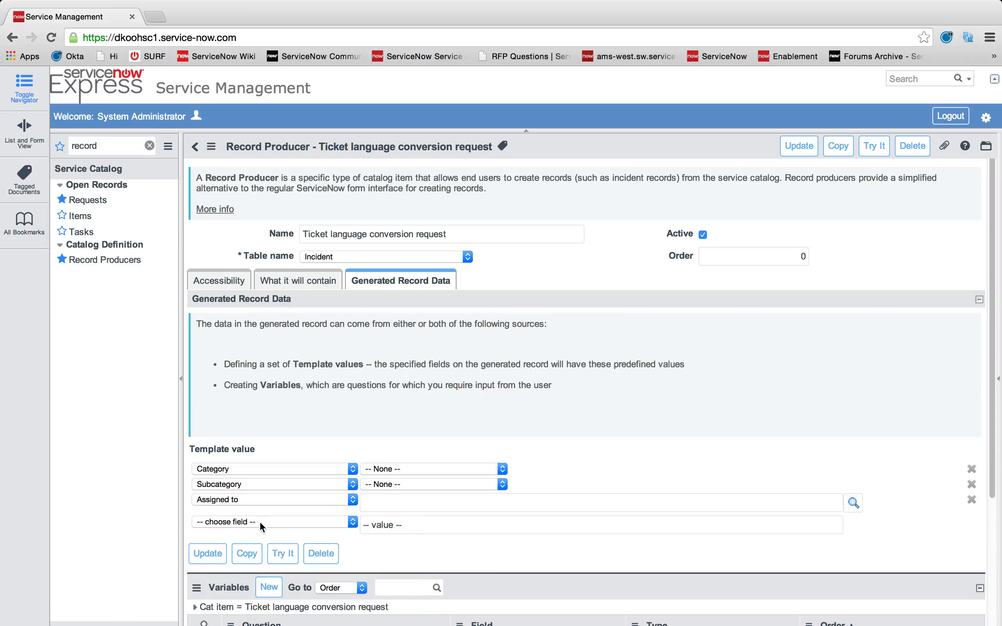
pyautogui.click(273, 521)
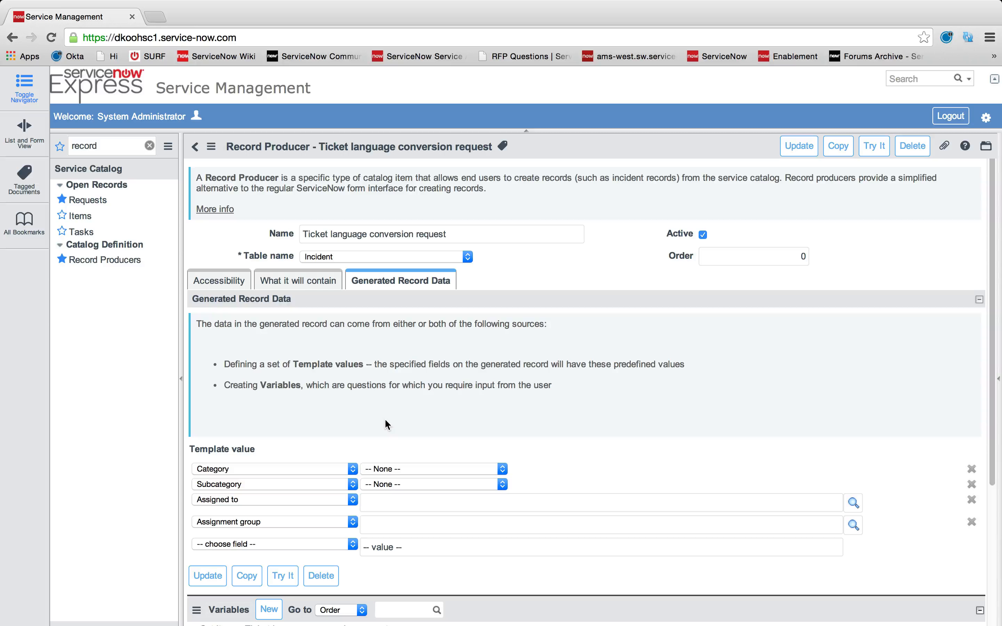
pyautogui.moveTo(319, 442)
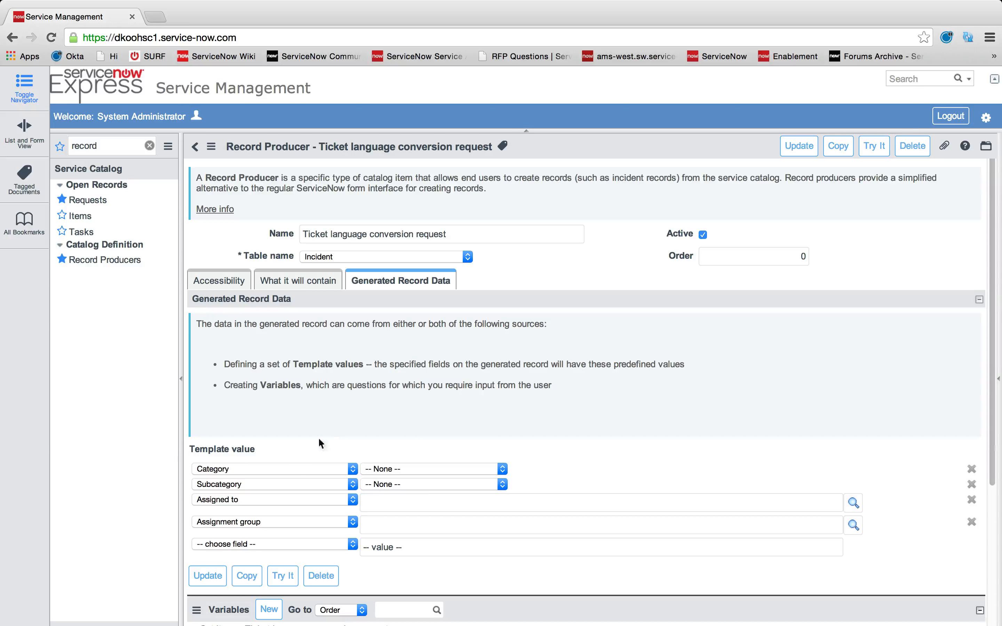
pyautogui.moveTo(376, 490)
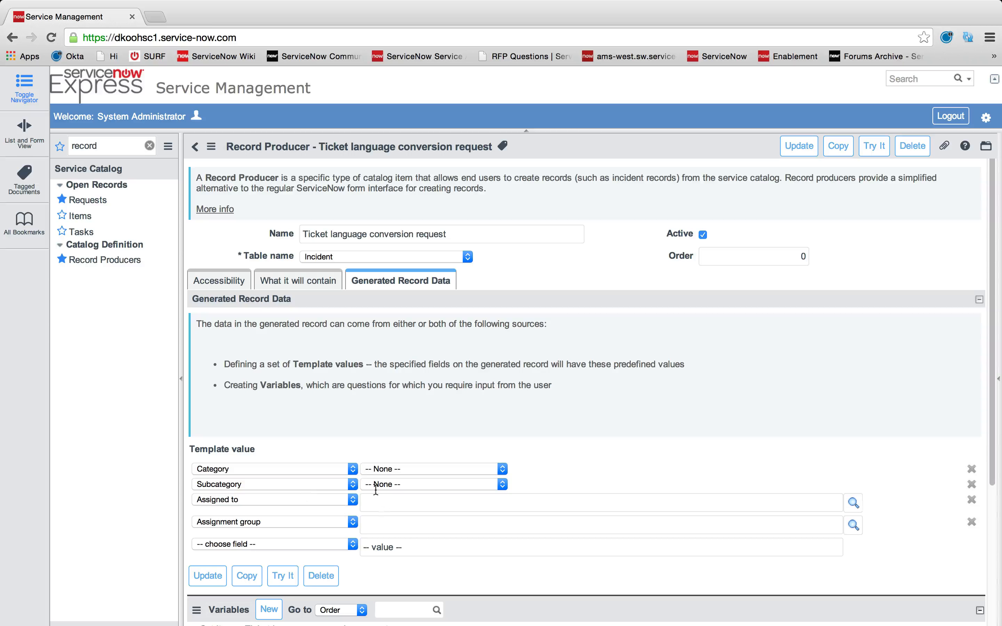
pyautogui.moveTo(383, 551)
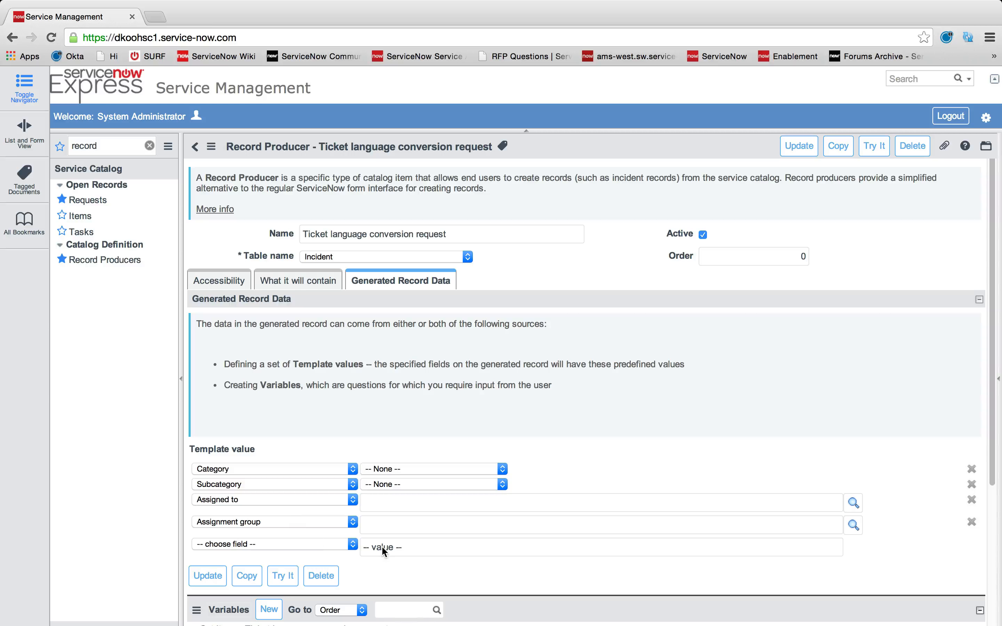
pyautogui.moveTo(409, 473)
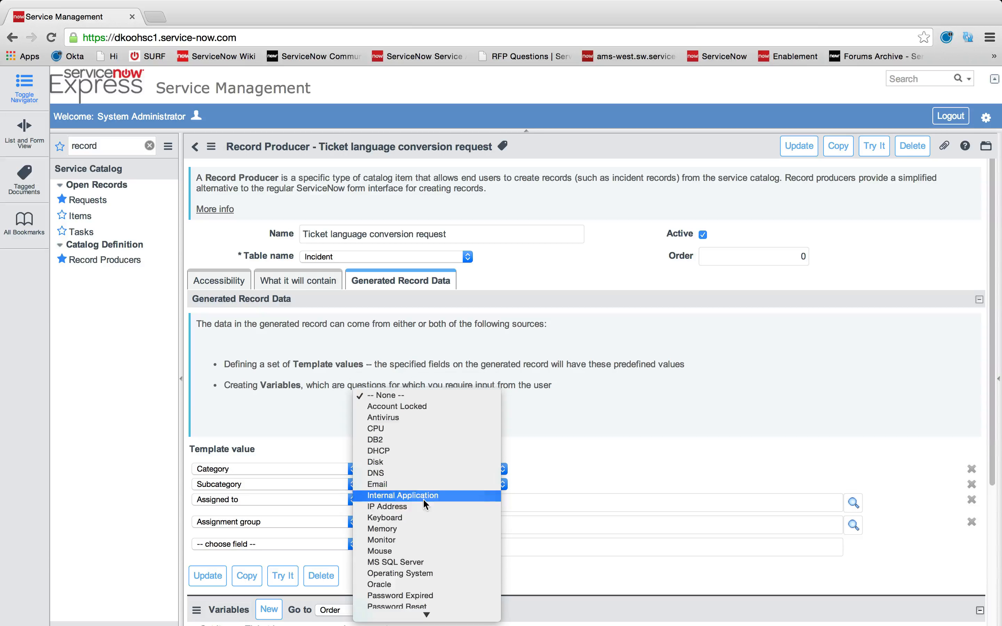
pyautogui.moveTo(425, 501)
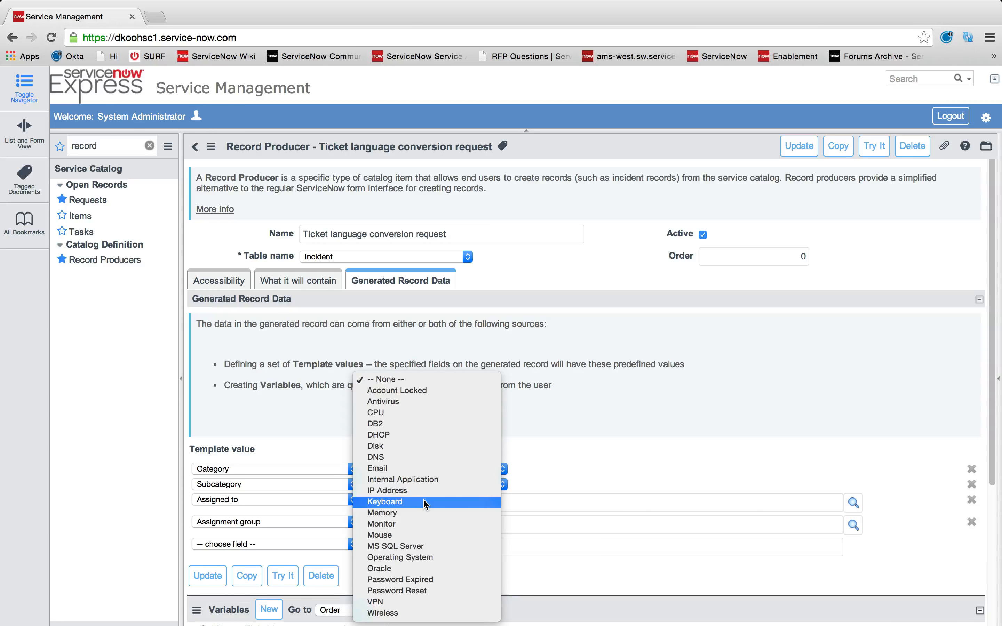
# Set subcategory Memory, assignee Beth Anglin and assignment group Service Desk.
pyautogui.click(382, 512)
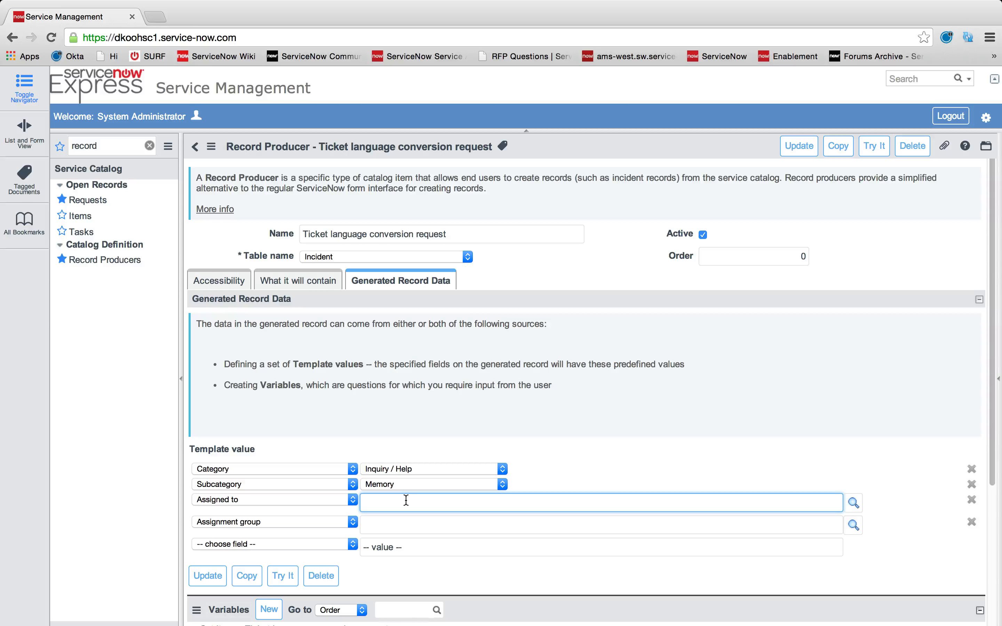
pyautogui.write('be')
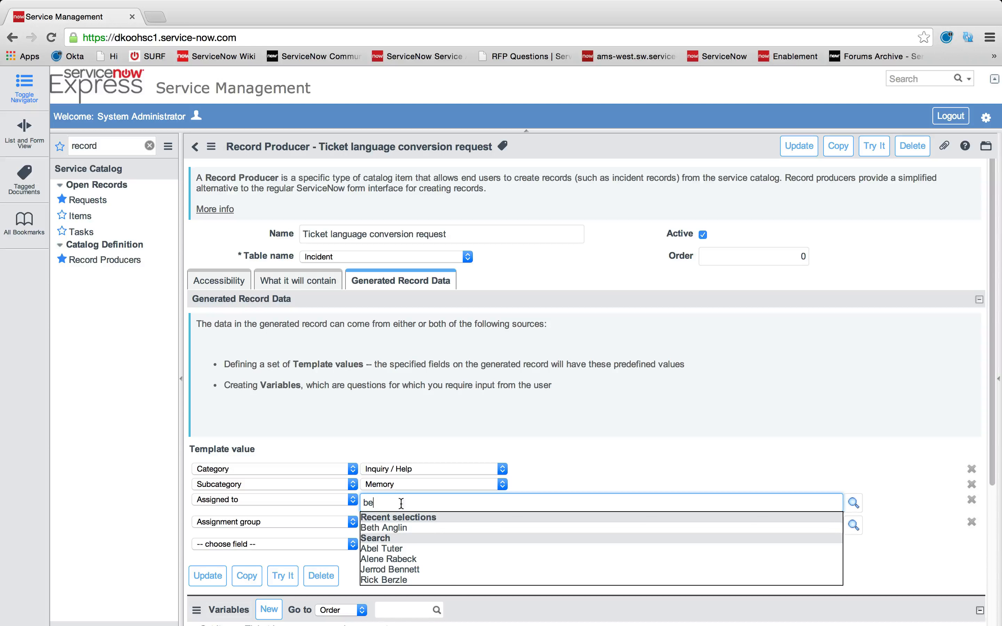
pyautogui.click(383, 528)
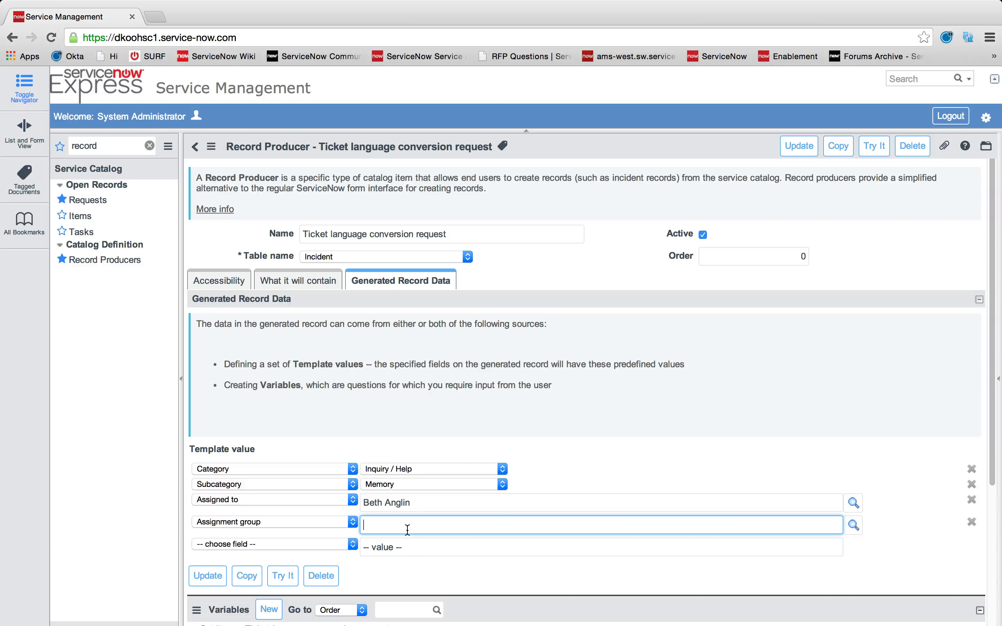
pyautogui.write('b')
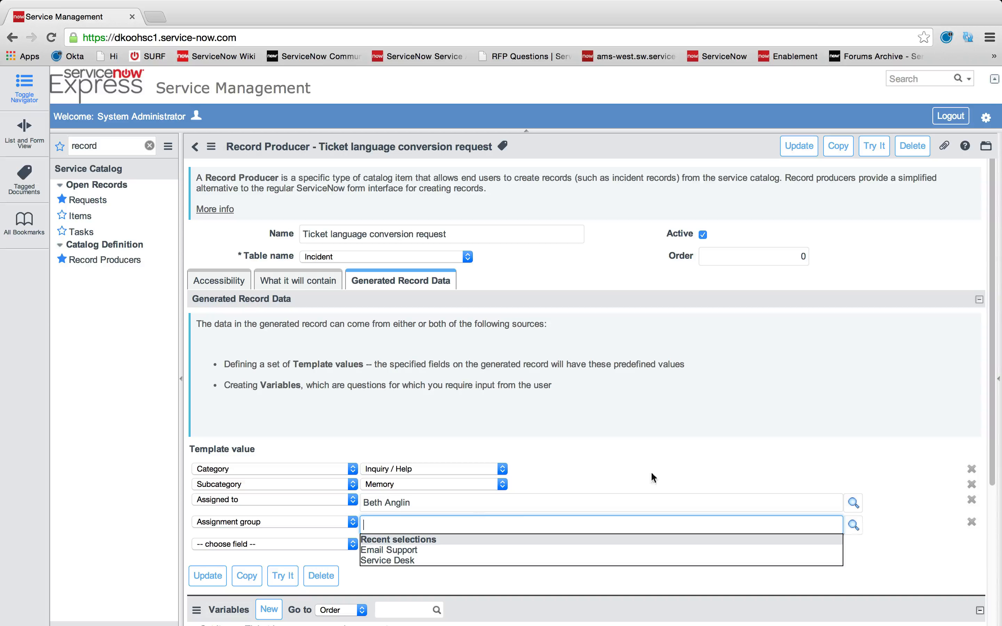
pyautogui.click(397, 560)
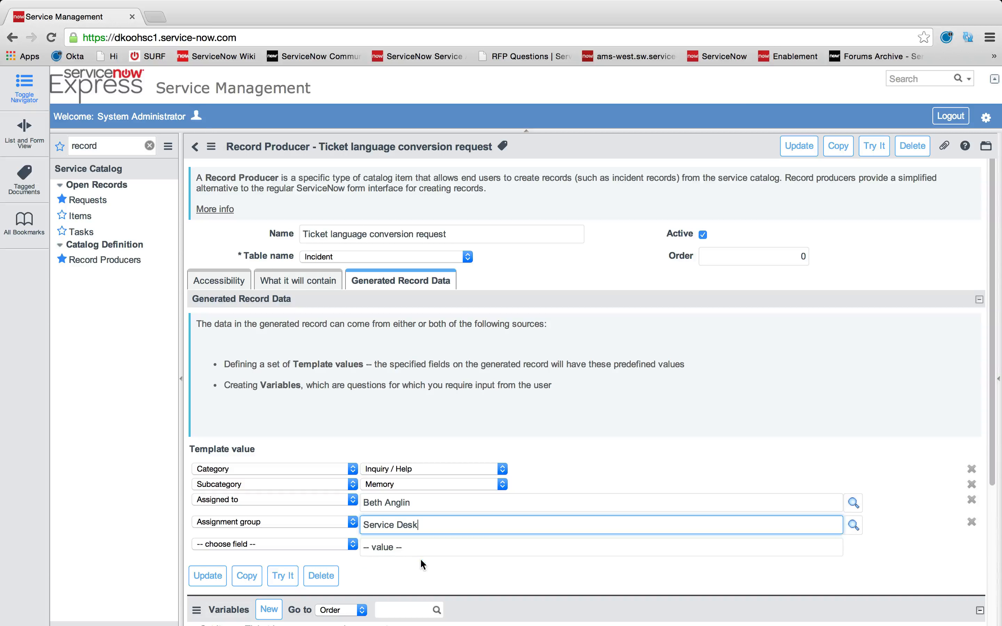
pyautogui.moveTo(445, 560)
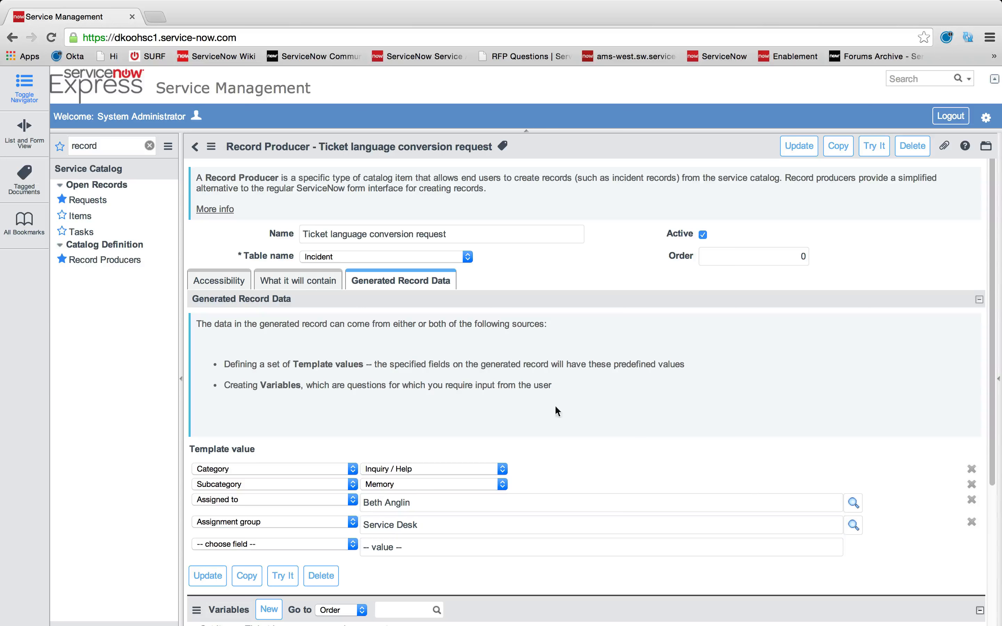
pyautogui.moveTo(286, 466)
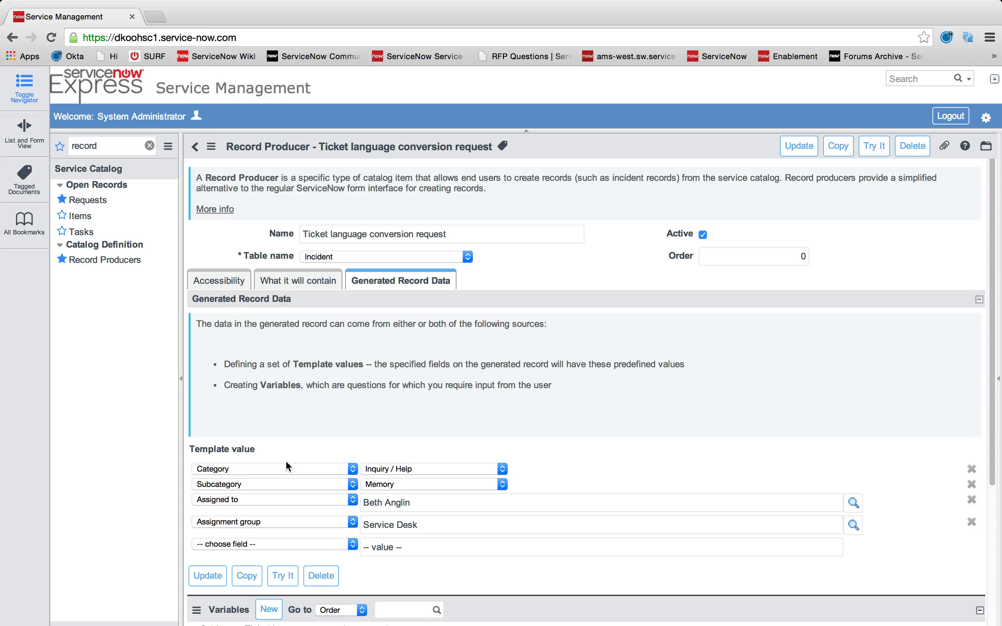
pyautogui.moveTo(348, 466)
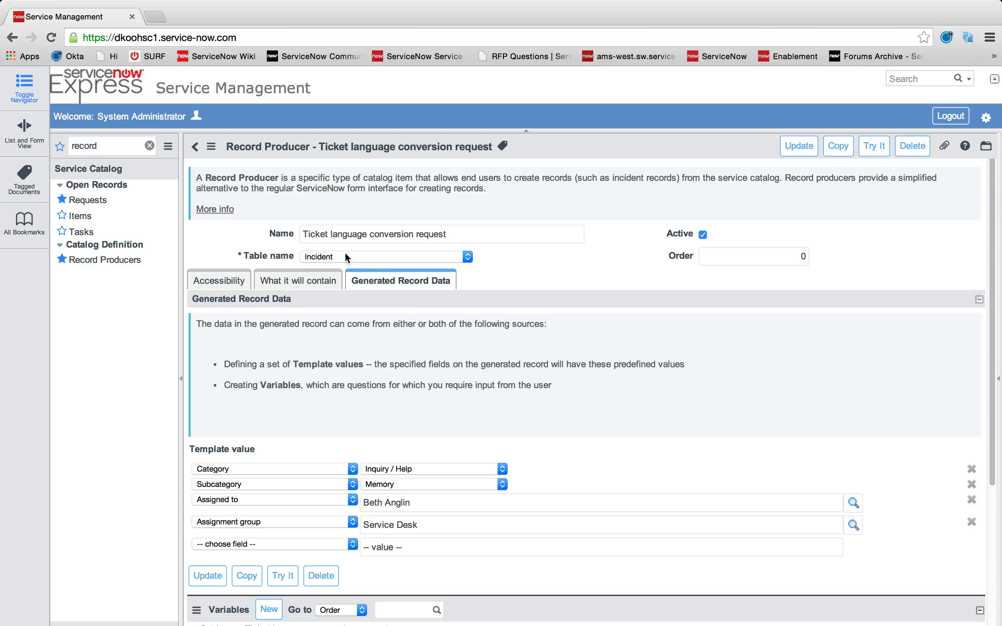
pyautogui.moveTo(375, 277)
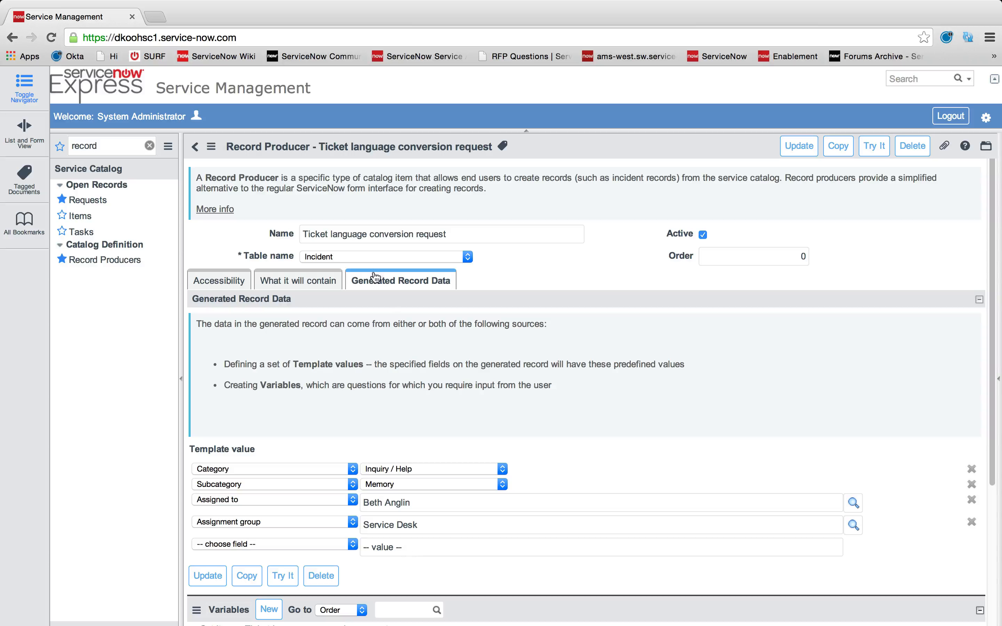
pyautogui.moveTo(307, 283)
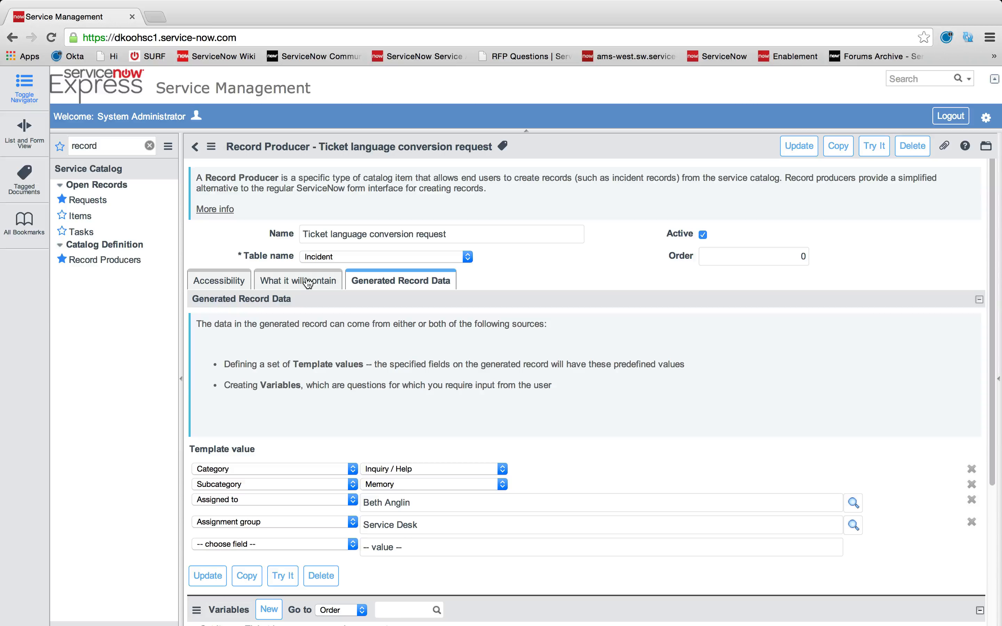
# Scroll down to the producer's Variables list beneath the template values.
pyautogui.scroll(-3)
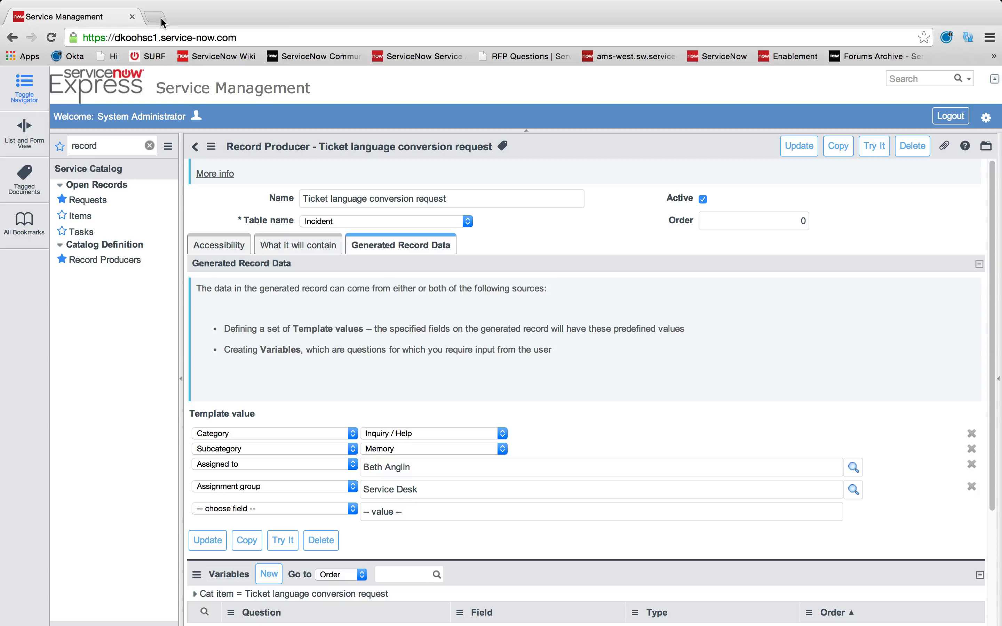
pyautogui.moveTo(323, 270)
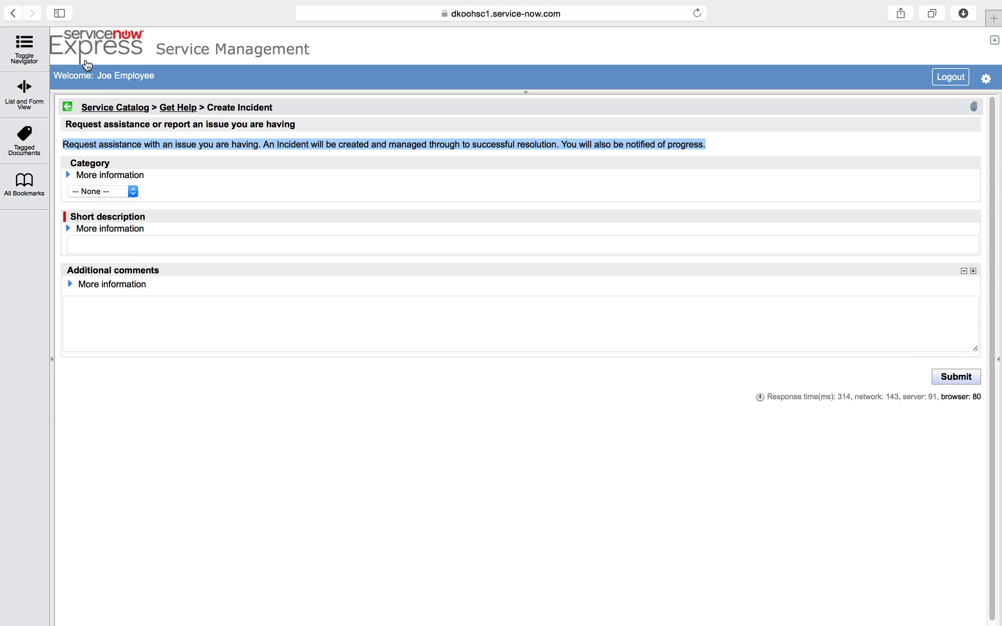
pyautogui.moveTo(158, 220)
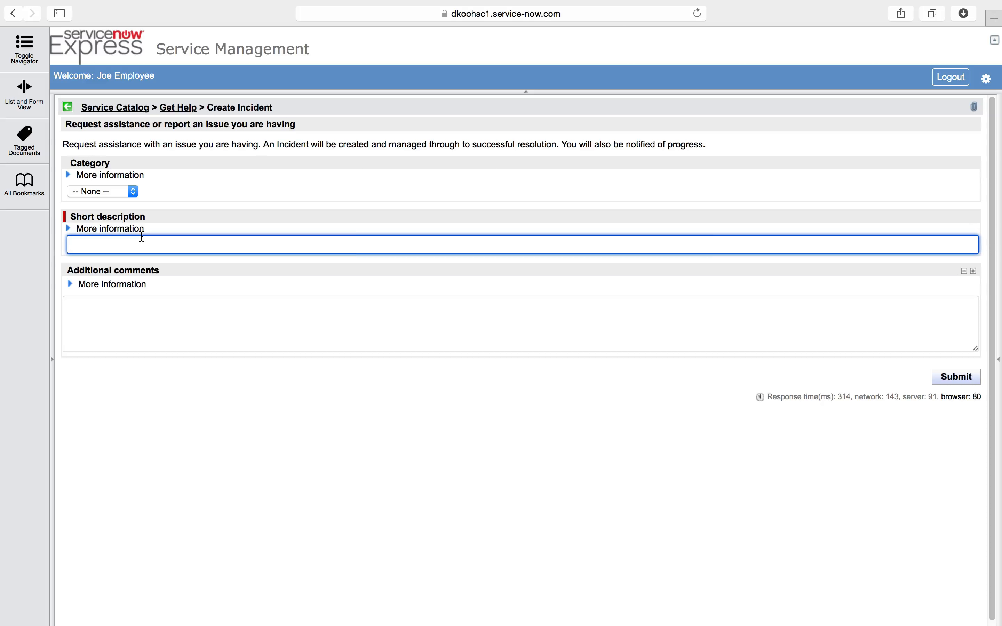
# Submit the incident with short description 'issue with language conversion', creating INC0010336.
pyautogui.write('issue with')
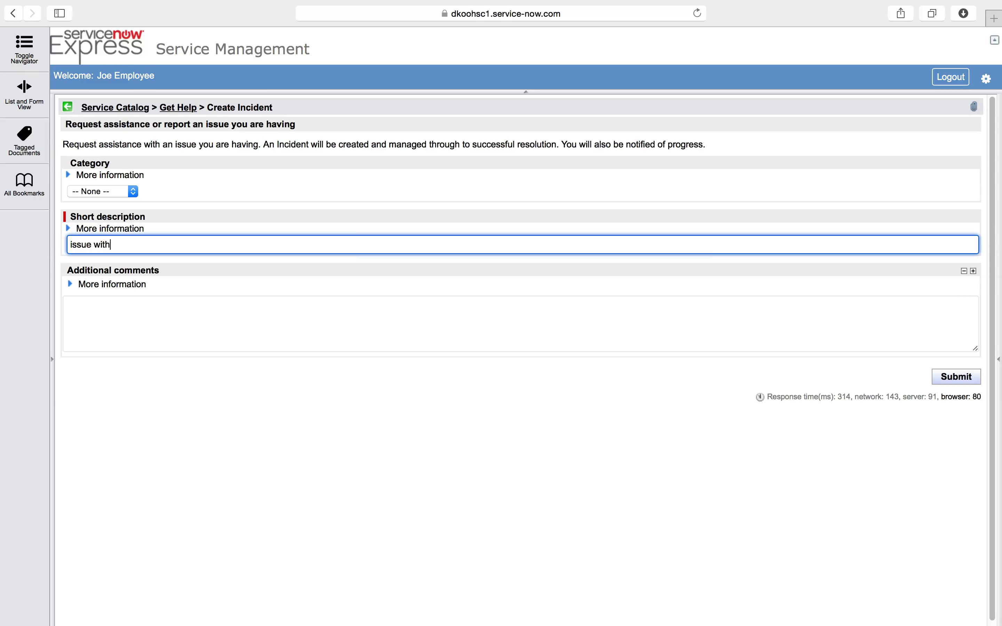
pyautogui.write('language')
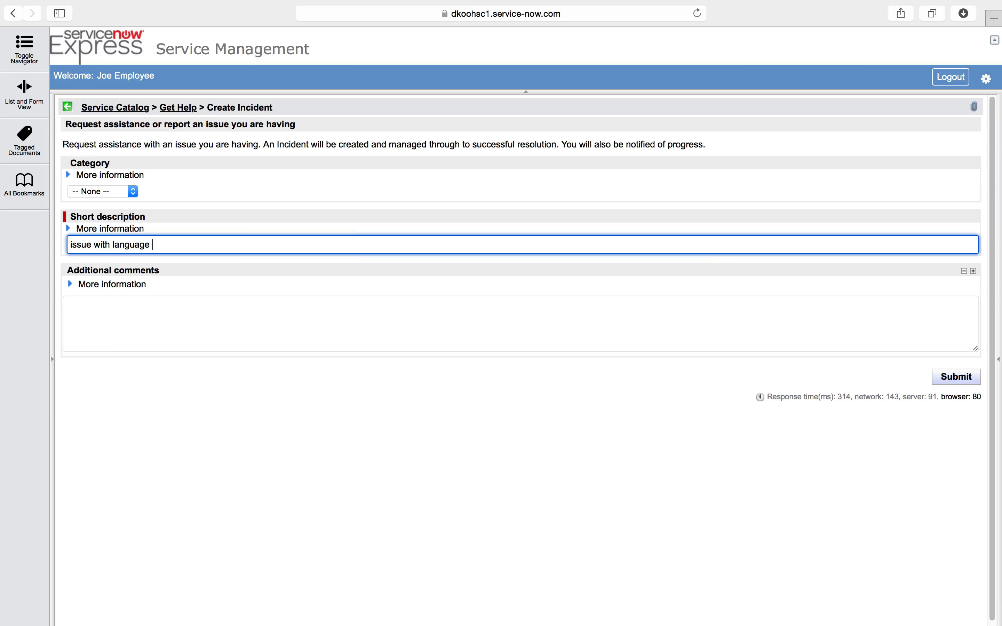
pyautogui.write('conversion')
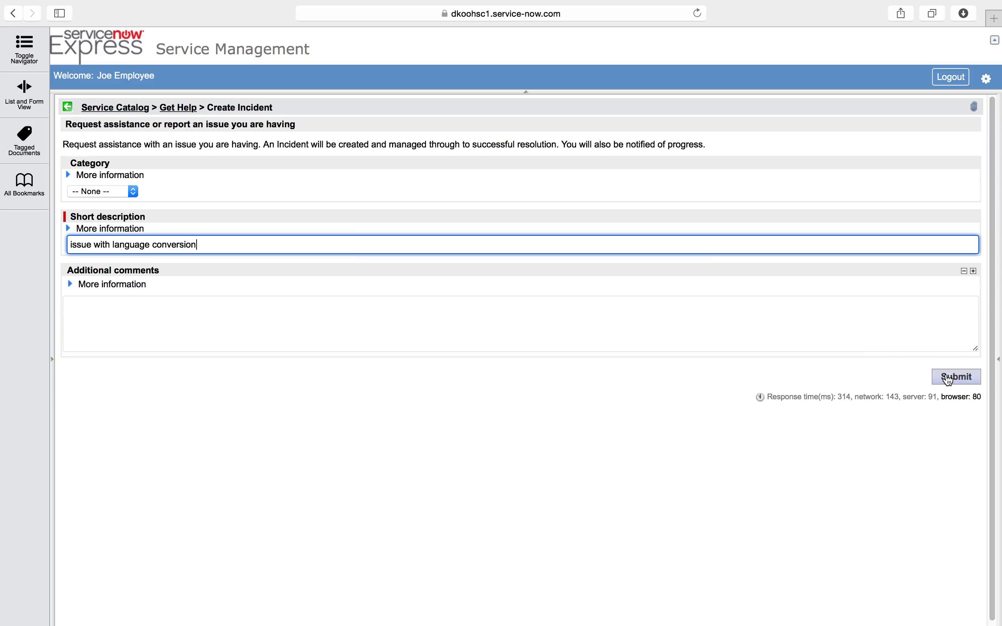
pyautogui.moveTo(662, 248)
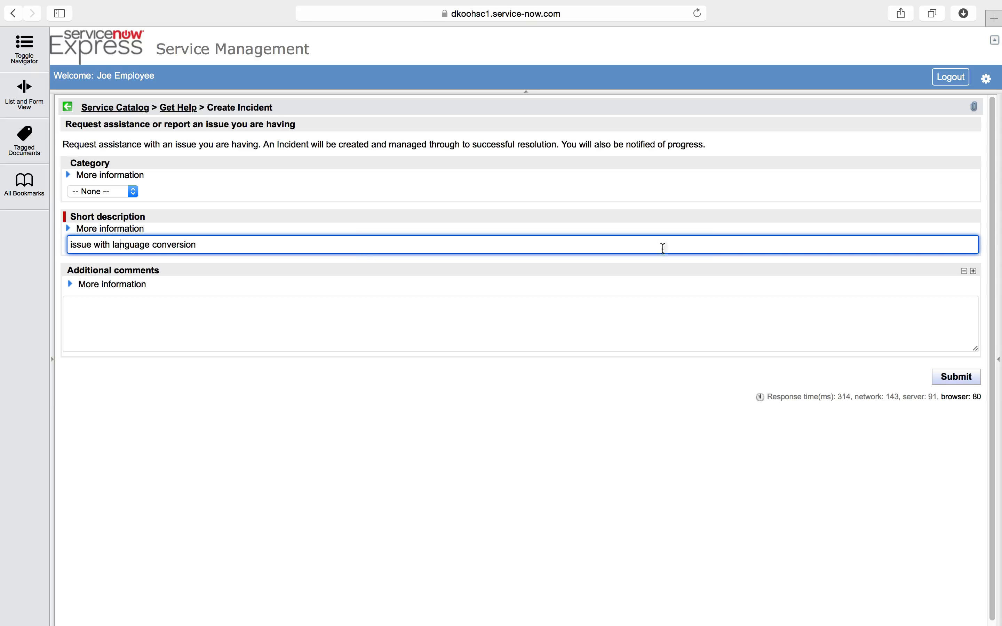
pyautogui.click(955, 377)
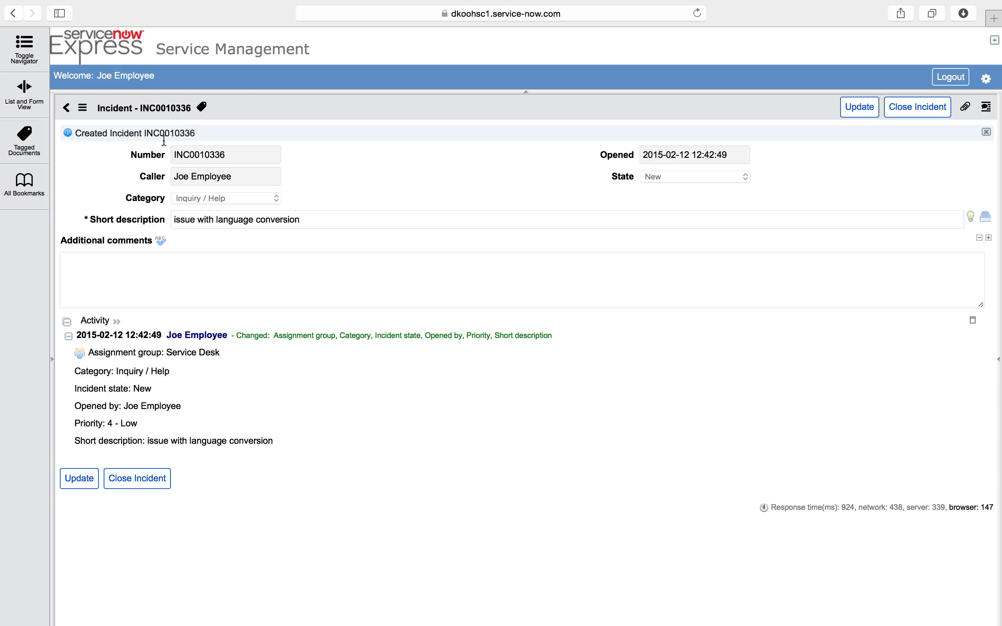
pyautogui.moveTo(157, 188)
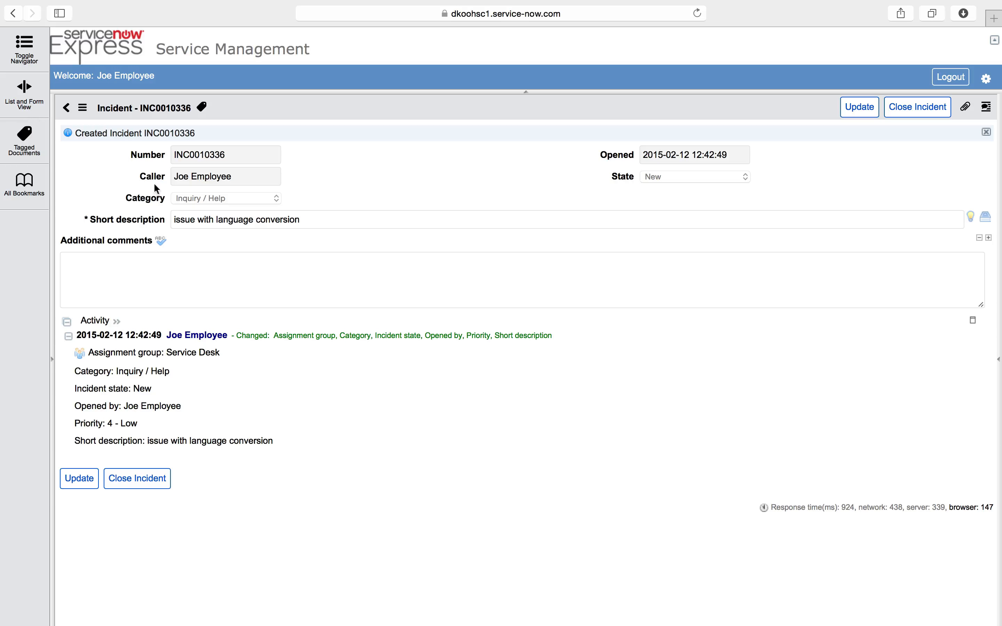
pyautogui.moveTo(214, 203)
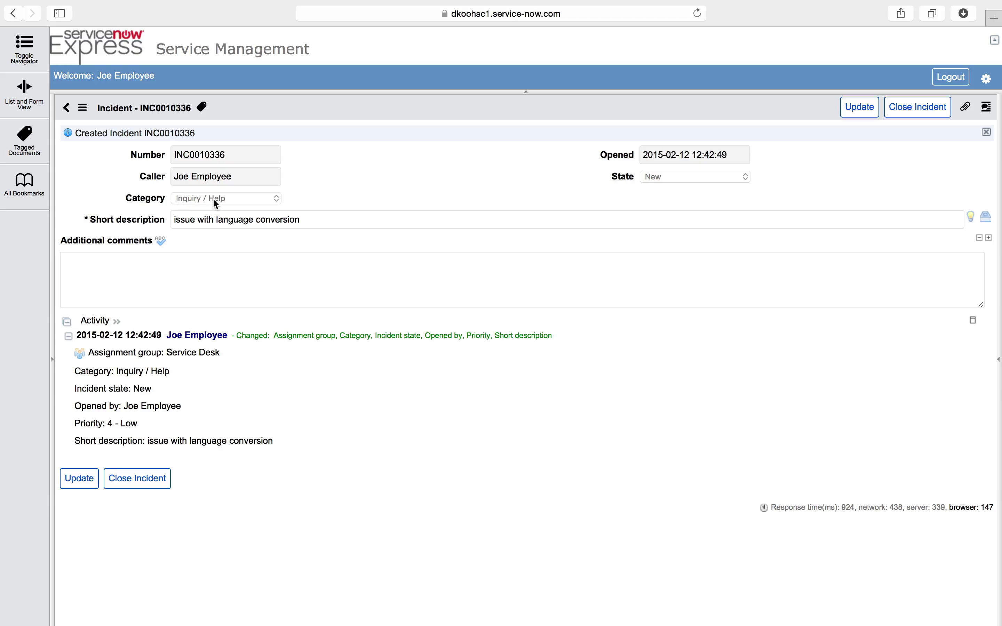
pyautogui.moveTo(121, 119)
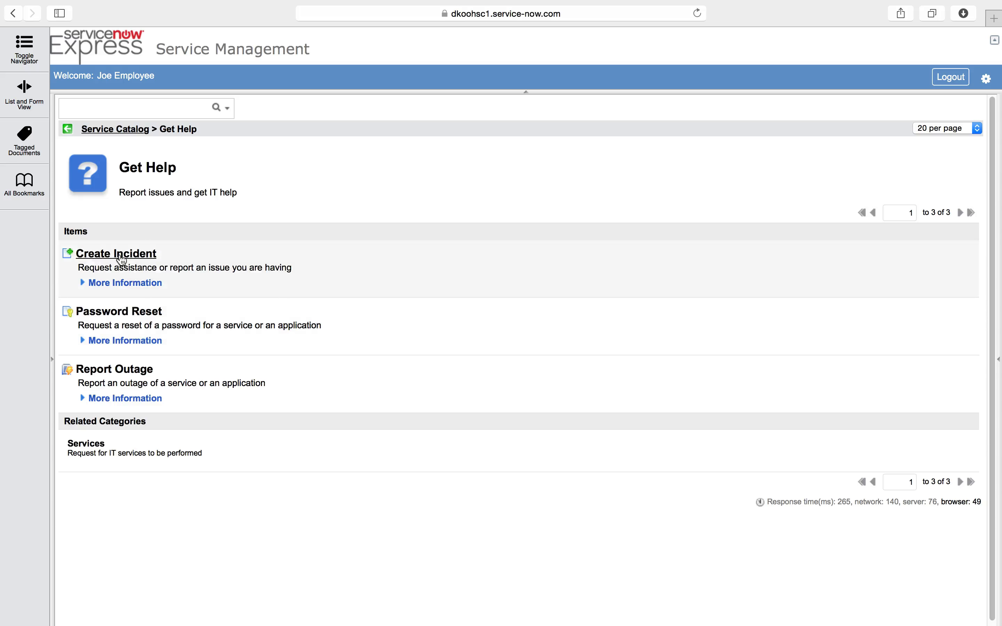
# Reopen a blank Create Incident form from the Get Help catalog.
pyautogui.click(115, 254)
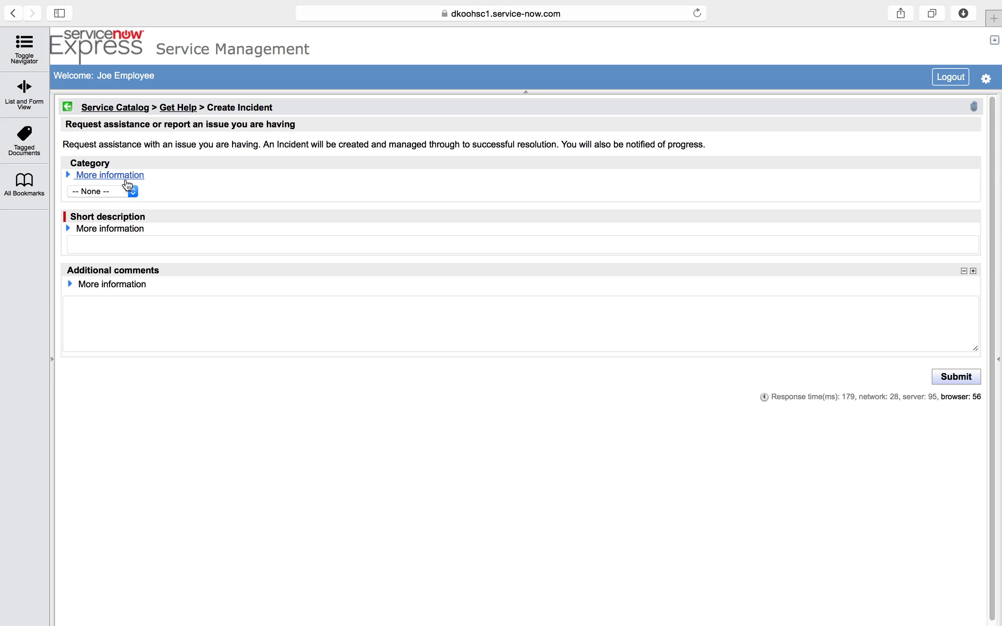
pyautogui.moveTo(223, 199)
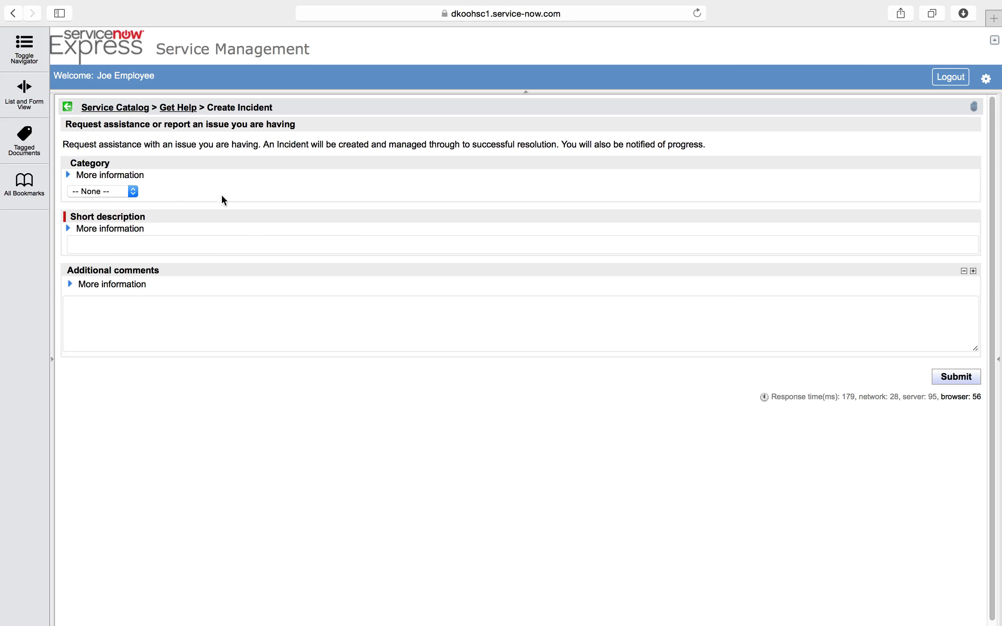
pyautogui.moveTo(391, 358)
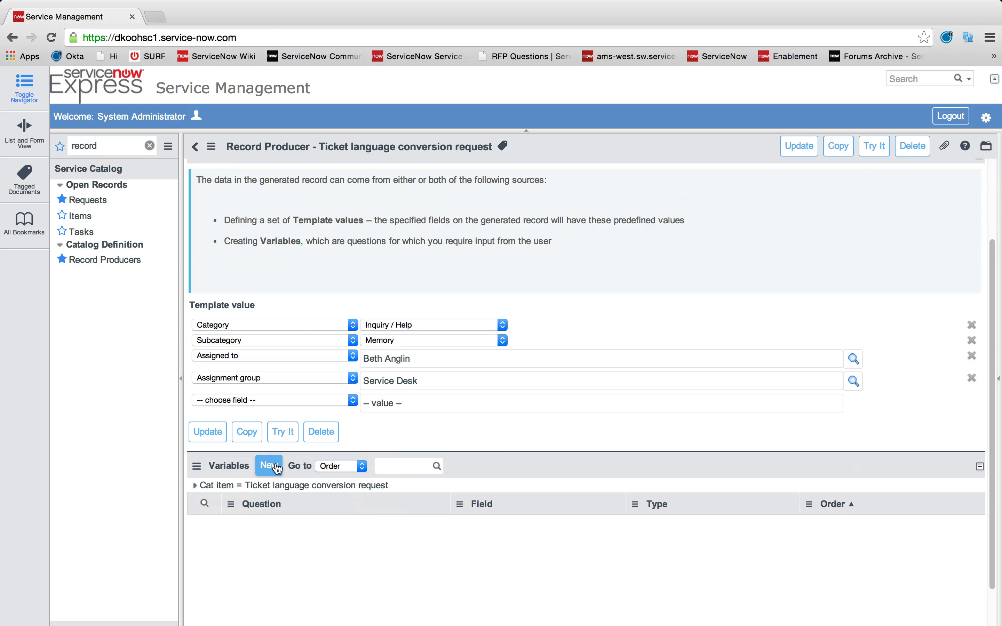
pyautogui.moveTo(481, 201)
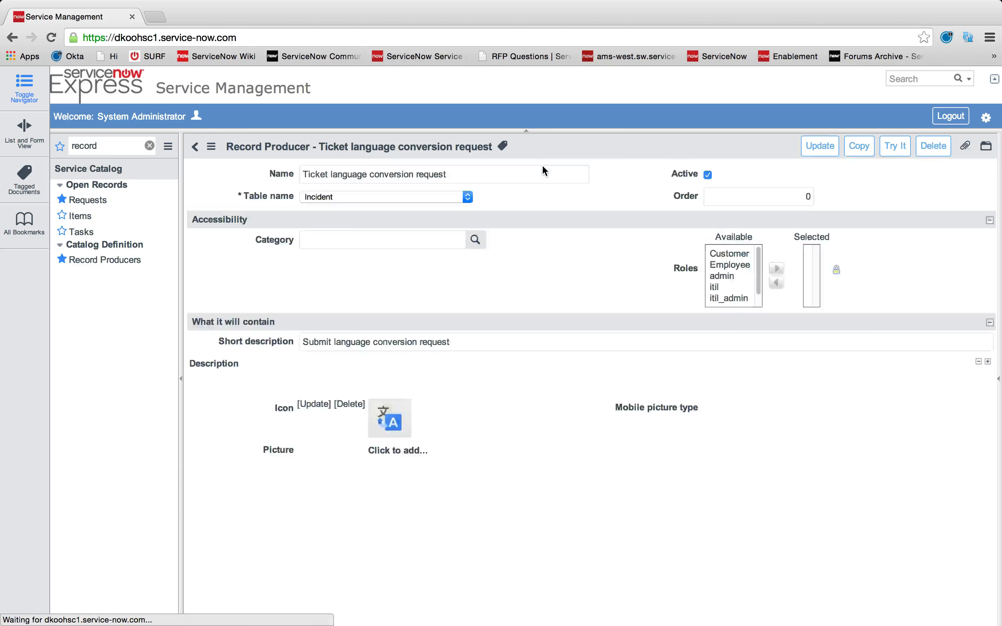
# Add a Multi Line Text variable 'What text needs to be converted?' mapped to the Description field.
pyautogui.click(400, 208)
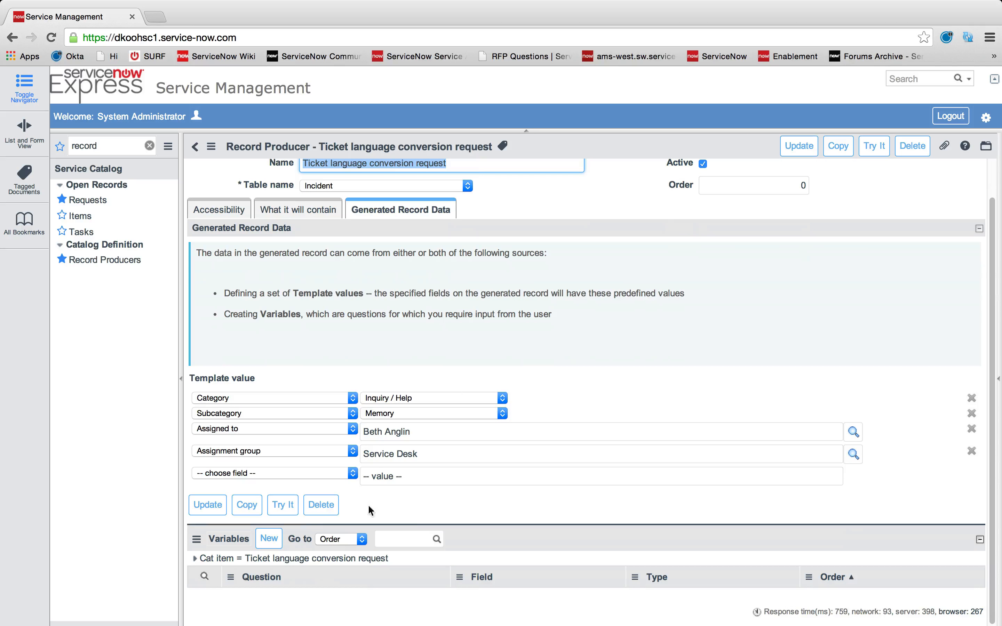
pyautogui.click(269, 539)
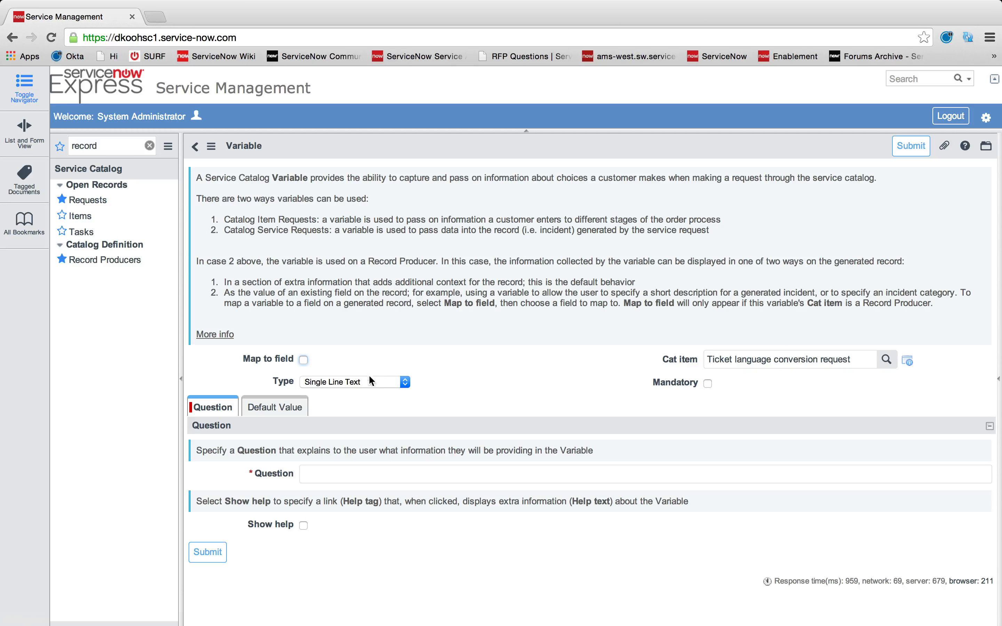
pyautogui.write('What text needs to be converted')
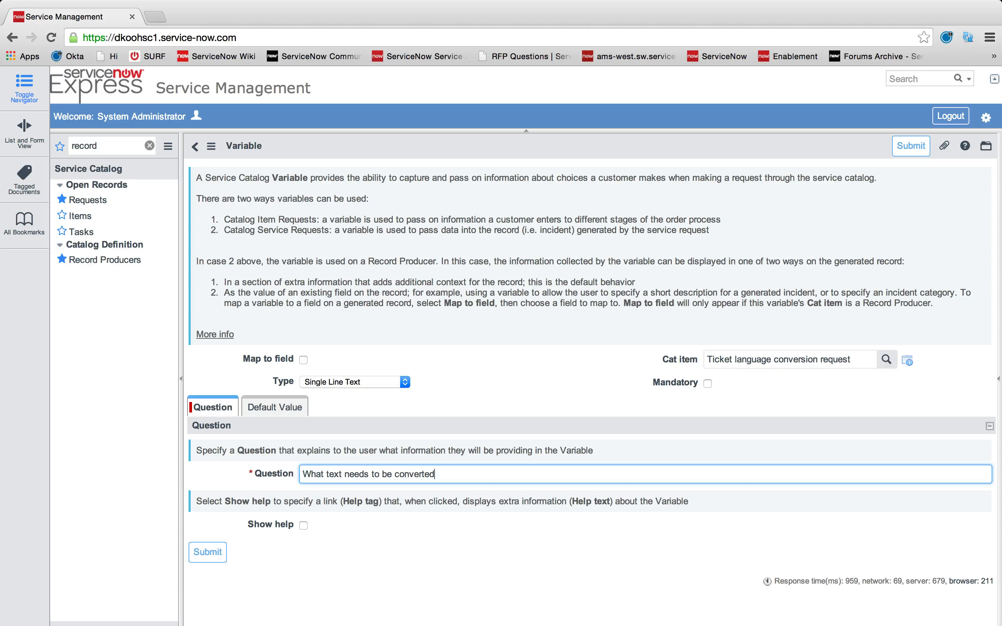
pyautogui.click(354, 381)
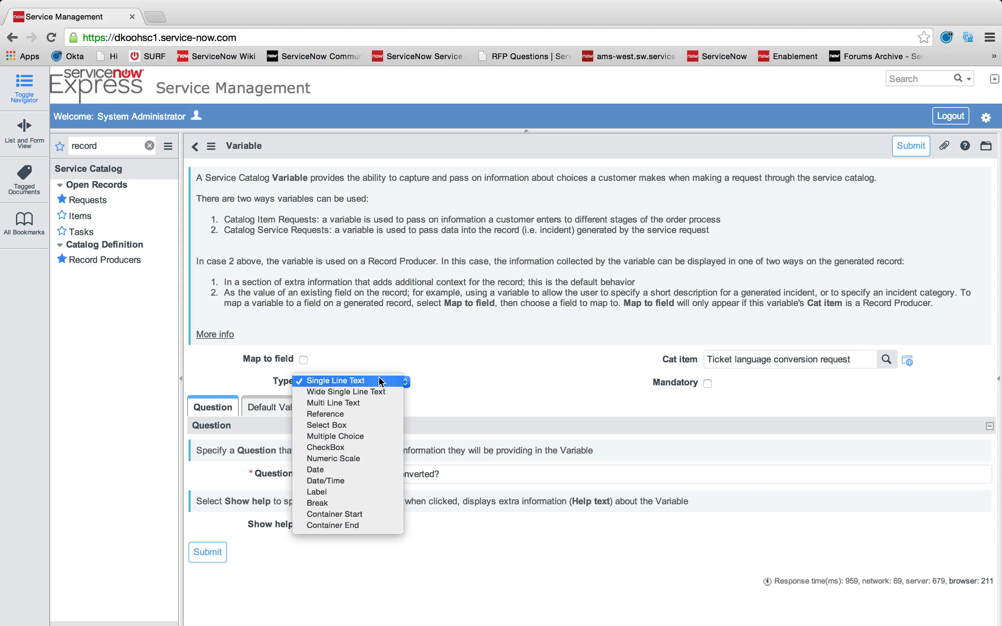
pyautogui.click(345, 392)
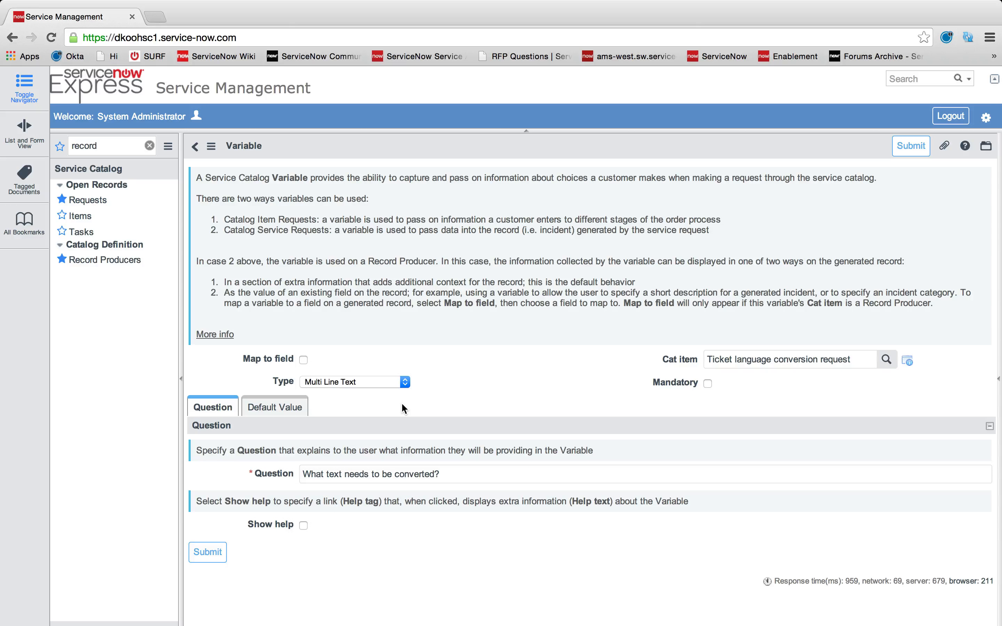
pyautogui.click(302, 359)
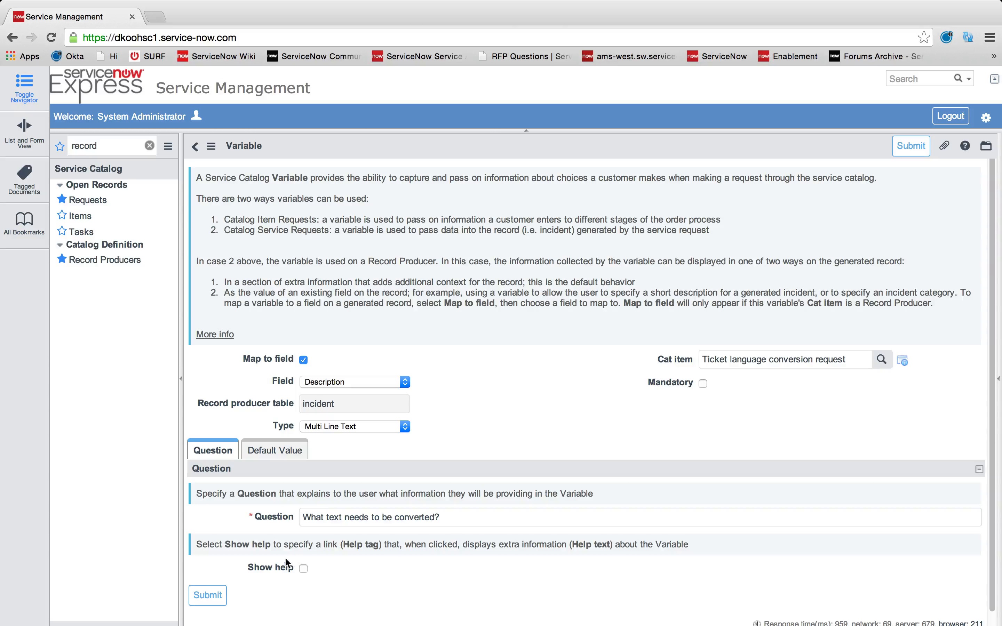
pyautogui.click(195, 145)
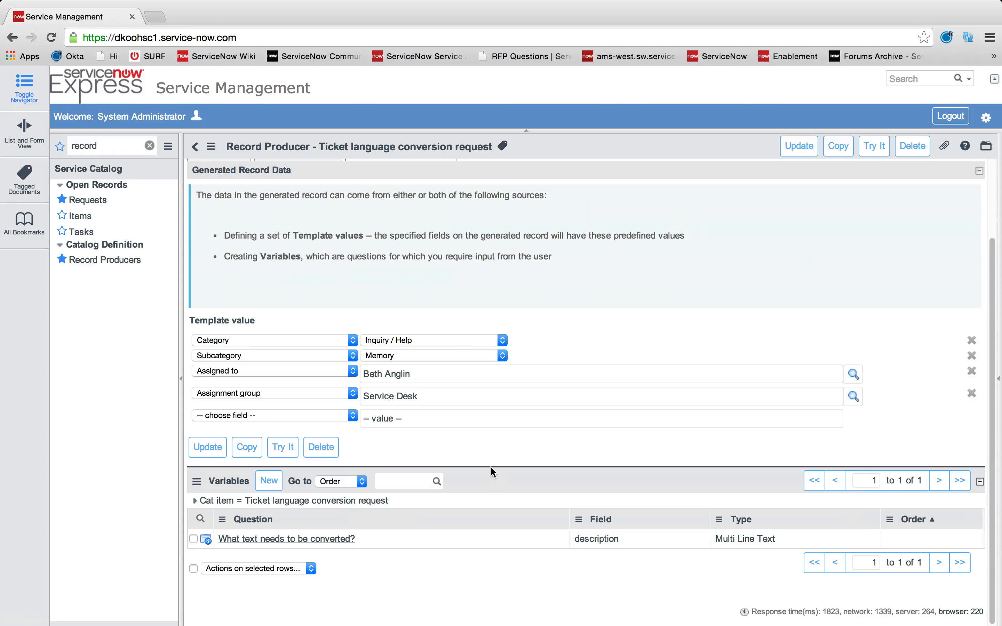
pyautogui.click(269, 481)
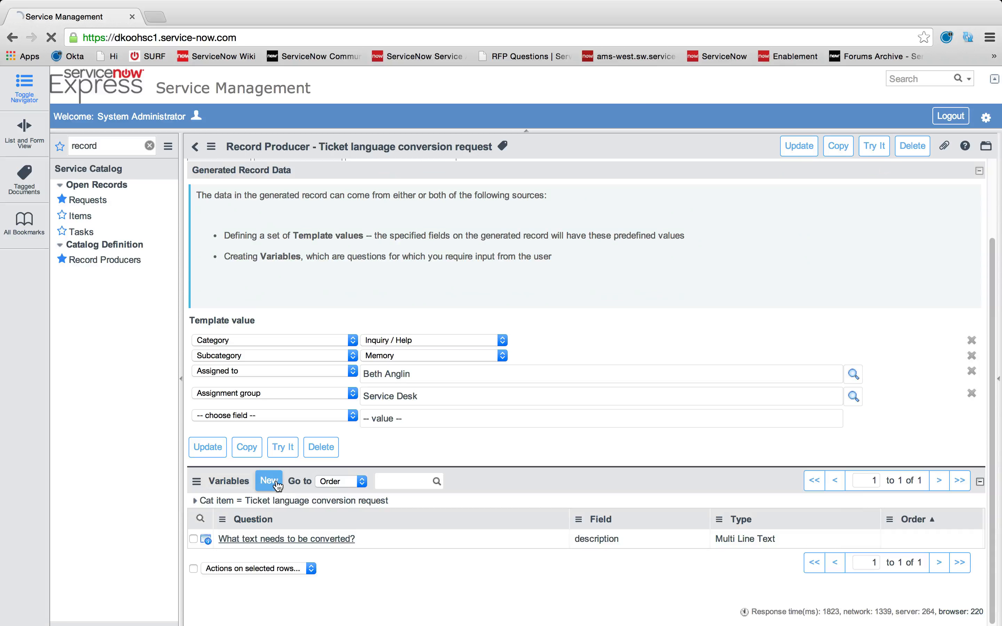
# Create a Reference variable 'What location is this translation for?' mapped to the Location field.
pyautogui.click(269, 480)
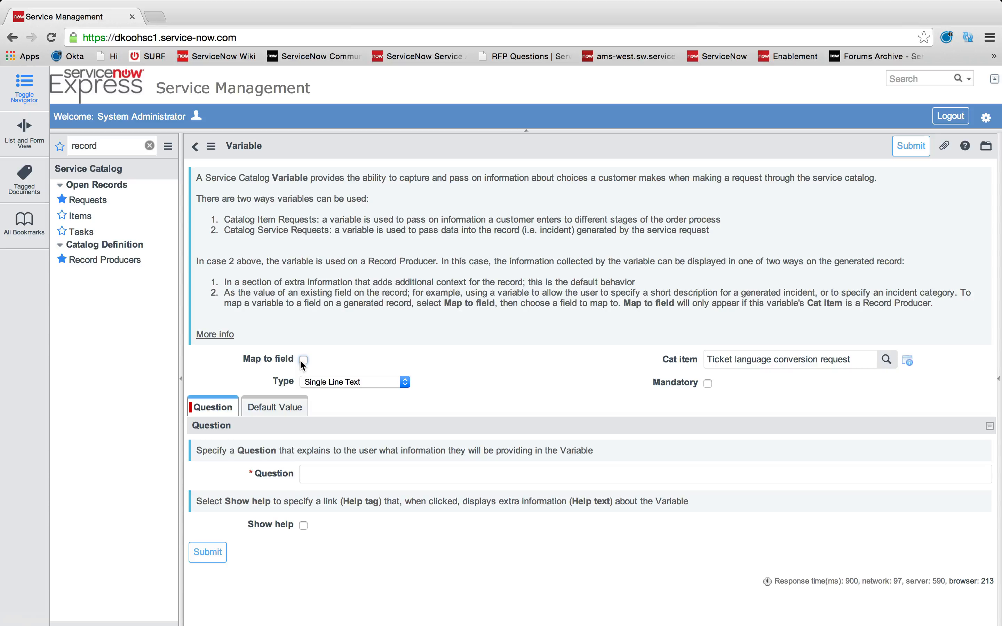
pyautogui.click(304, 359)
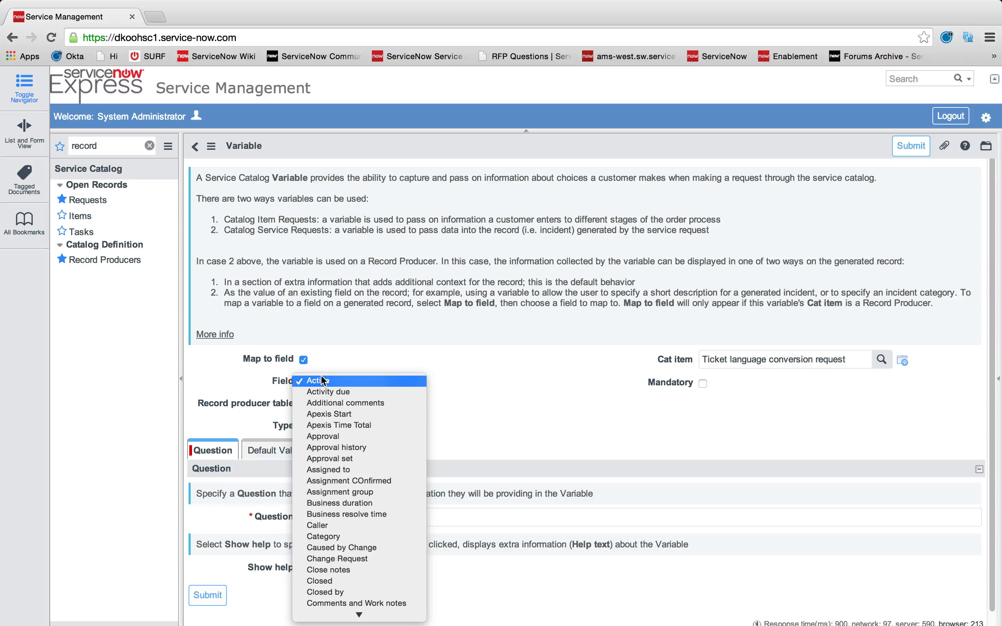
pyautogui.scroll(-3)
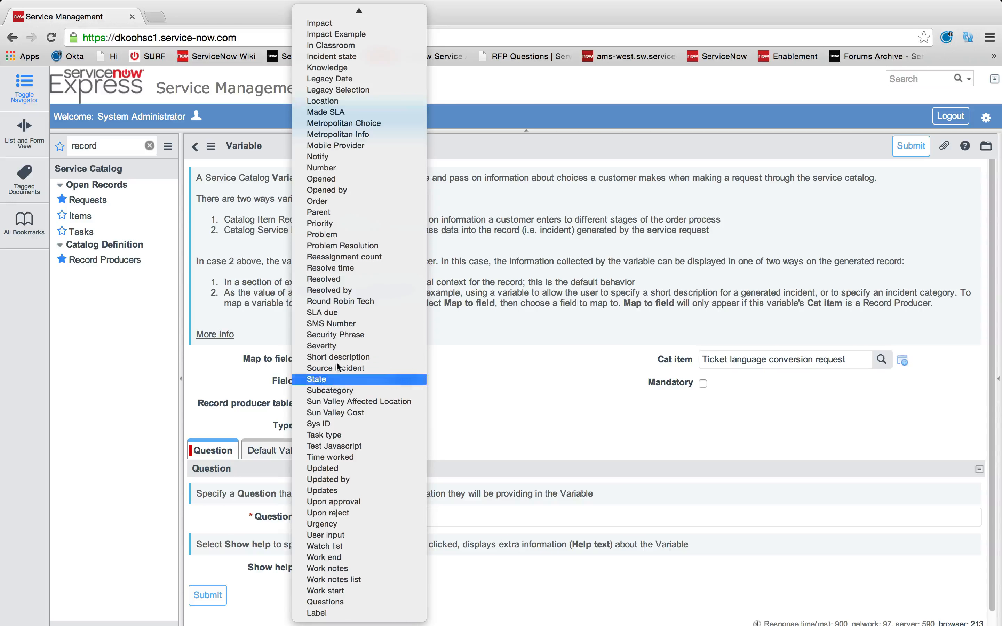
pyautogui.click(323, 101)
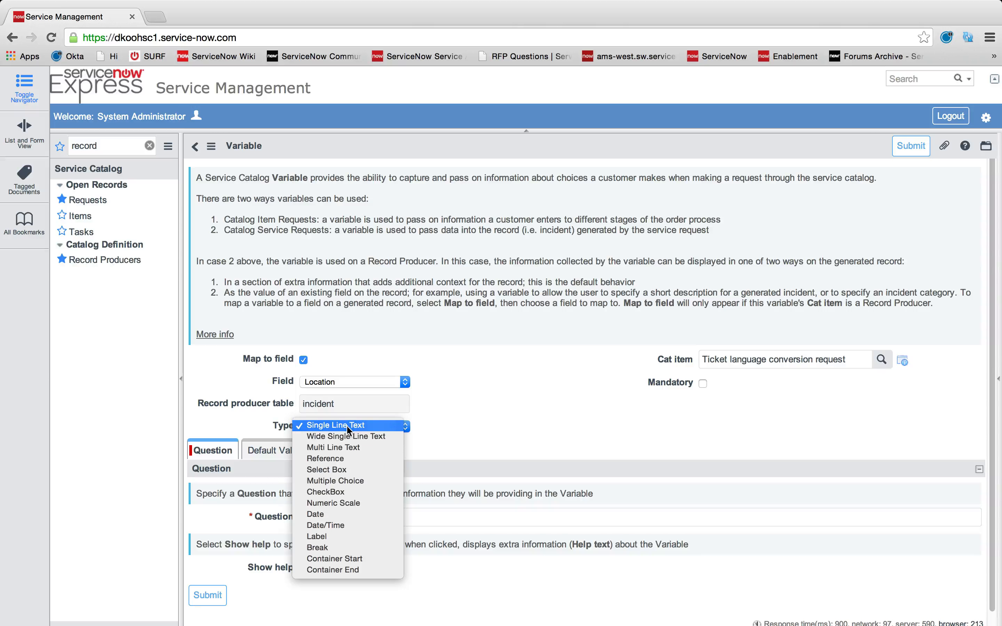
pyautogui.click(325, 458)
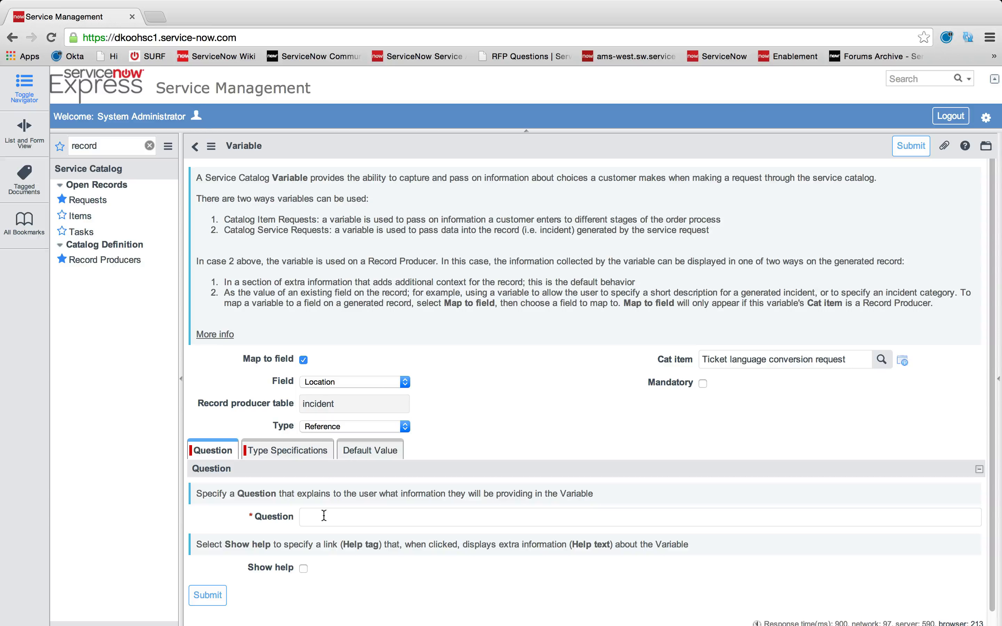
pyautogui.write('What locatio')
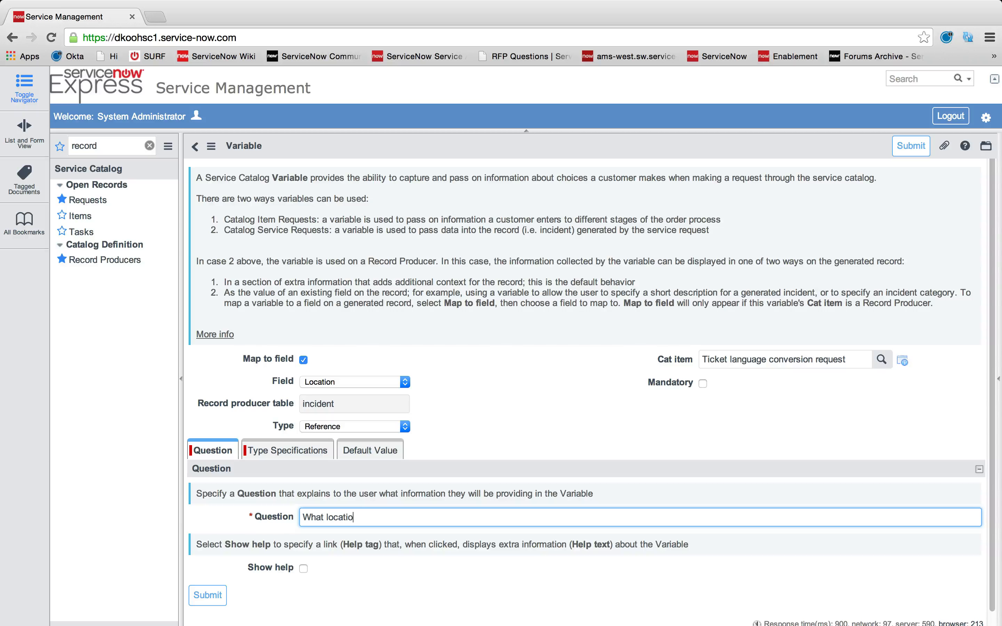
pyautogui.write('n is this tra')
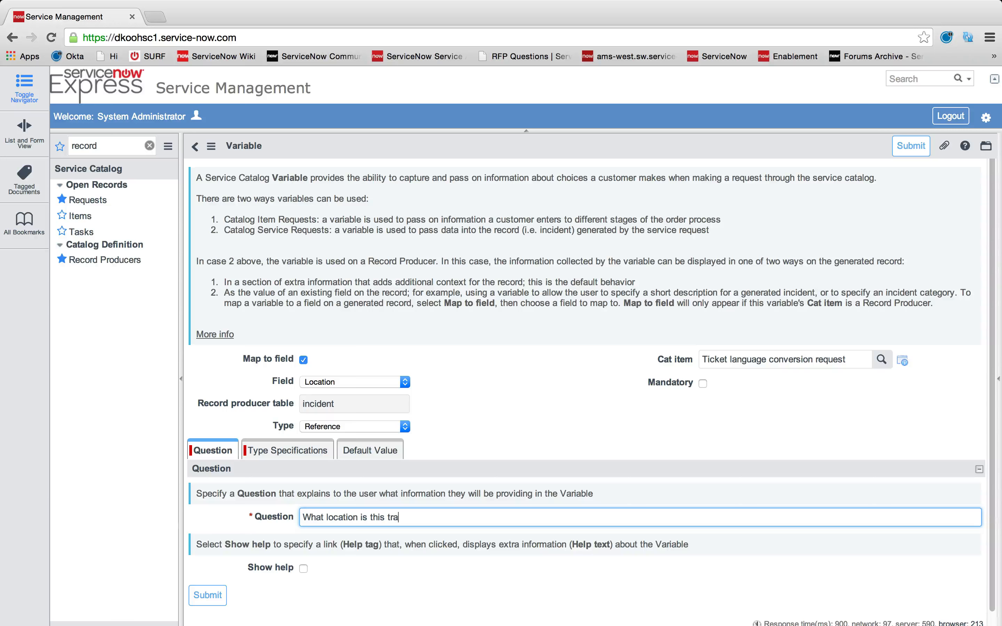
pyautogui.write('nslation for?')
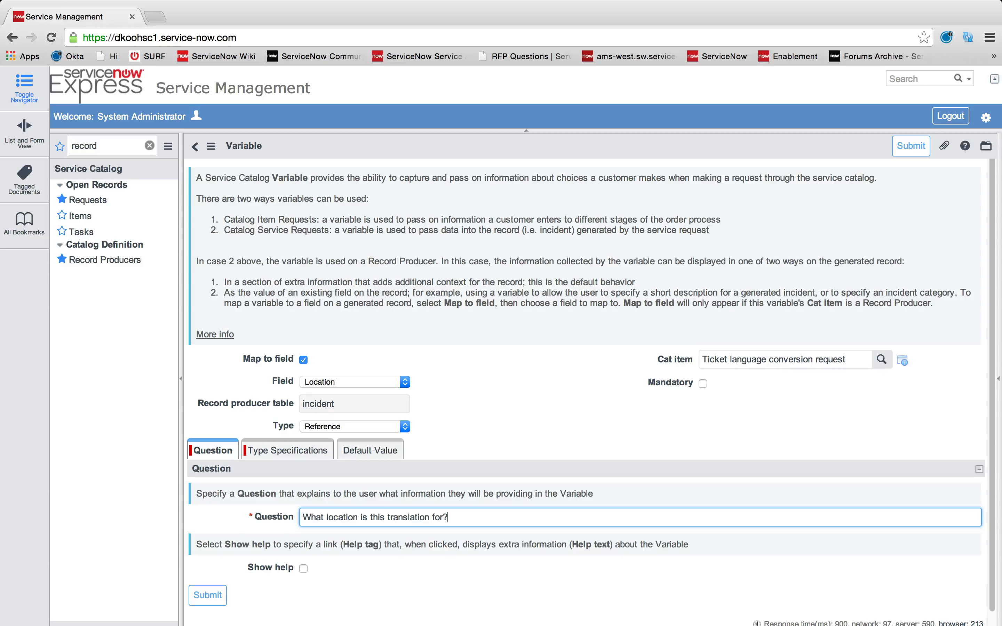
# Verify the reference Location type specifications and save the location variable.
pyautogui.click(286, 451)
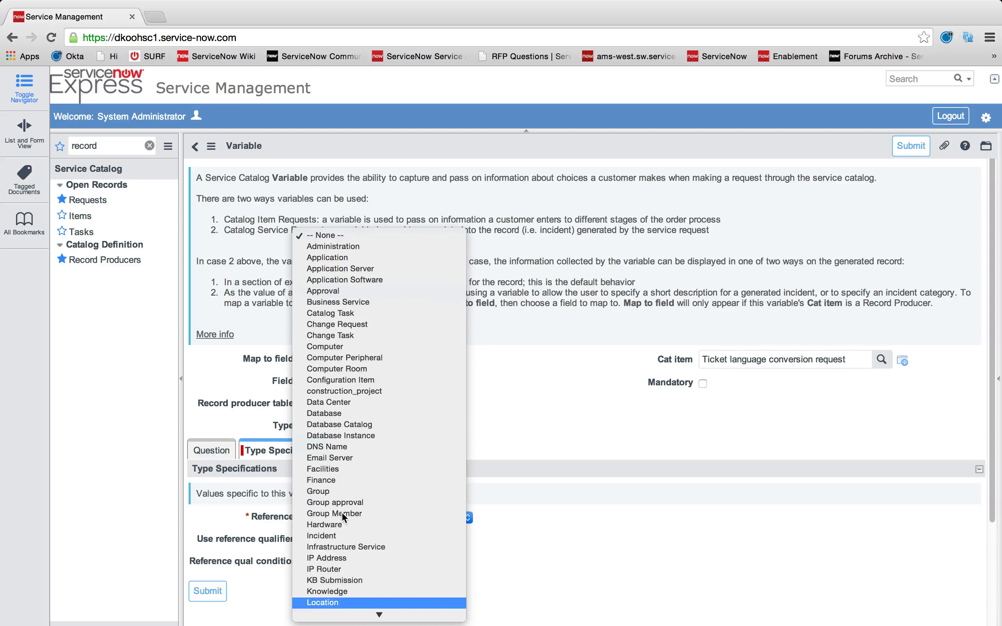
pyautogui.click(321, 602)
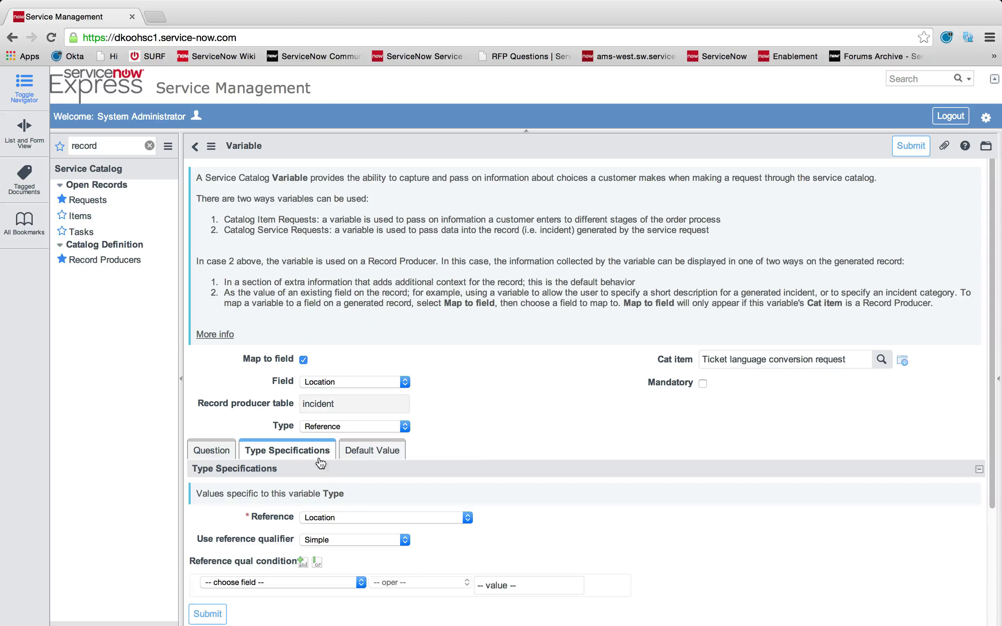
pyautogui.click(212, 450)
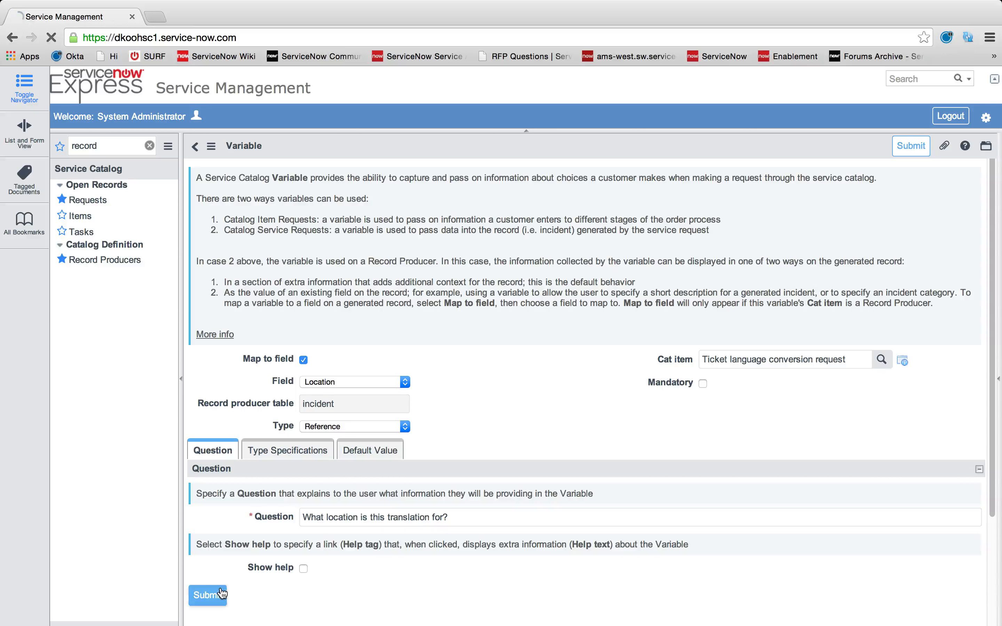
pyautogui.click(207, 595)
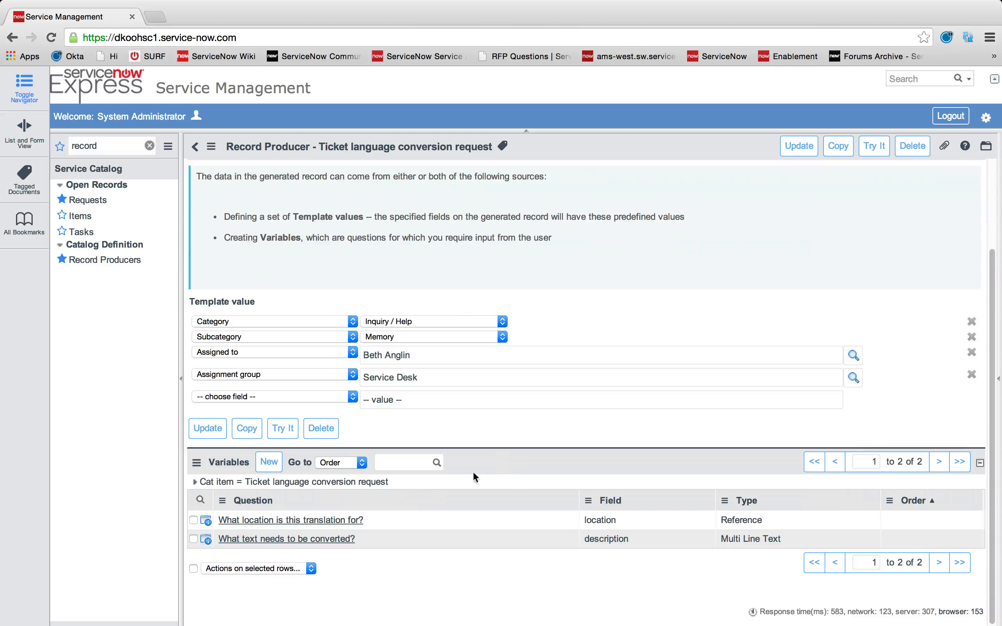
pyautogui.moveTo(677, 527)
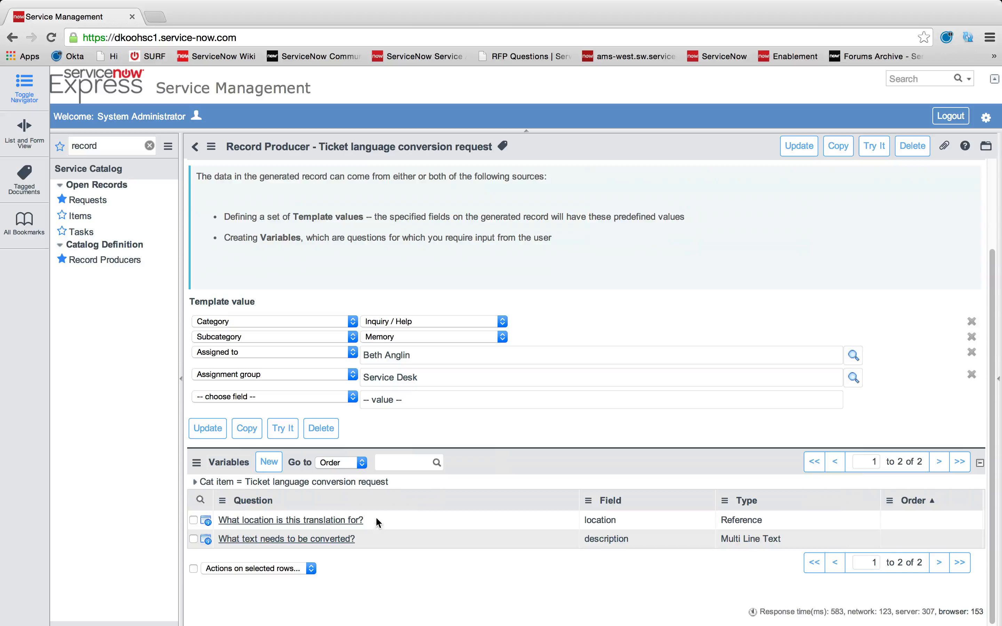
pyautogui.moveTo(743, 524)
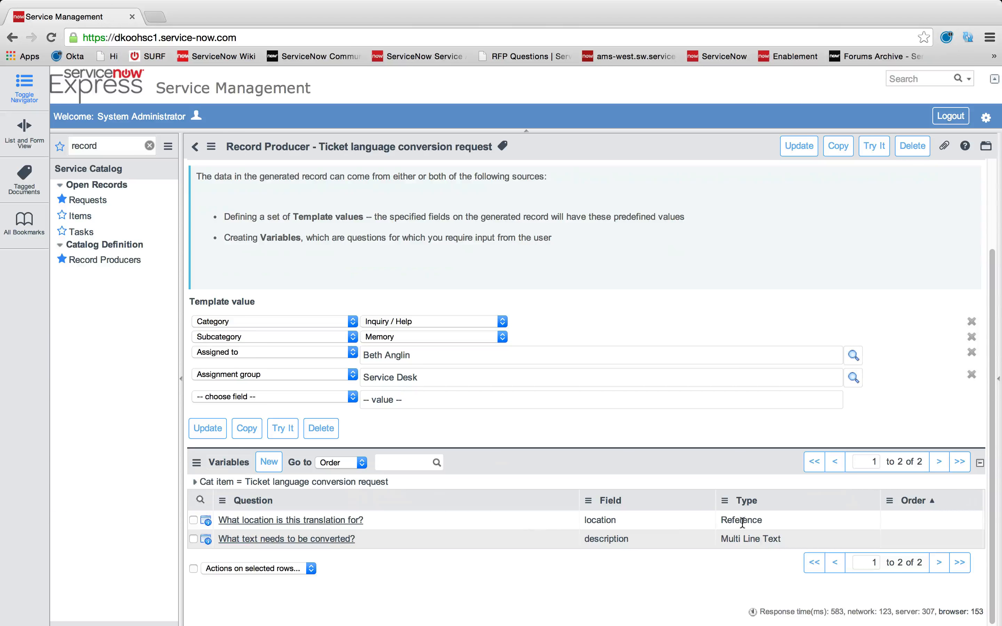
pyautogui.click(599, 520)
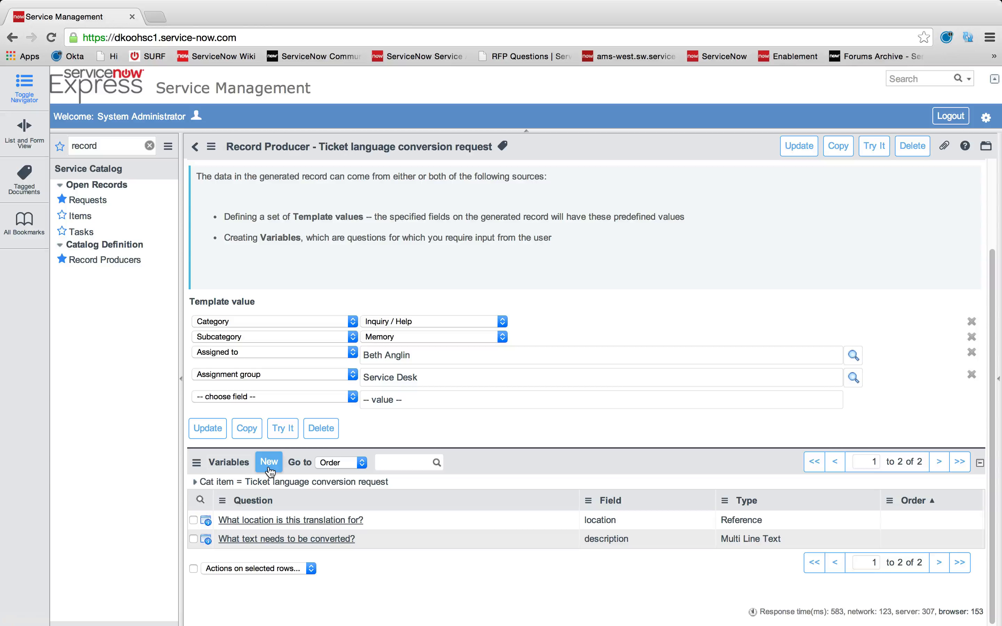
pyautogui.click(269, 461)
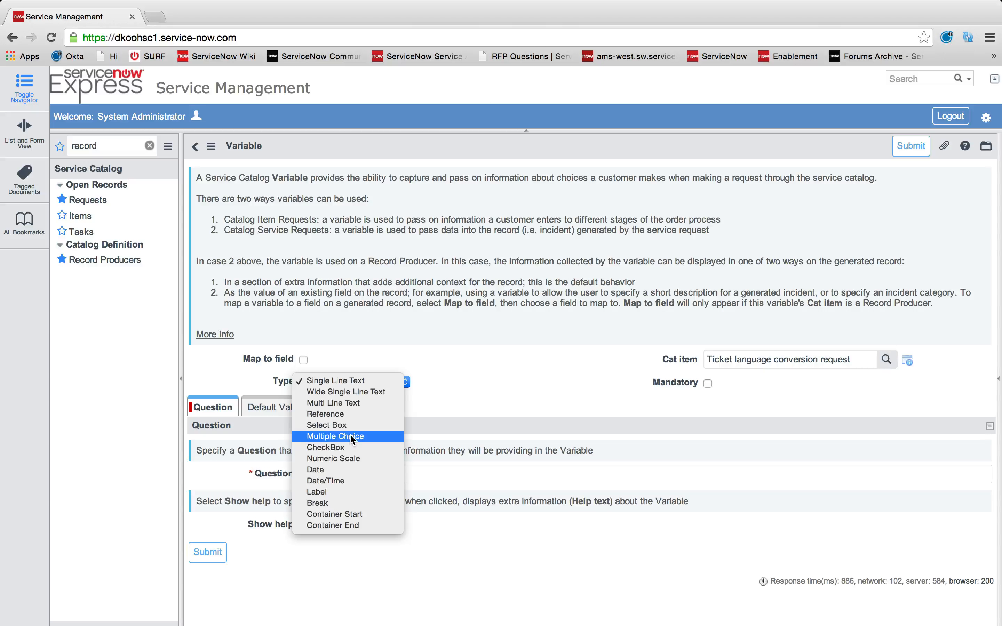
# Add a Multiple Choice variable 'What is the priority?' mapped to the Priority field and save it.
pyautogui.click(335, 436)
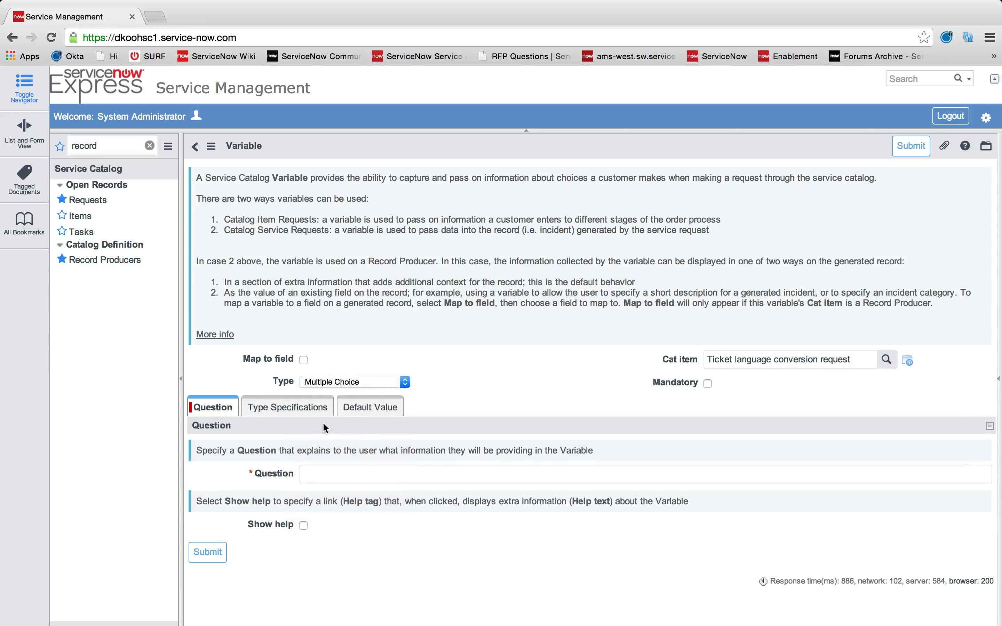
pyautogui.write('What is')
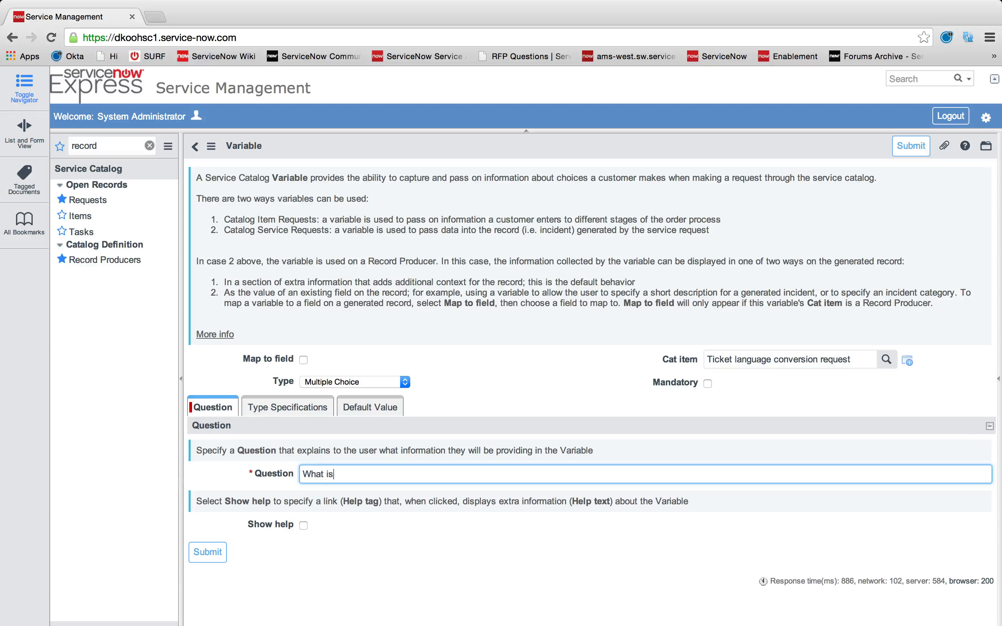
pyautogui.write('the priority')
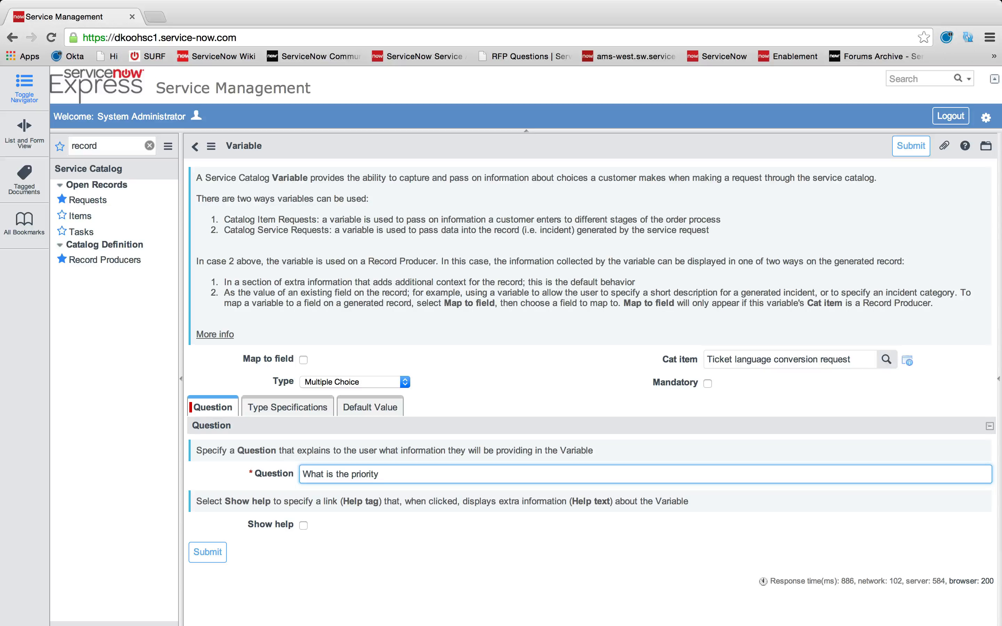
pyautogui.write('?')
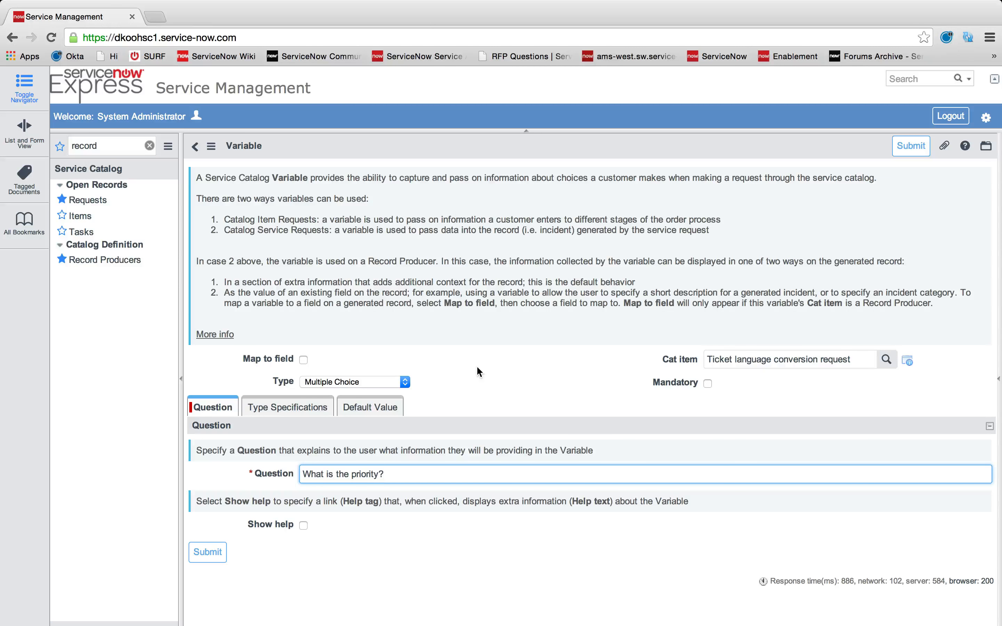
pyautogui.click(303, 359)
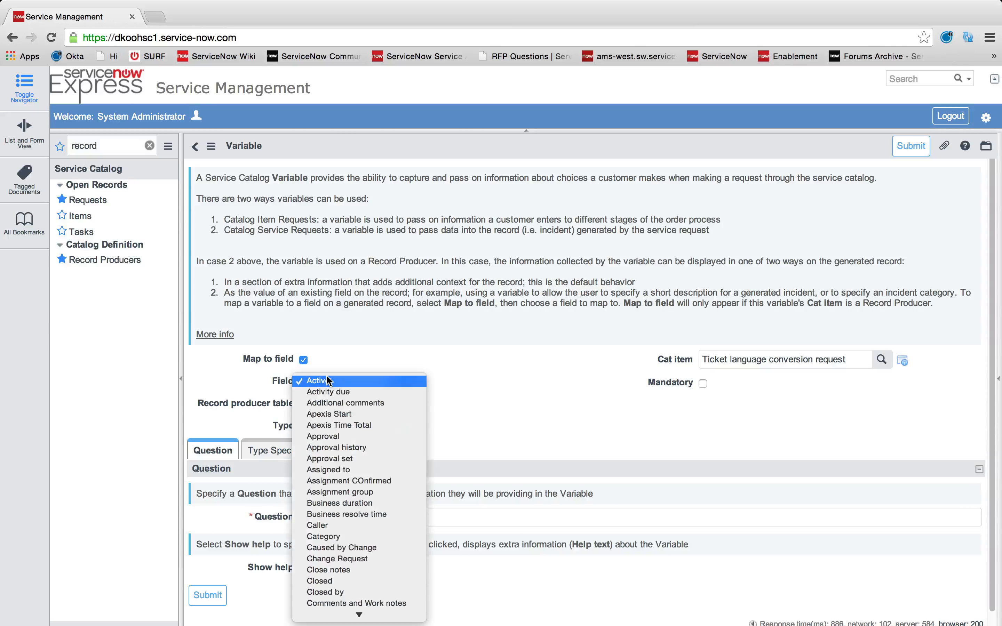
pyautogui.scroll(-3)
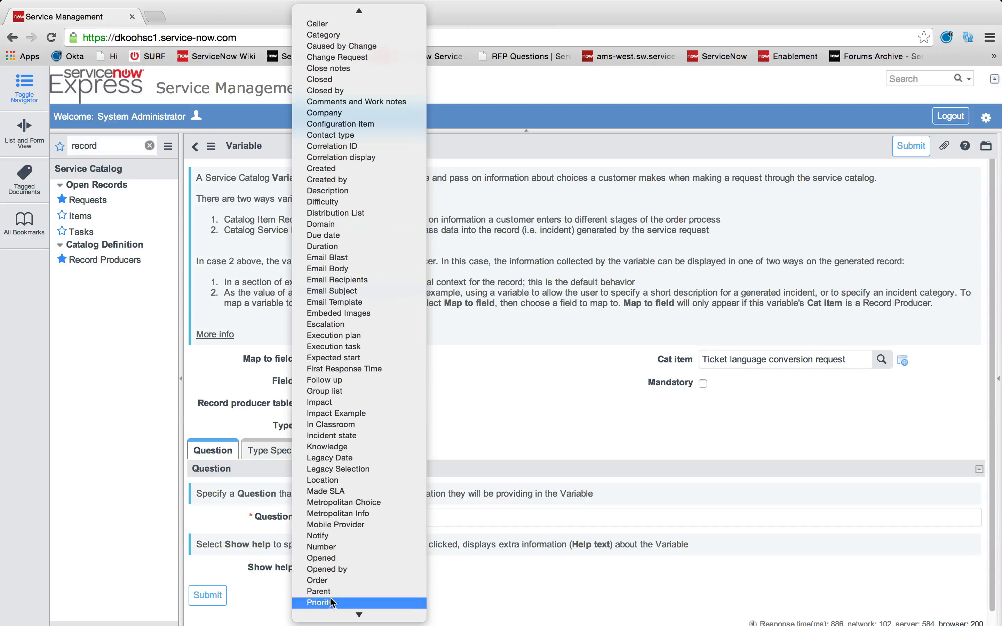
pyautogui.click(320, 603)
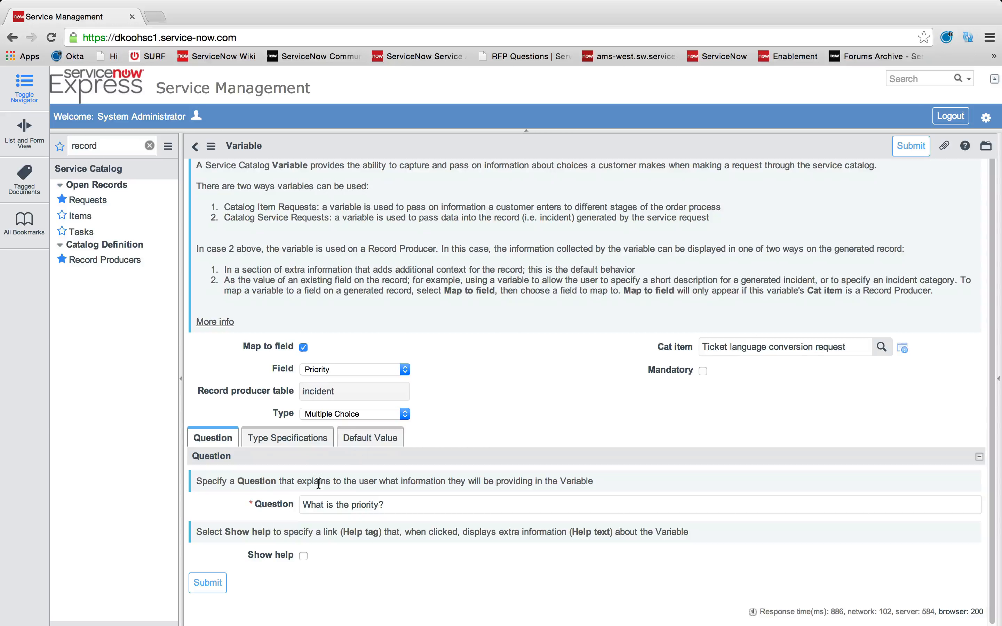
pyautogui.moveTo(311, 443)
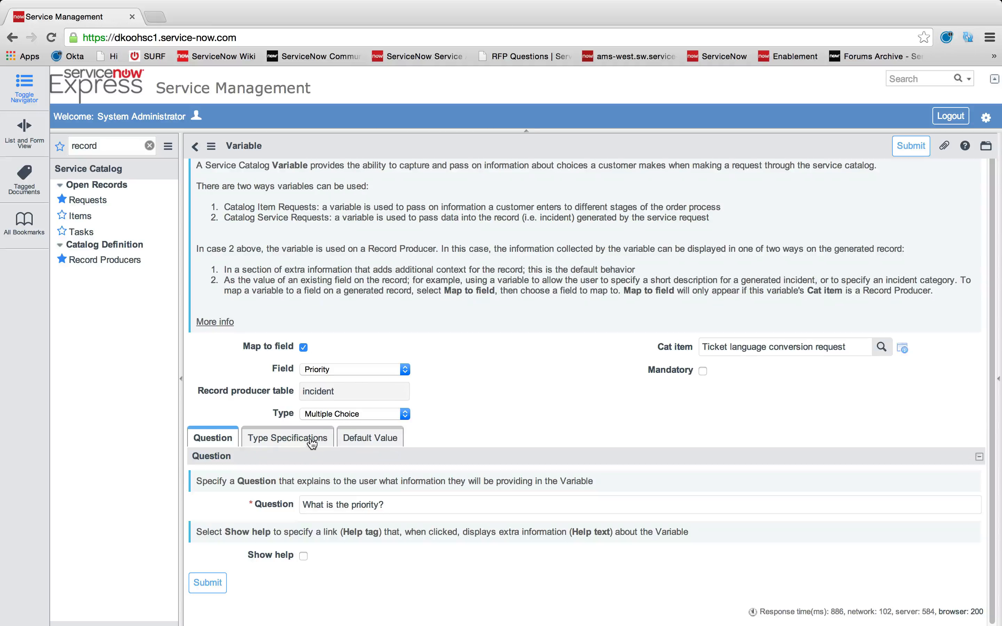
pyautogui.click(287, 437)
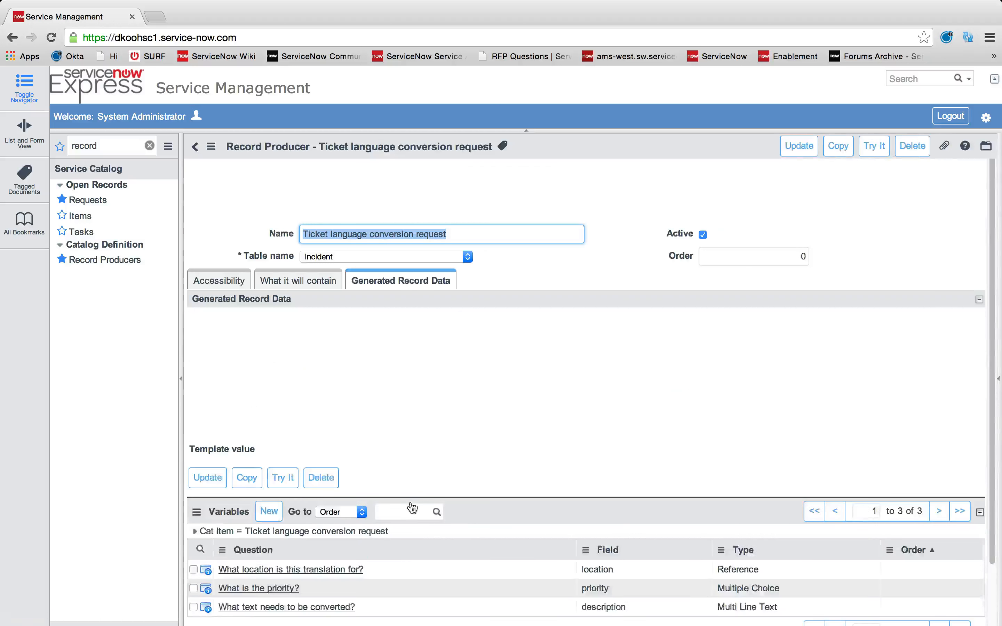
# Give the 'What is the priority?' variable two question choices, 1 and 2, with matching values.
pyautogui.scroll(-3)
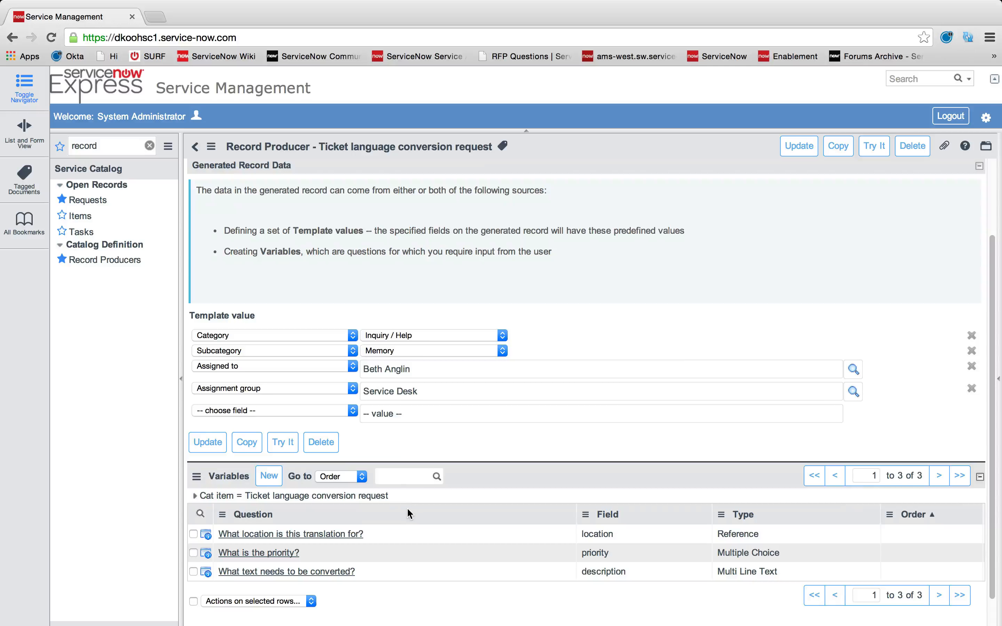
pyautogui.moveTo(258, 553)
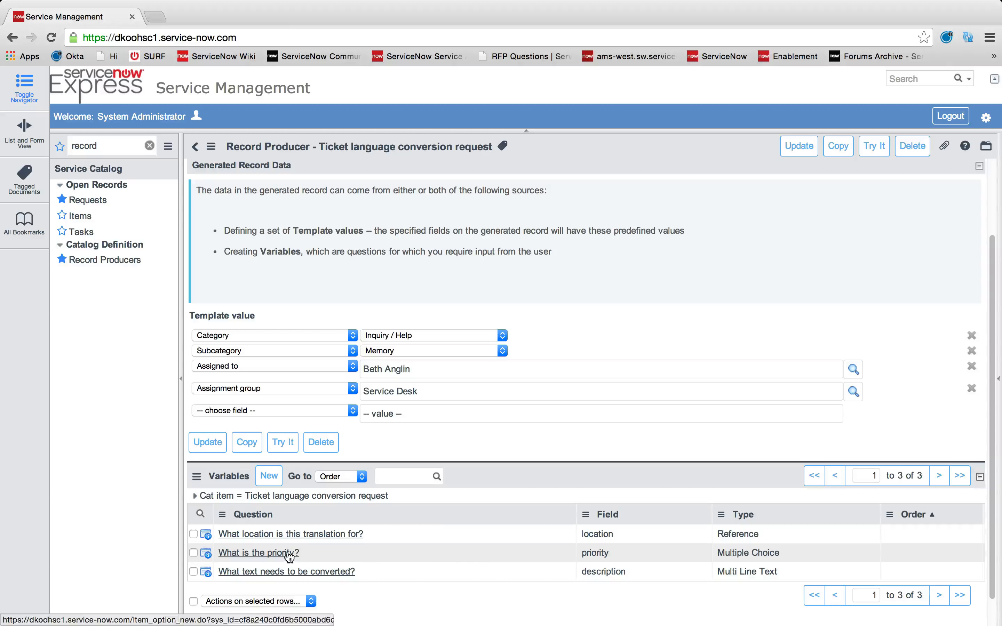
pyautogui.click(258, 552)
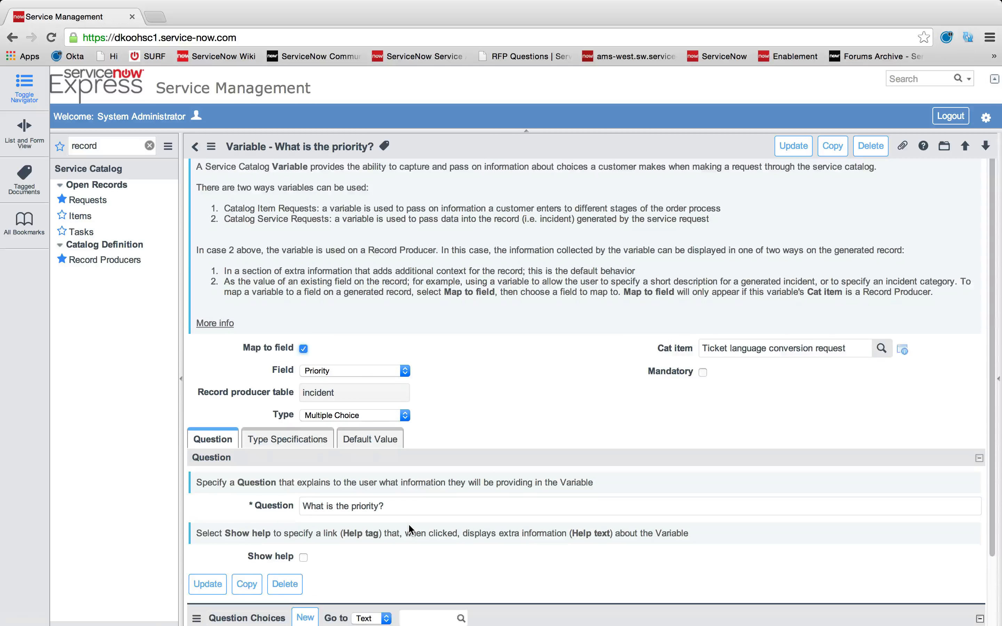
pyautogui.scroll(-3)
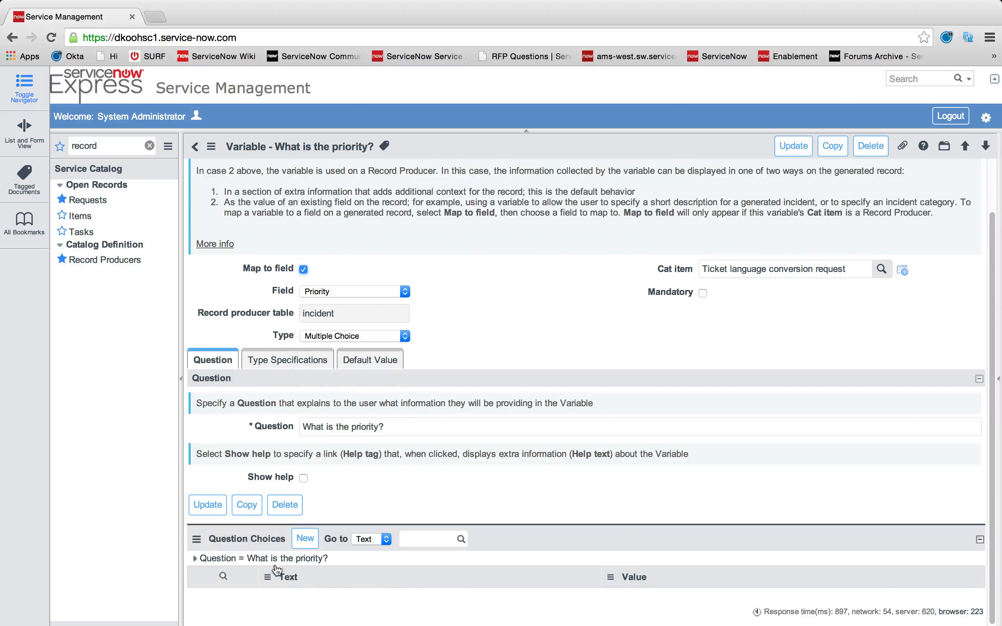
pyautogui.click(304, 538)
pyautogui.write('1')
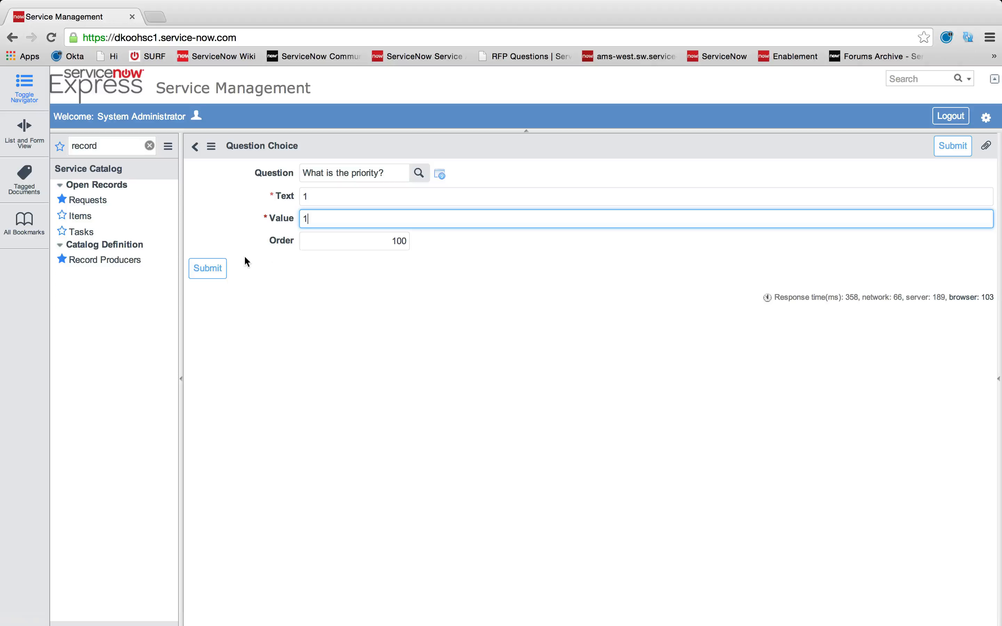
pyautogui.click(207, 268)
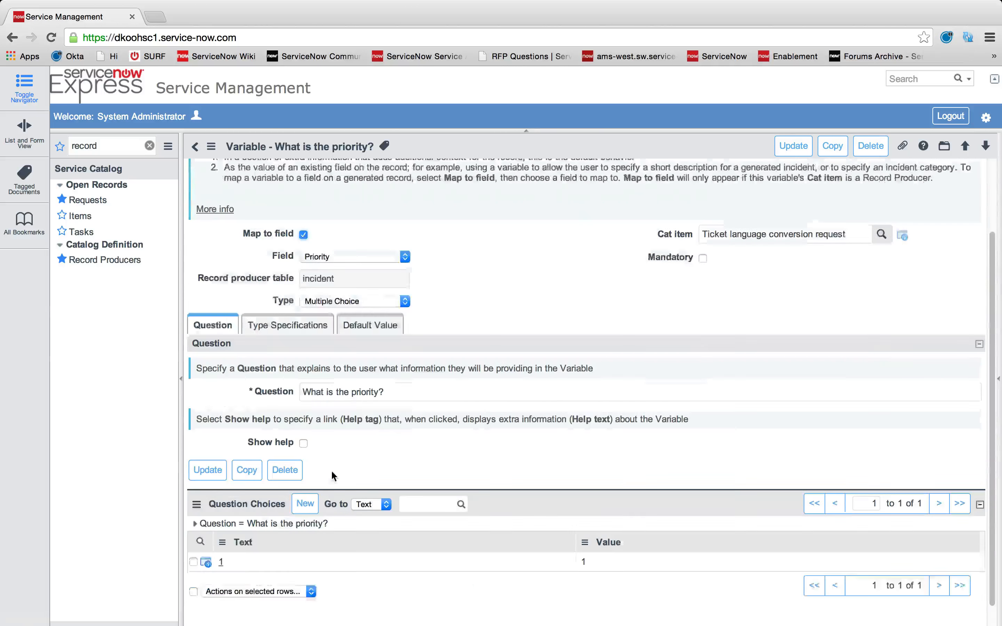
pyautogui.click(305, 504)
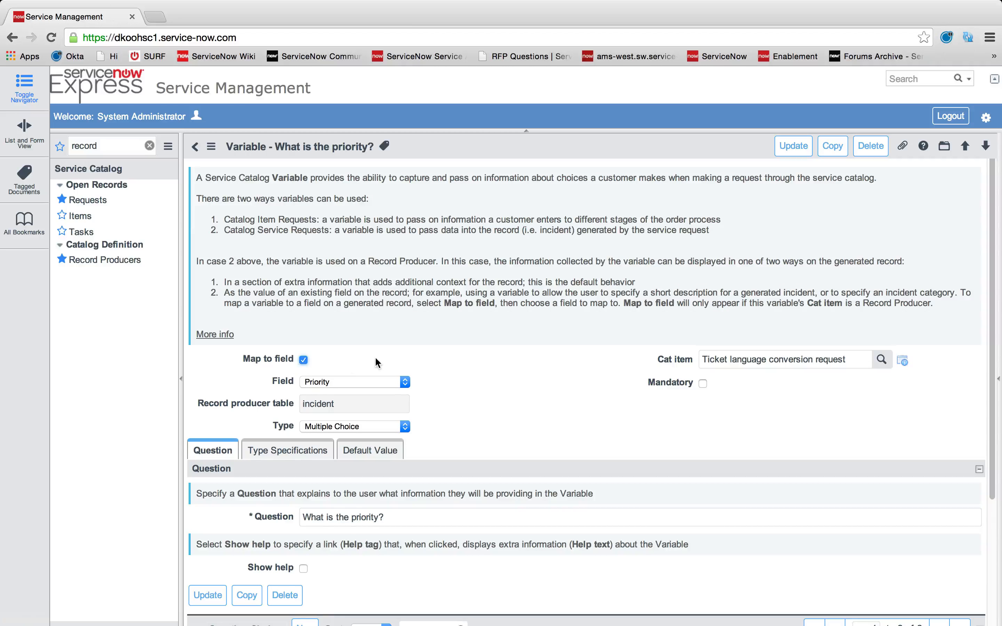
pyautogui.scroll(-3)
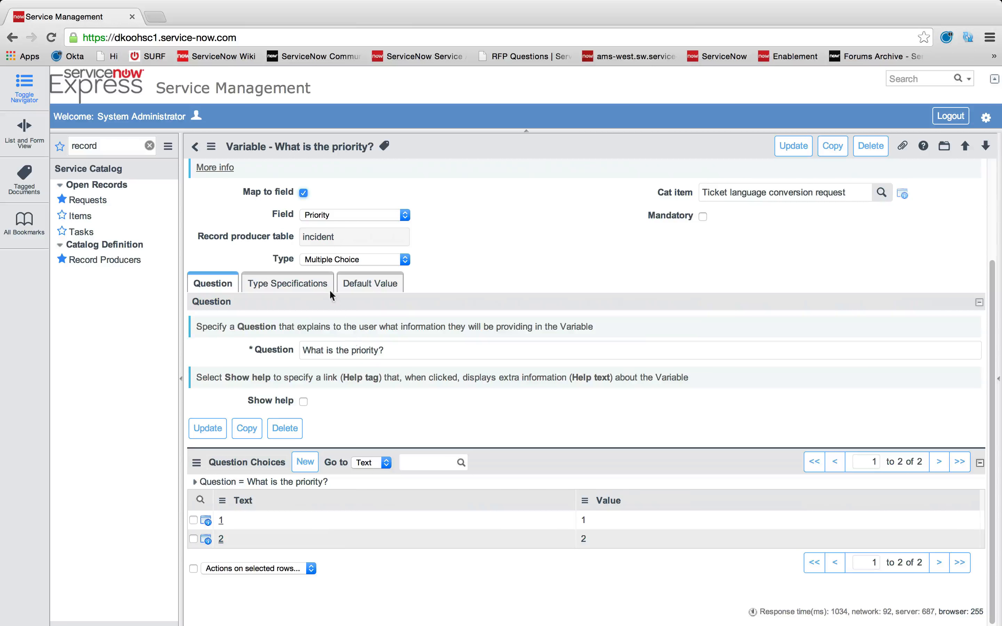
# Set the record producer's Accessibility category to Get Help.
pyautogui.click(195, 146)
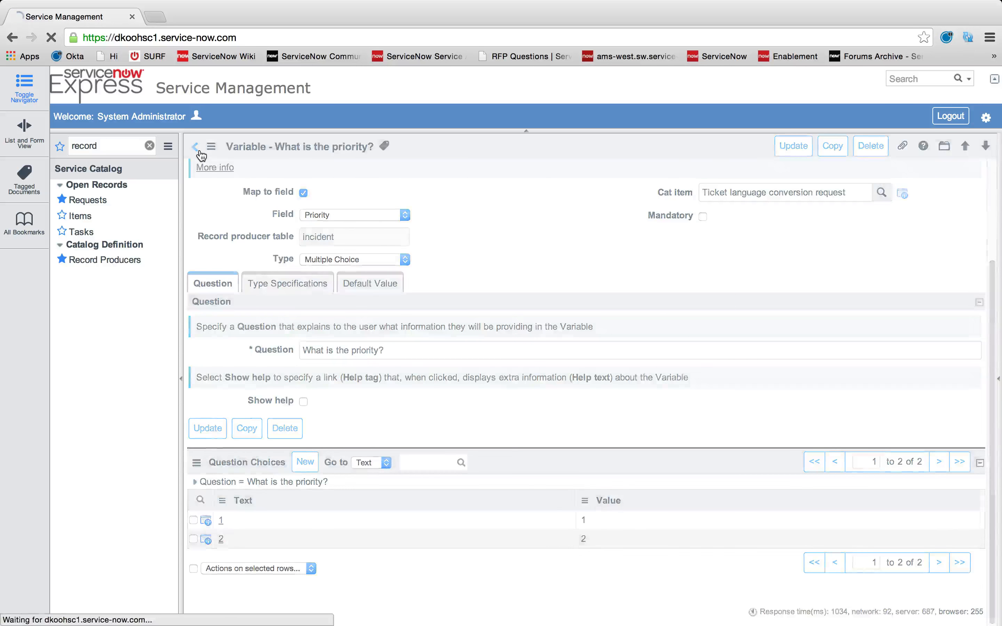
pyautogui.click(195, 146)
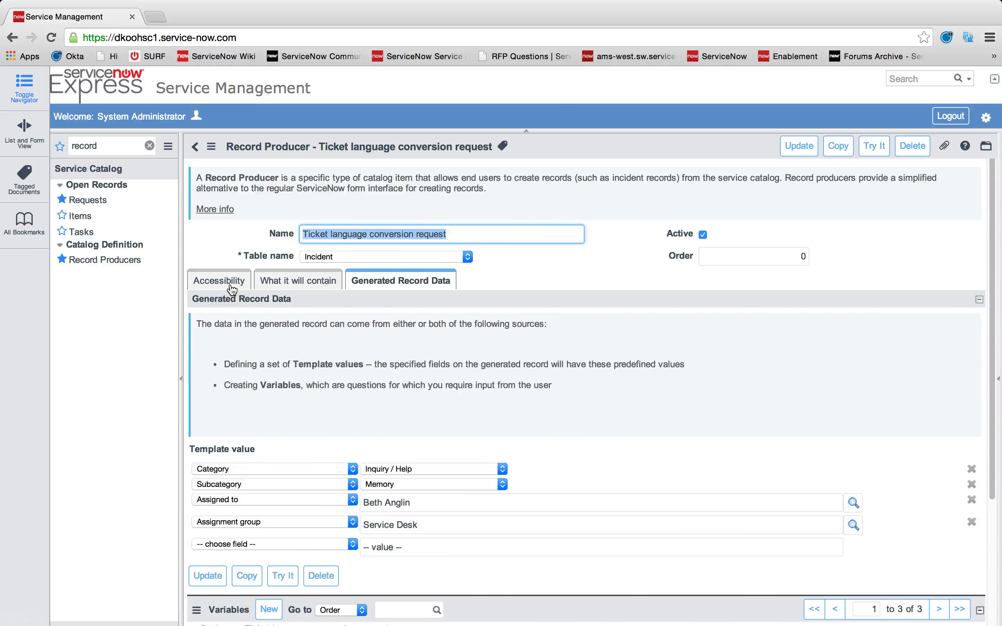
pyautogui.click(219, 279)
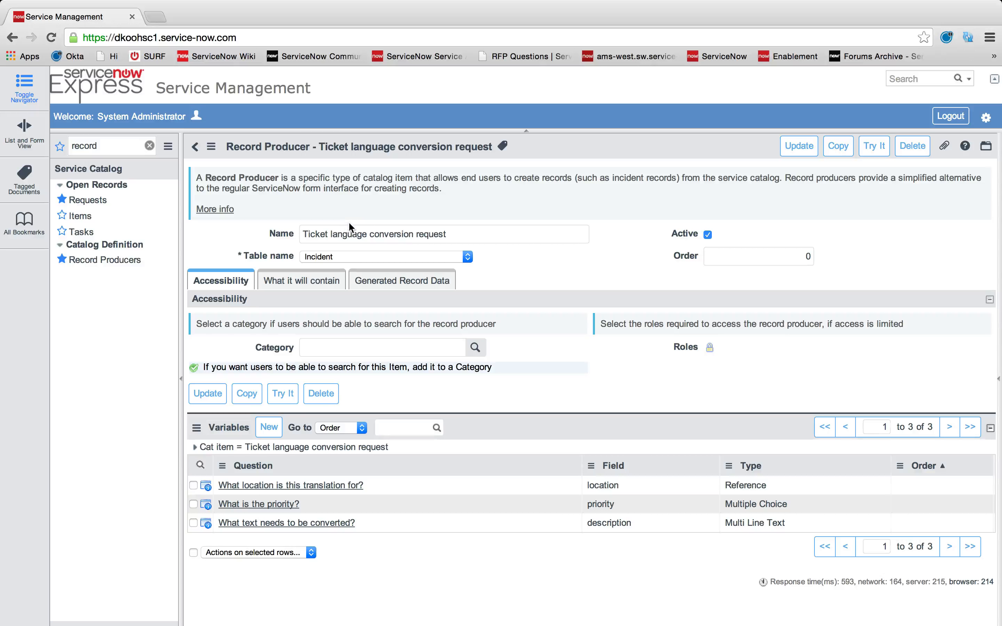
pyautogui.moveTo(320, 261)
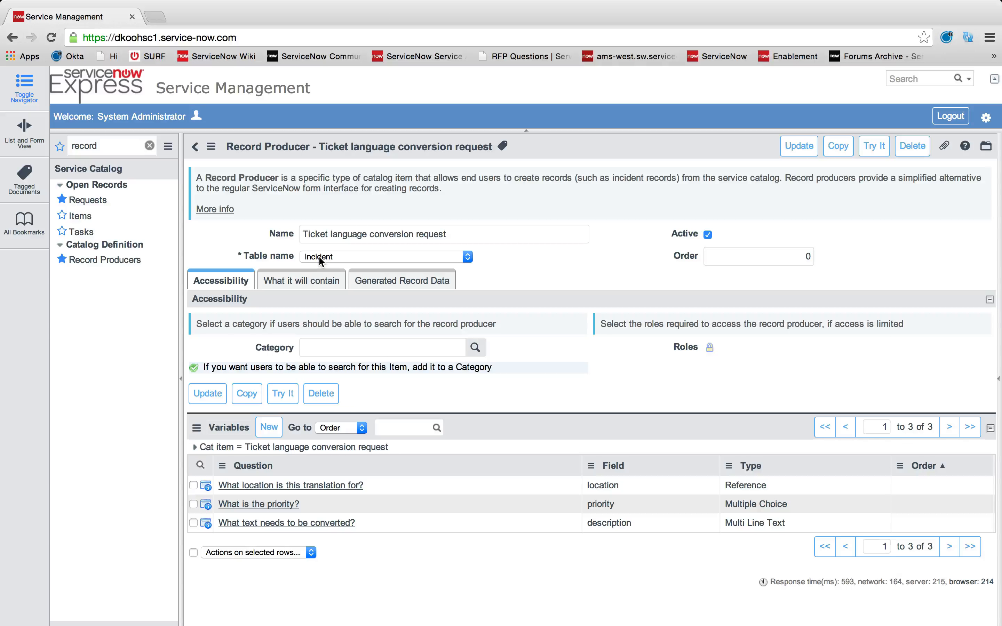
pyautogui.click(381, 347)
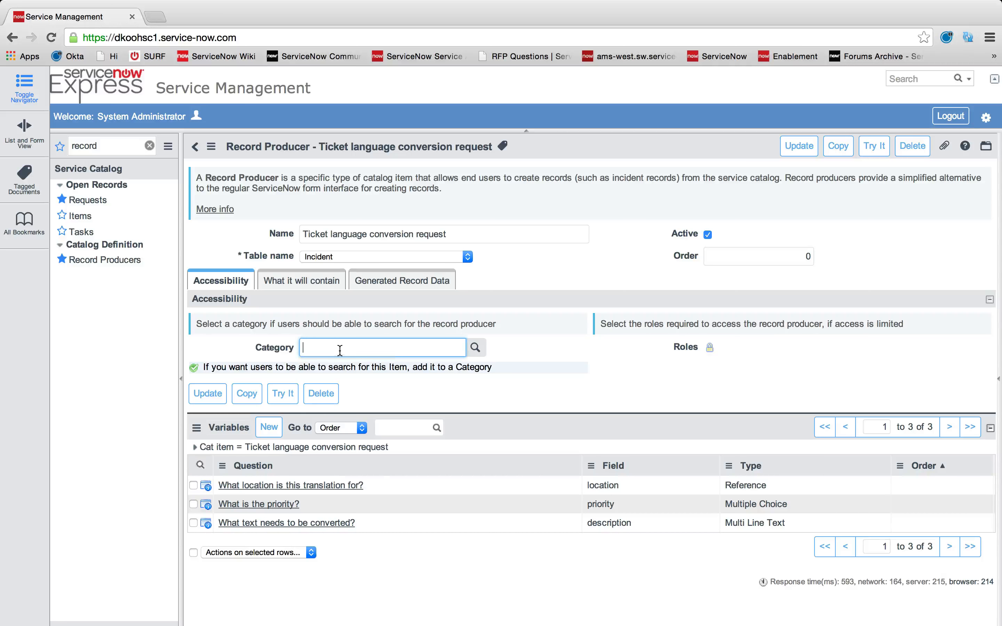
pyautogui.write('get')
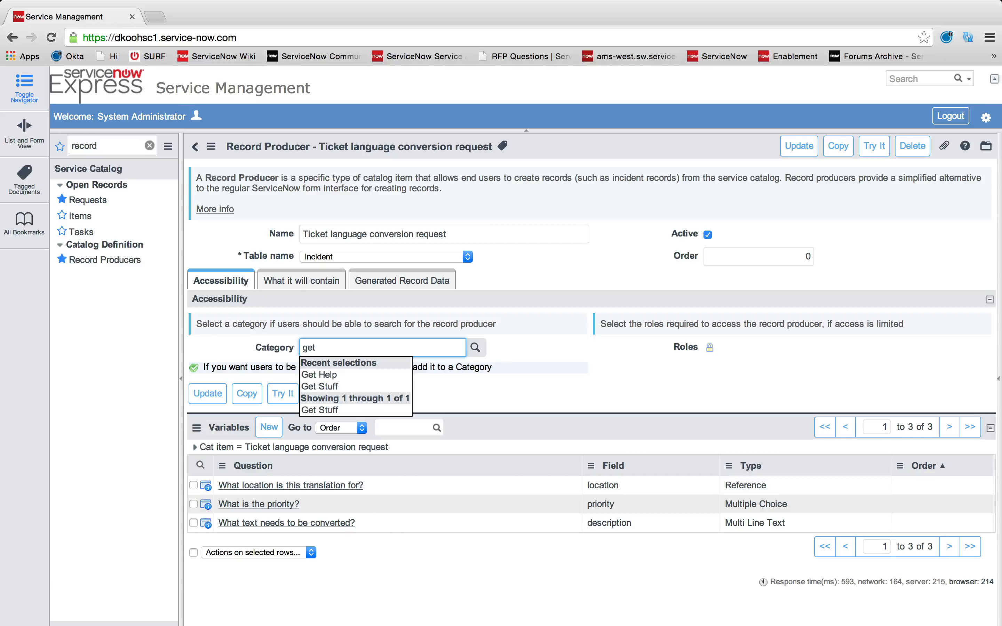
pyautogui.click(319, 374)
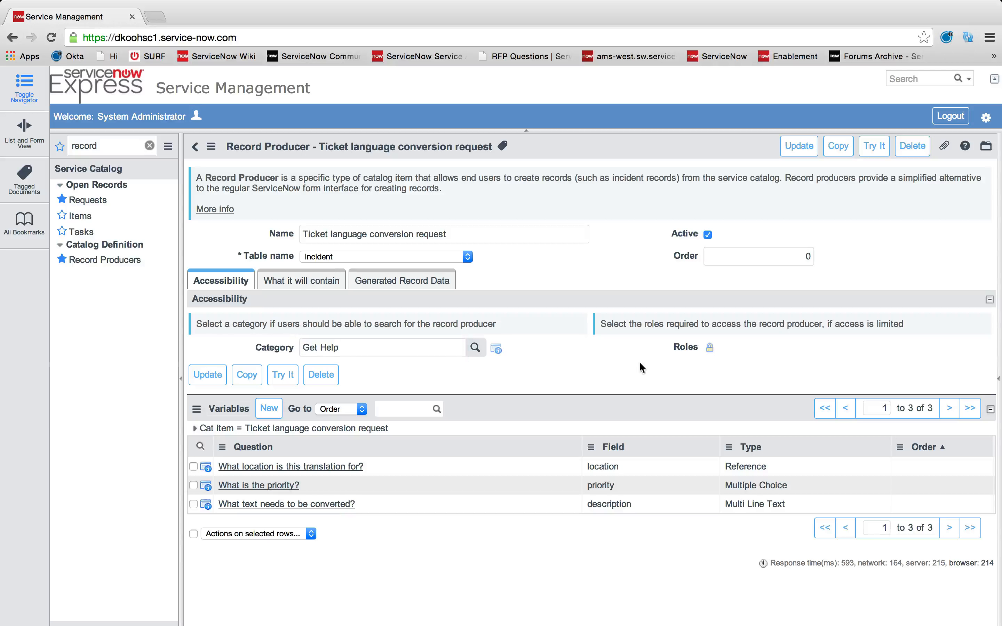
pyautogui.moveTo(708, 348)
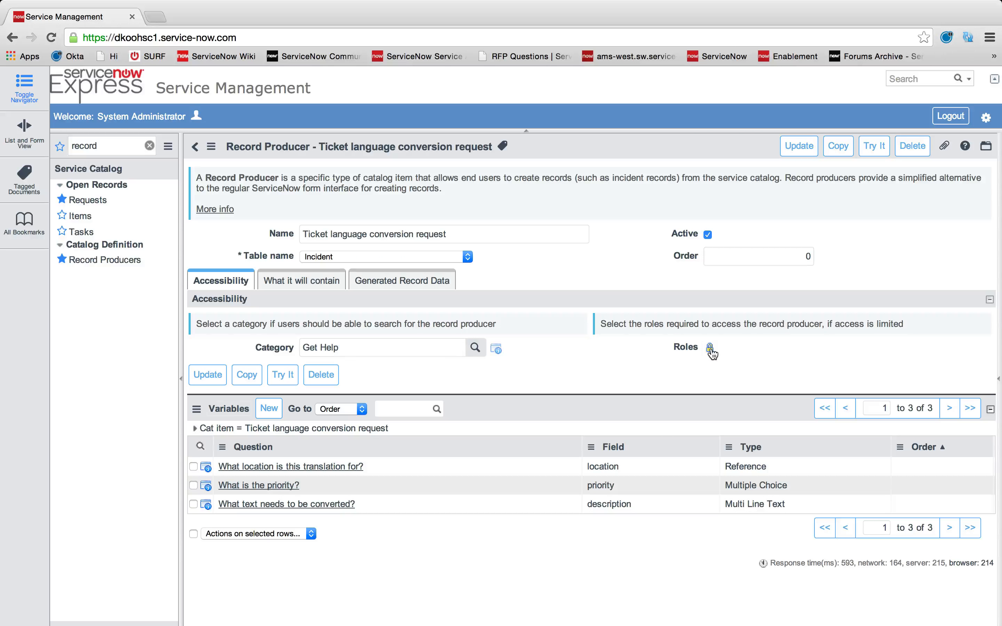
# Review the producer's description and generated record data, then start a fourth variable.
pyautogui.click(302, 280)
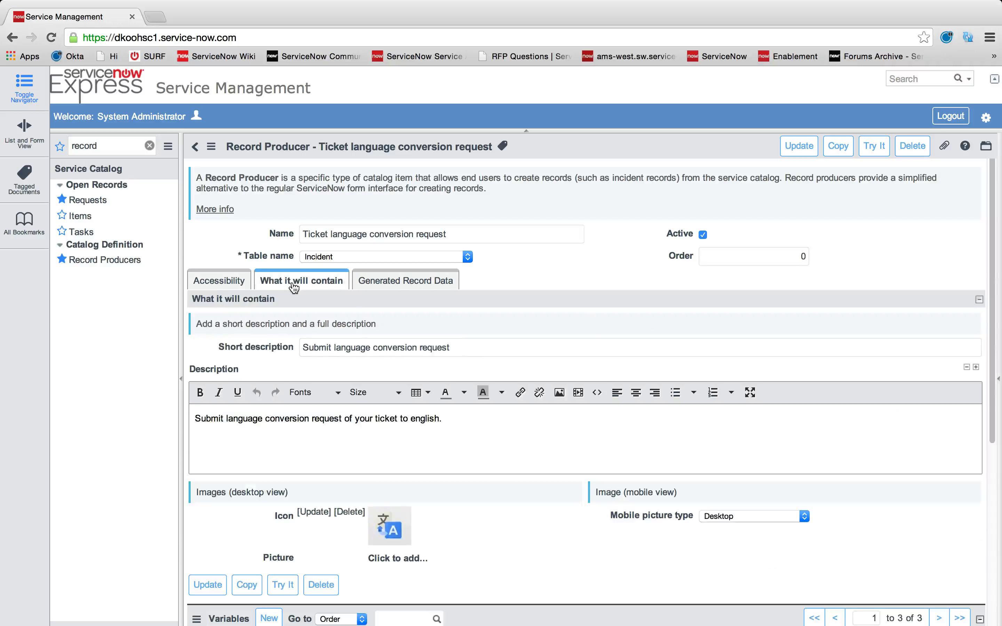
pyautogui.moveTo(390, 375)
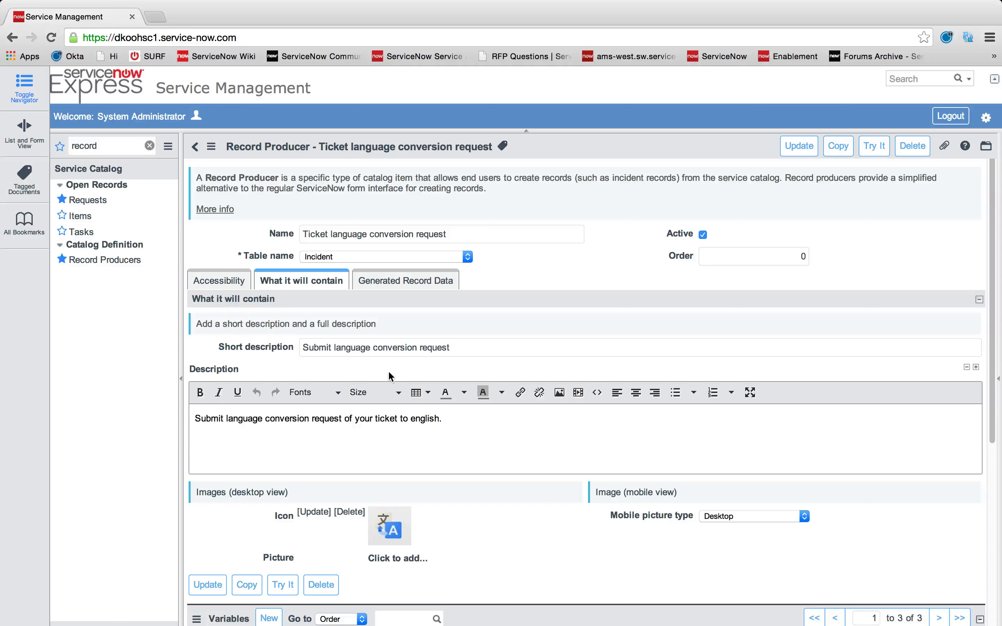
pyautogui.scroll(-3)
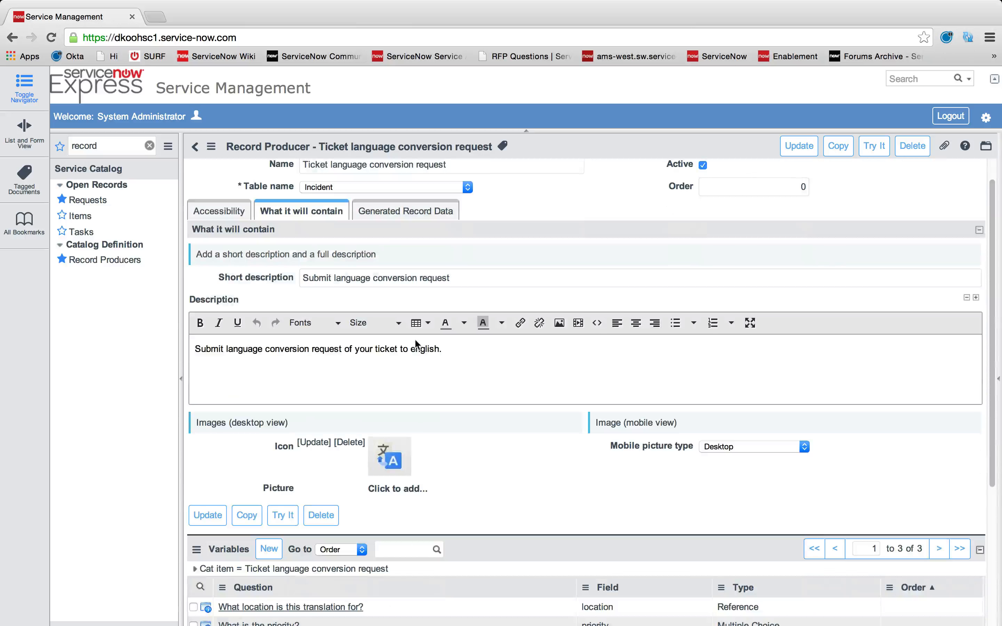
pyautogui.click(403, 210)
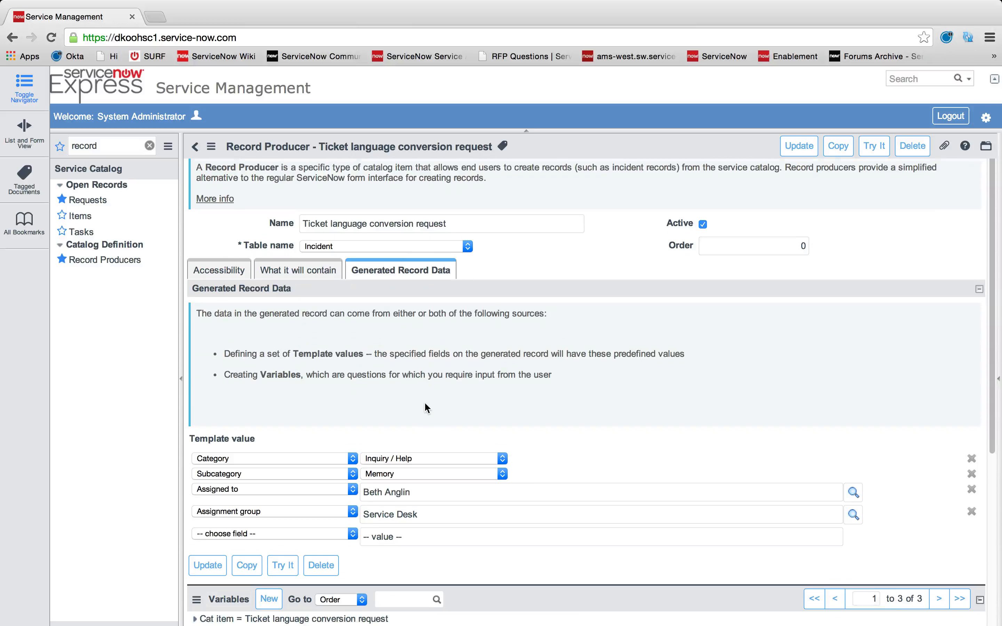
pyautogui.scroll(-3)
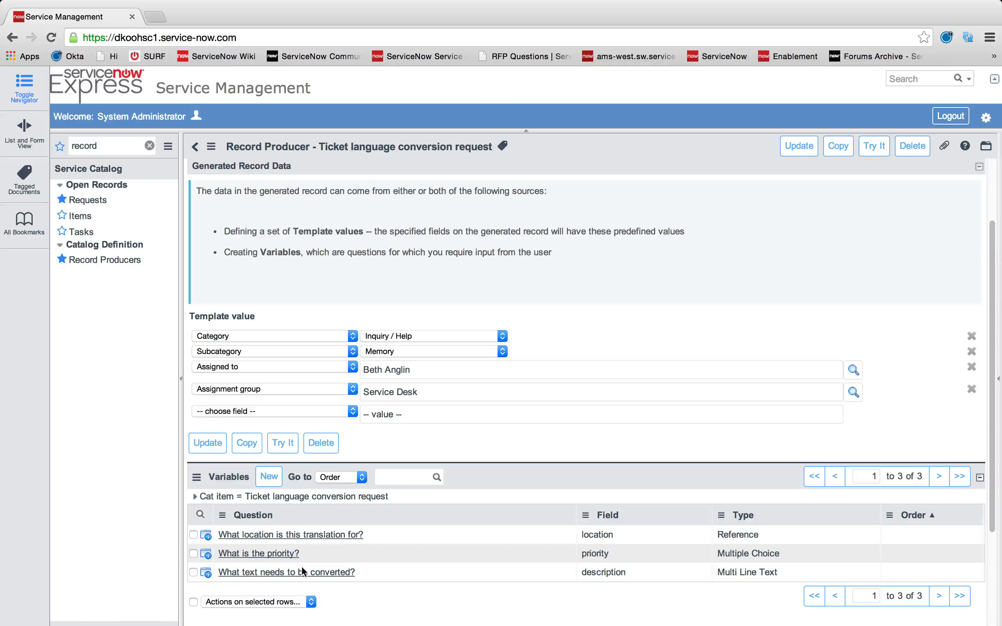
pyautogui.click(268, 477)
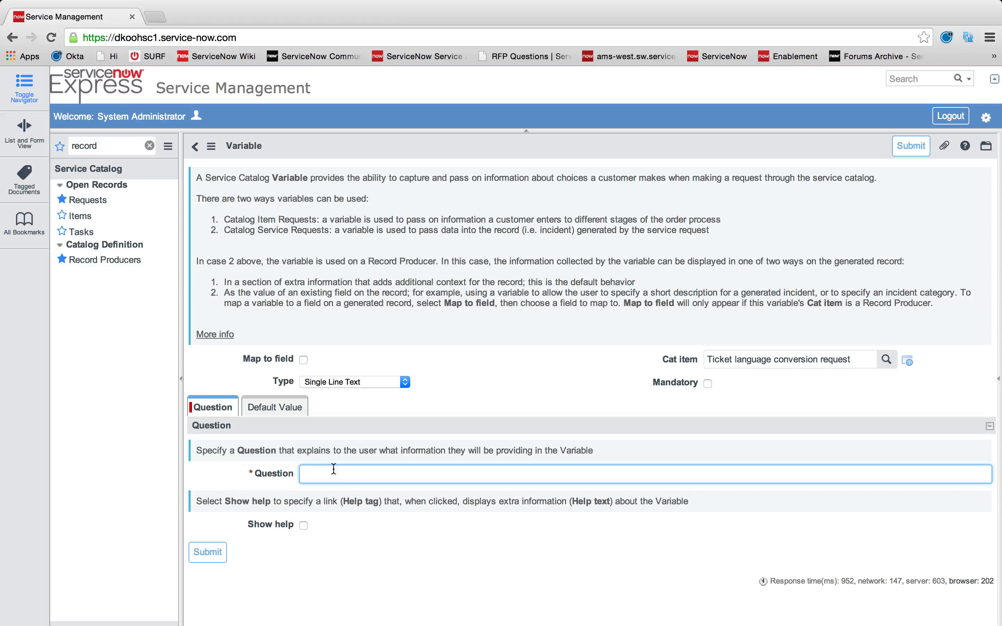
# Add a Single Line Text variable 'Short description of conversion:' mapped to short_description.
pyautogui.write('Short d')
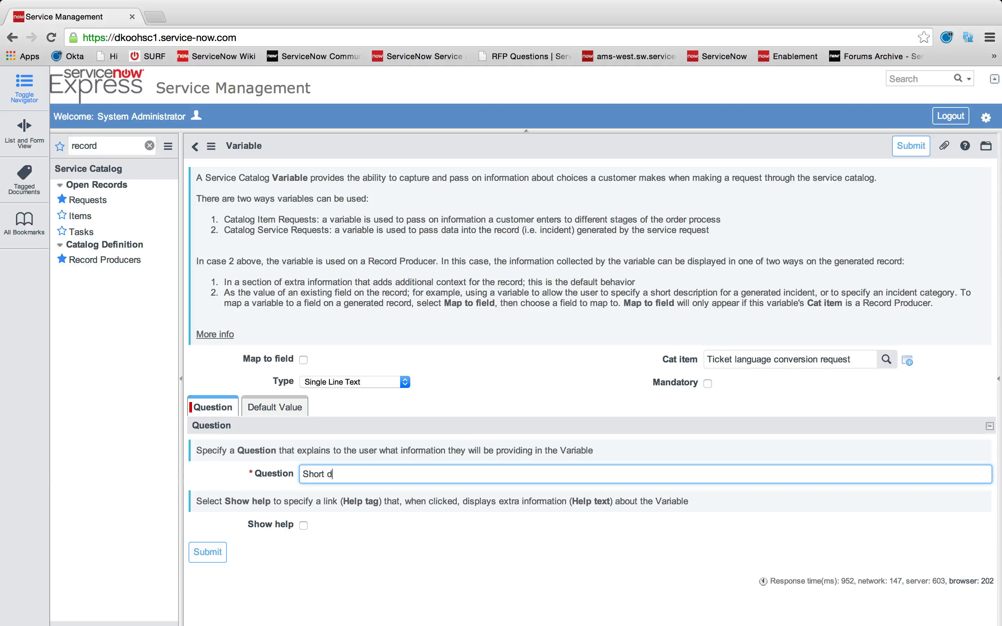
pyautogui.write('escription:')
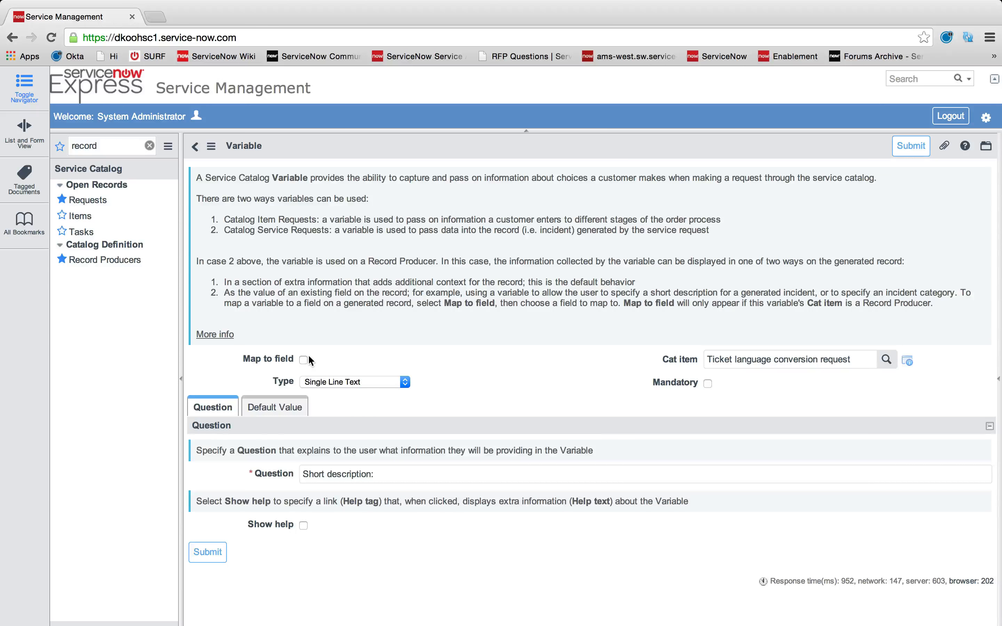
pyautogui.click(305, 359)
pyautogui.write(' of ')
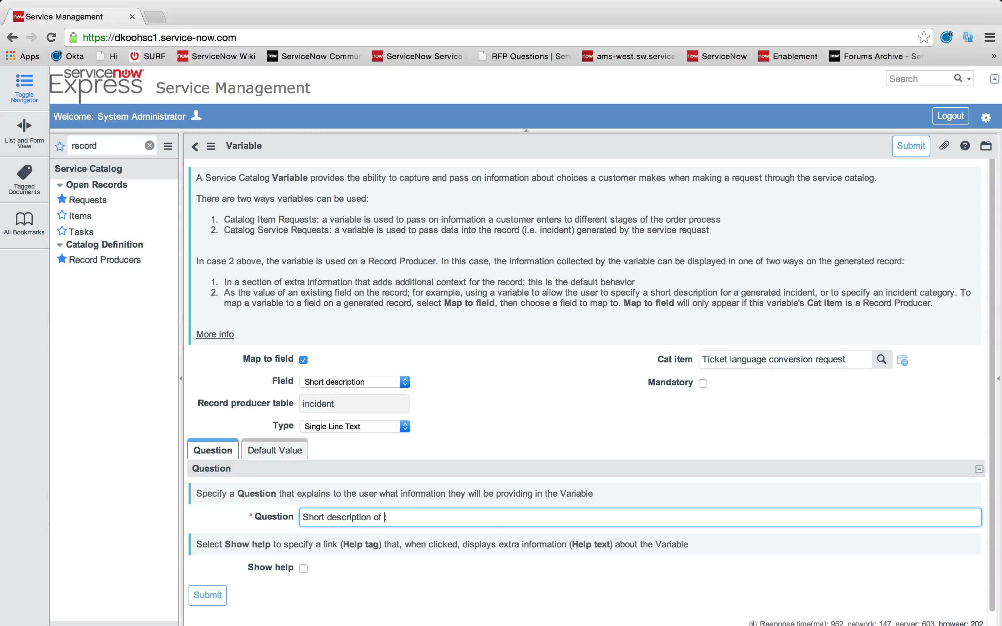
pyautogui.write('conversion')
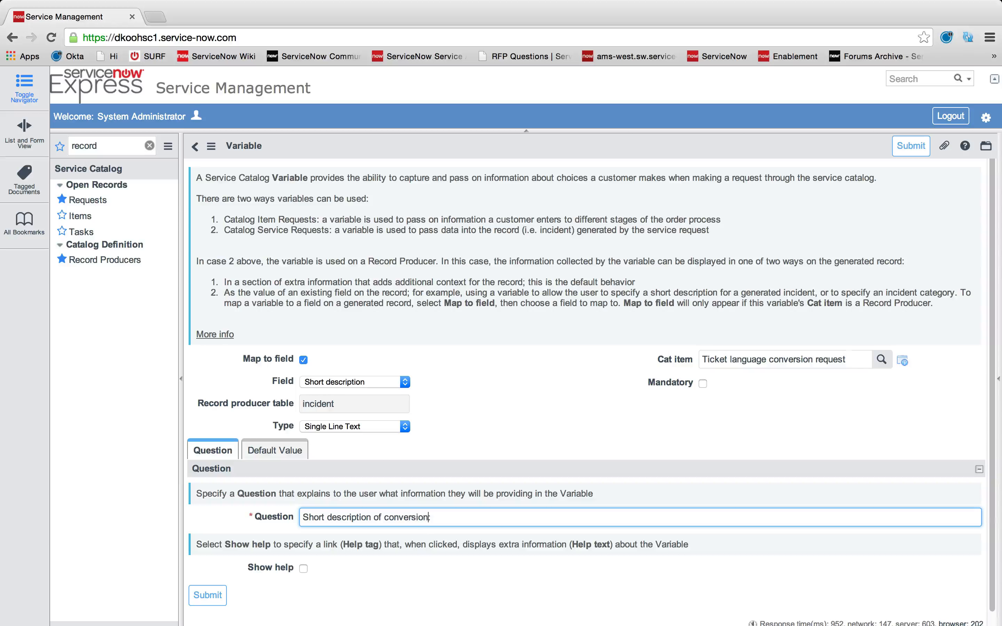
pyautogui.click(207, 595)
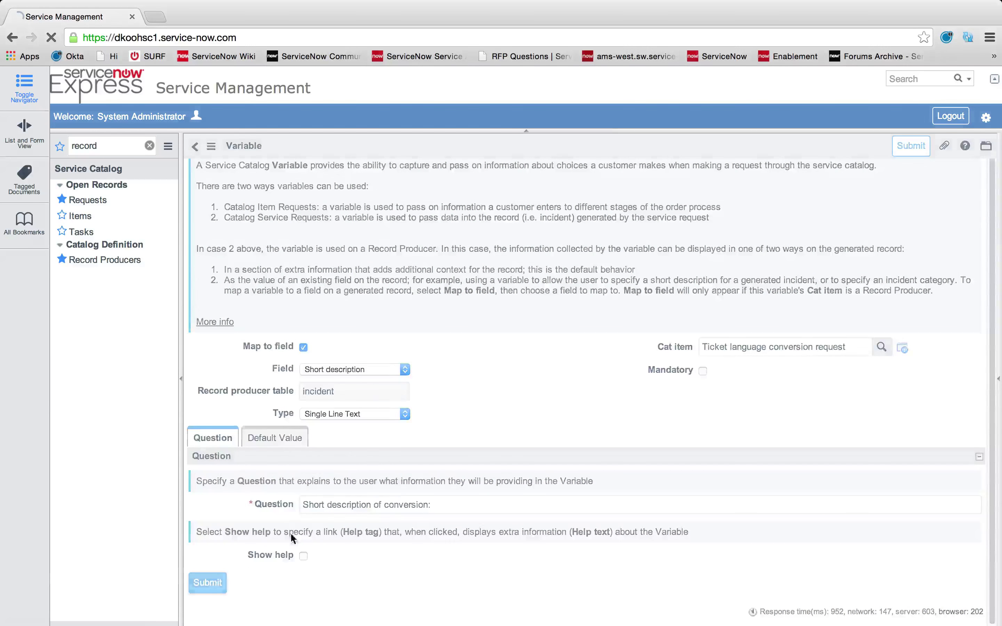
pyautogui.click(194, 145)
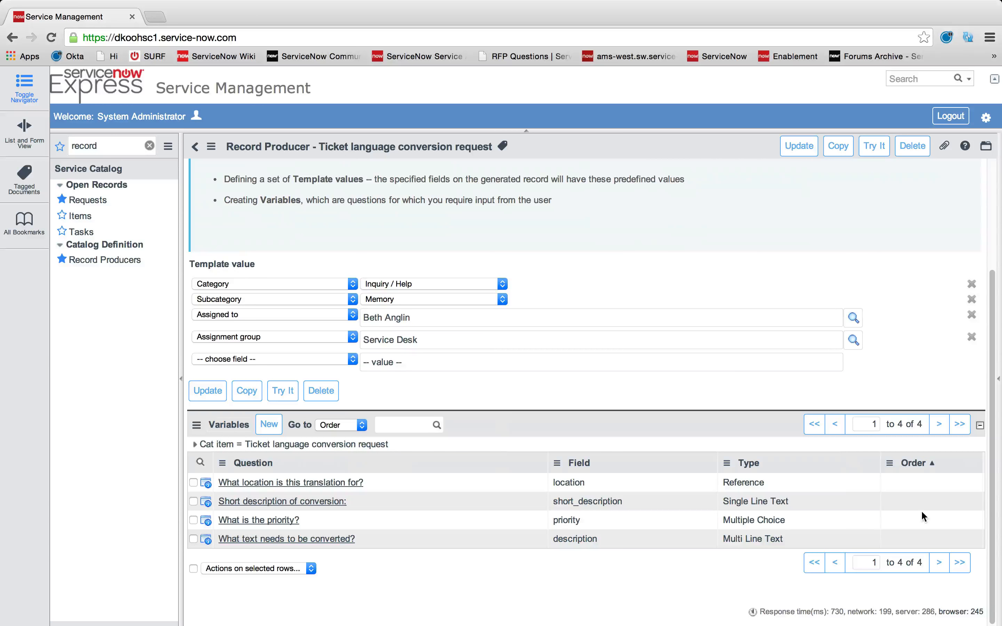
# Order the variables 10, 20, 30, 40 with short description first, priority, location, text, and save the producer.
pyautogui.doubleClick(912, 501)
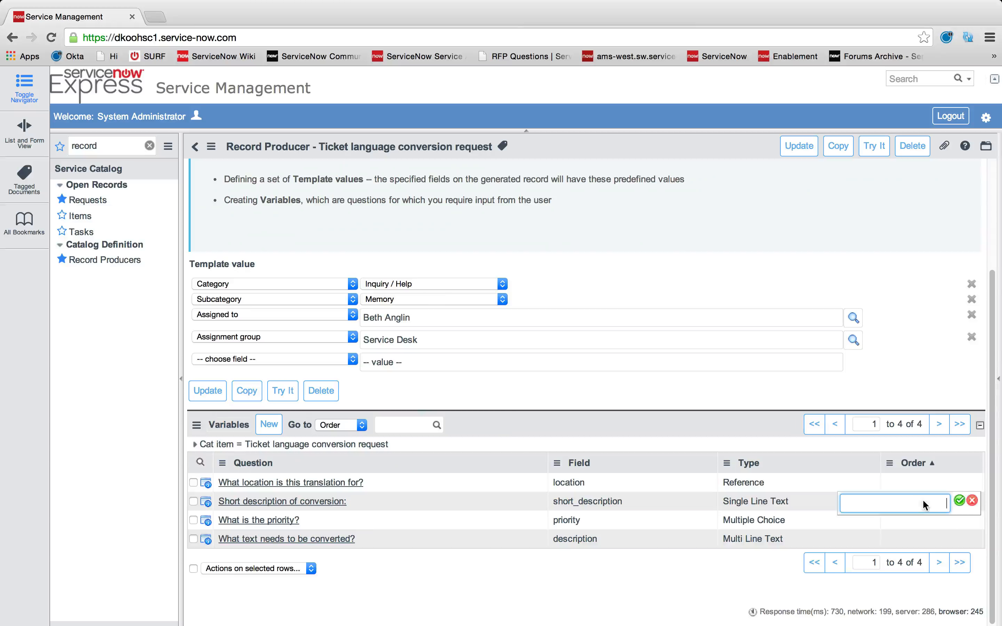
pyautogui.write('10')
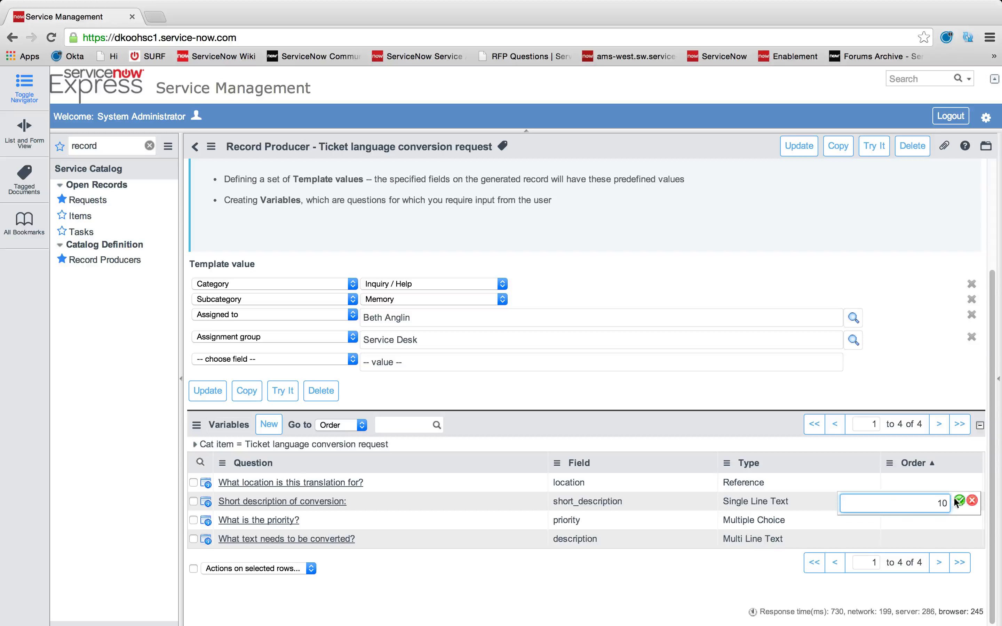
pyautogui.click(959, 501)
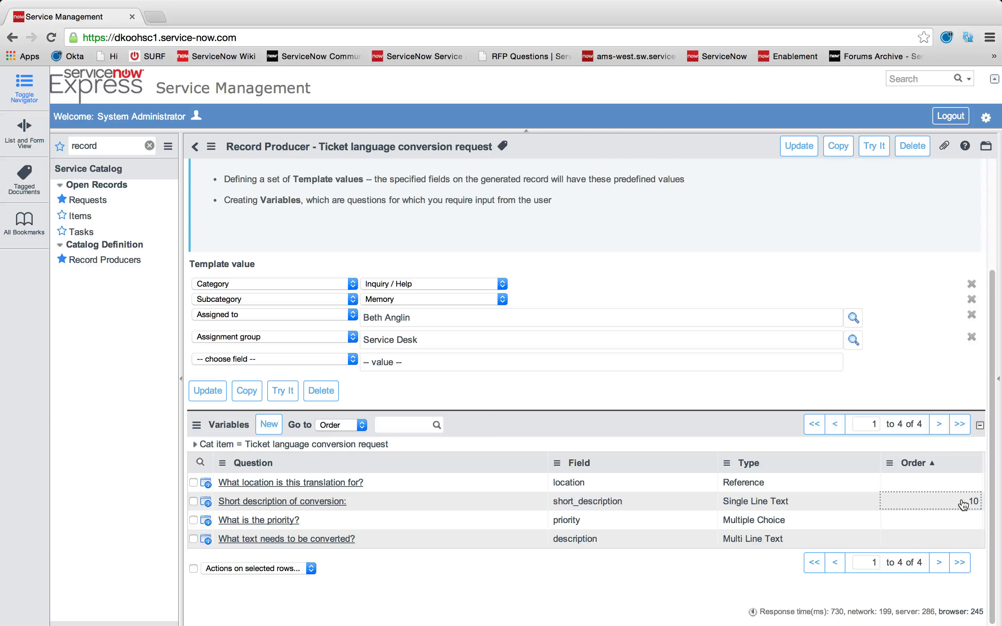
pyautogui.doubleClick(929, 520)
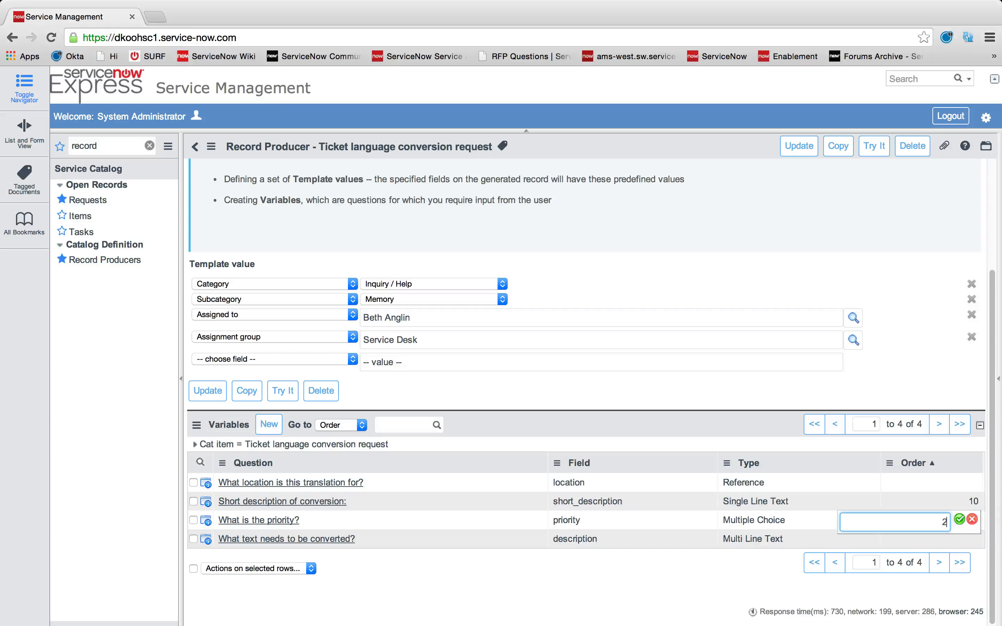
pyautogui.click(958, 519)
pyautogui.write('40')
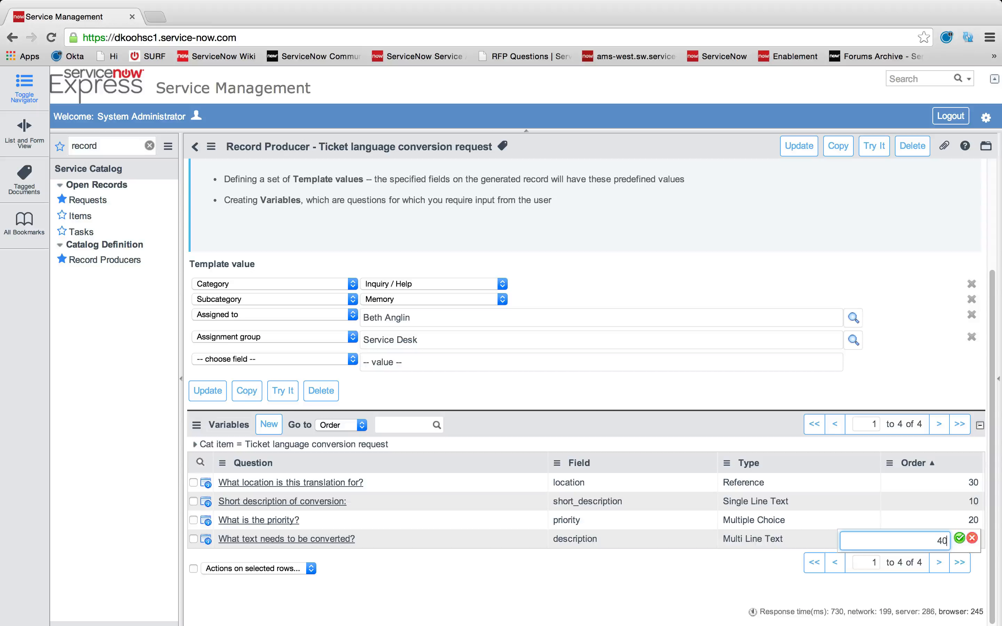
pyautogui.click(960, 537)
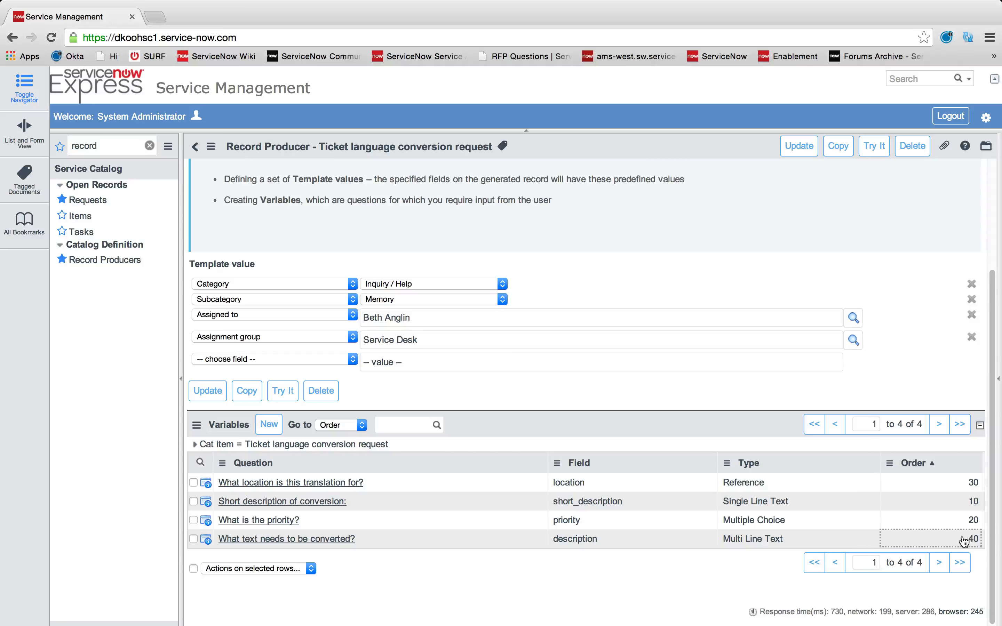
pyautogui.moveTo(811, 480)
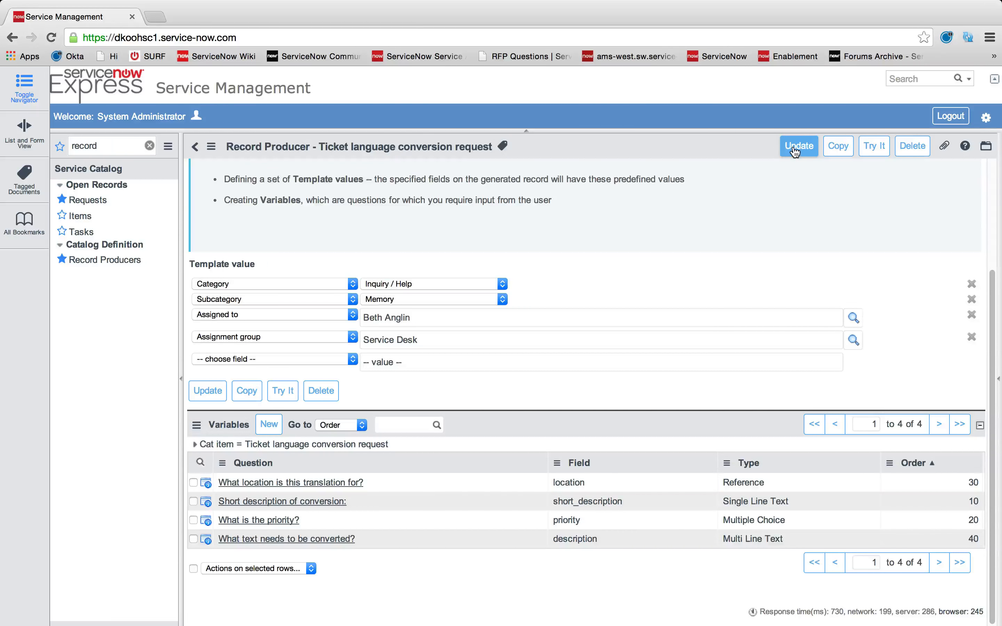
pyautogui.click(873, 145)
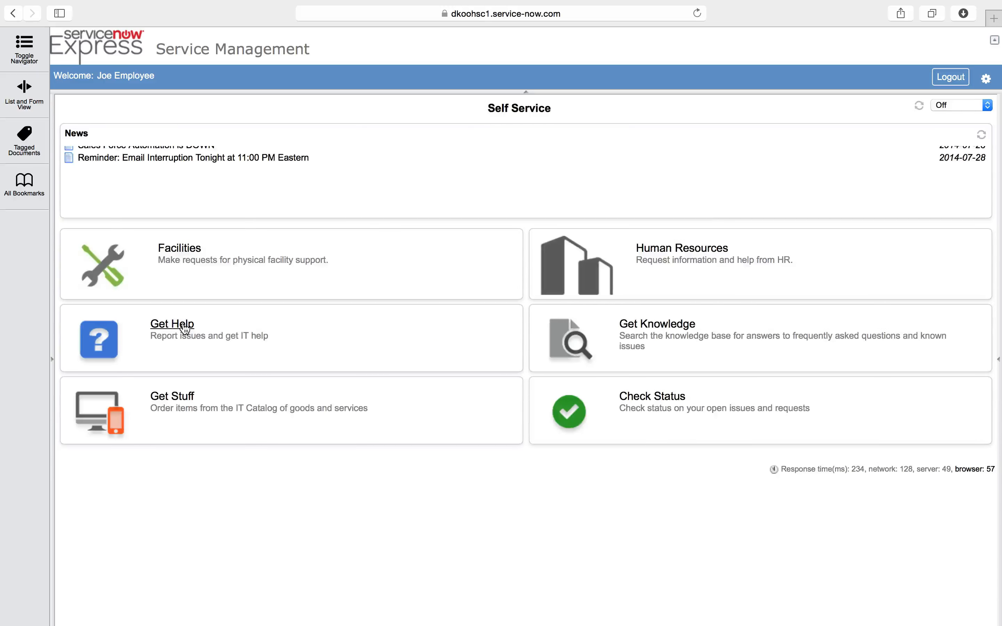
# Open Get Help and choose the Ticket language conversion request item.
pyautogui.click(171, 324)
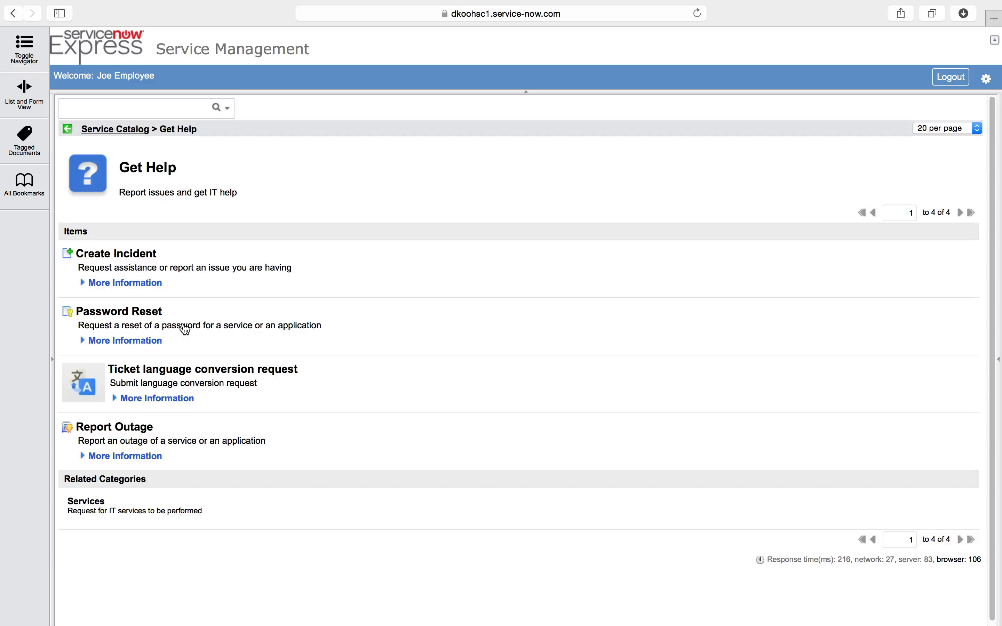
pyautogui.moveTo(203, 369)
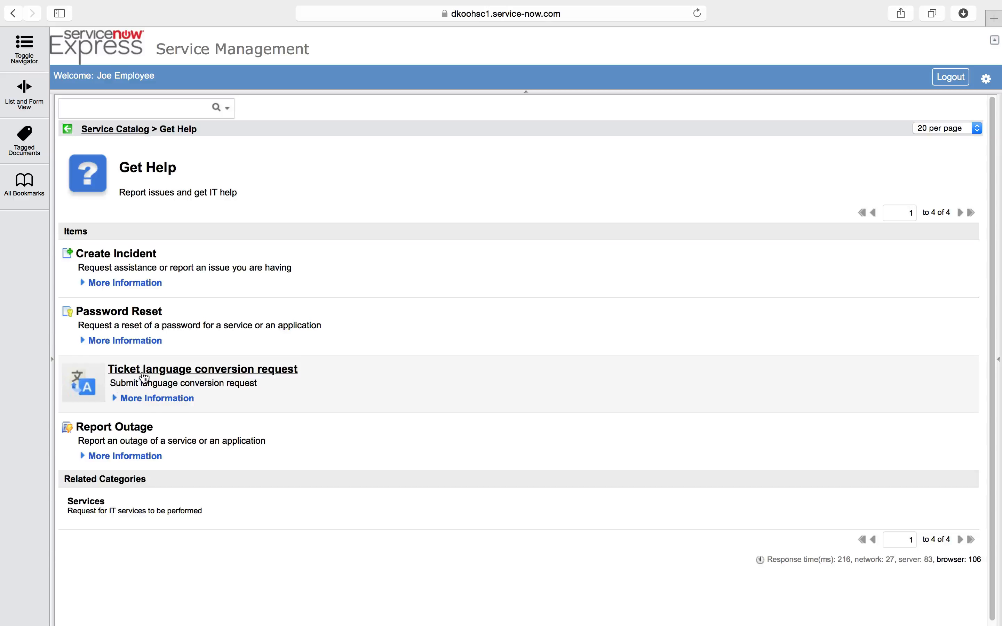
pyautogui.click(203, 369)
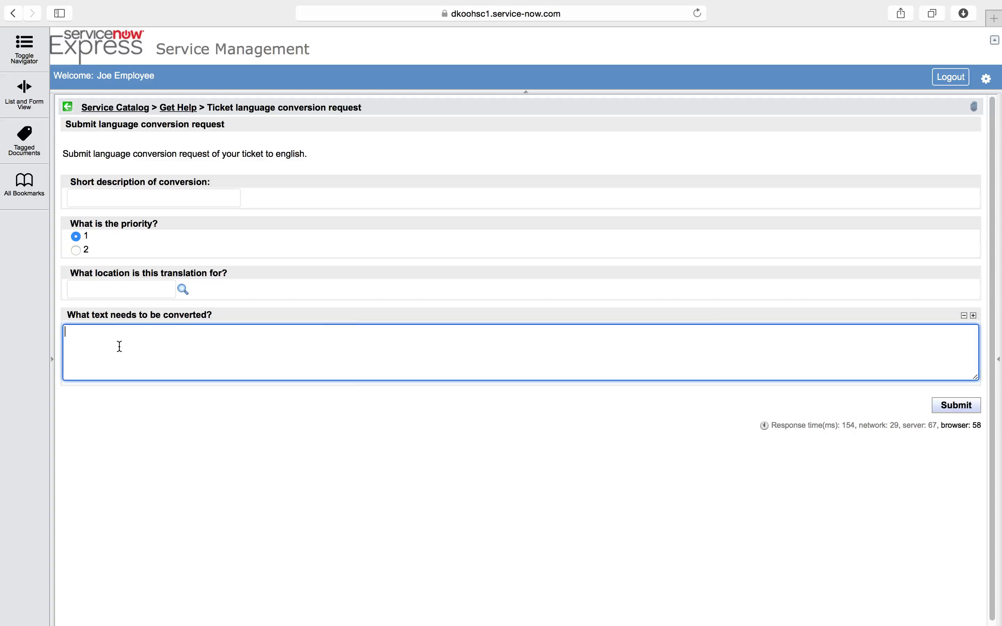
# Submit the request with short description 'translate to chinese' and text 'hello please buy our product'.
pyautogui.click(153, 198)
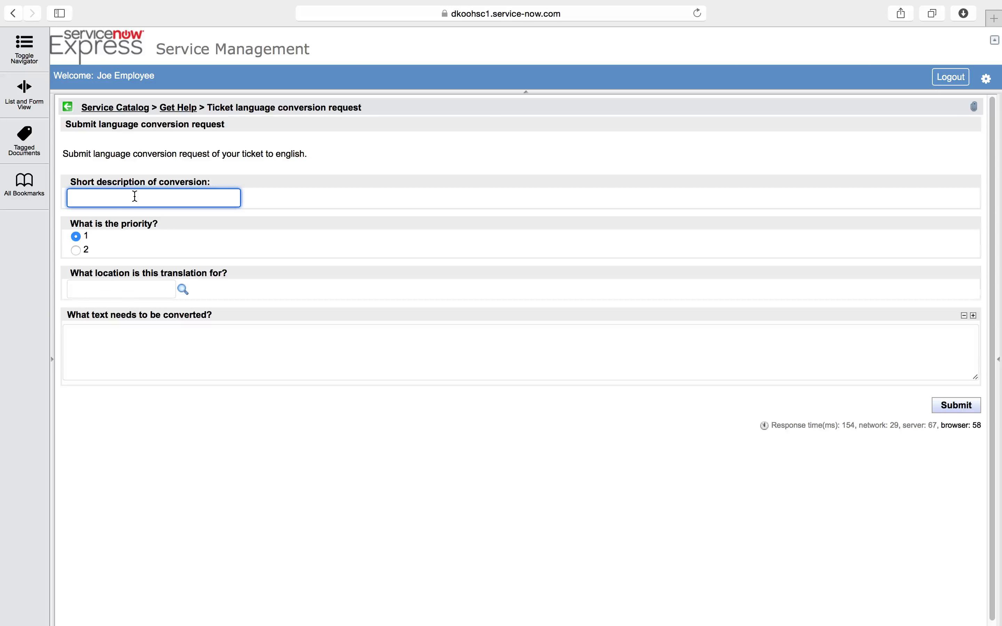
pyautogui.write('translate to')
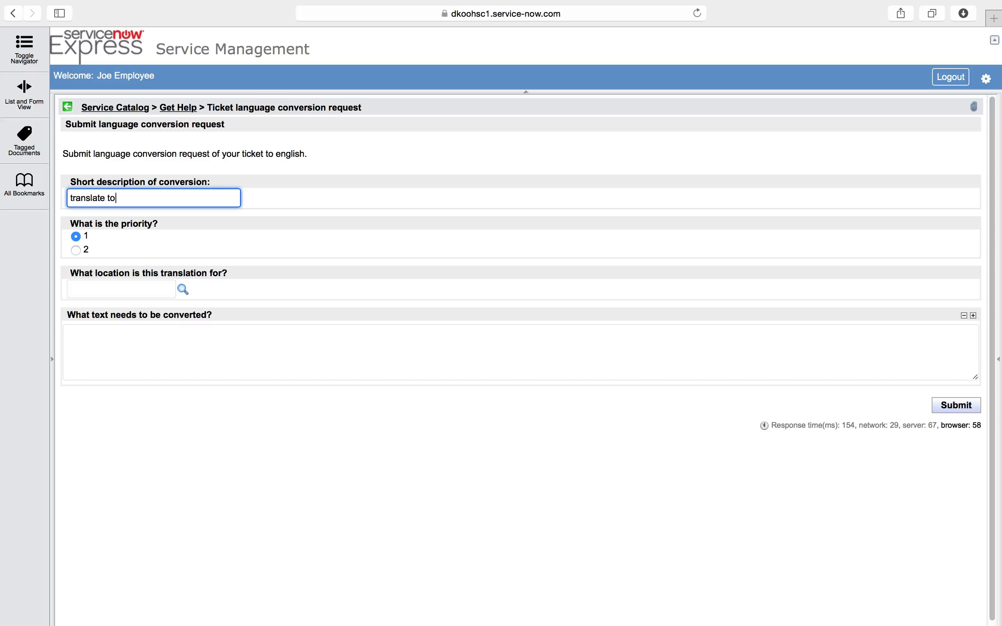
pyautogui.write('chinese')
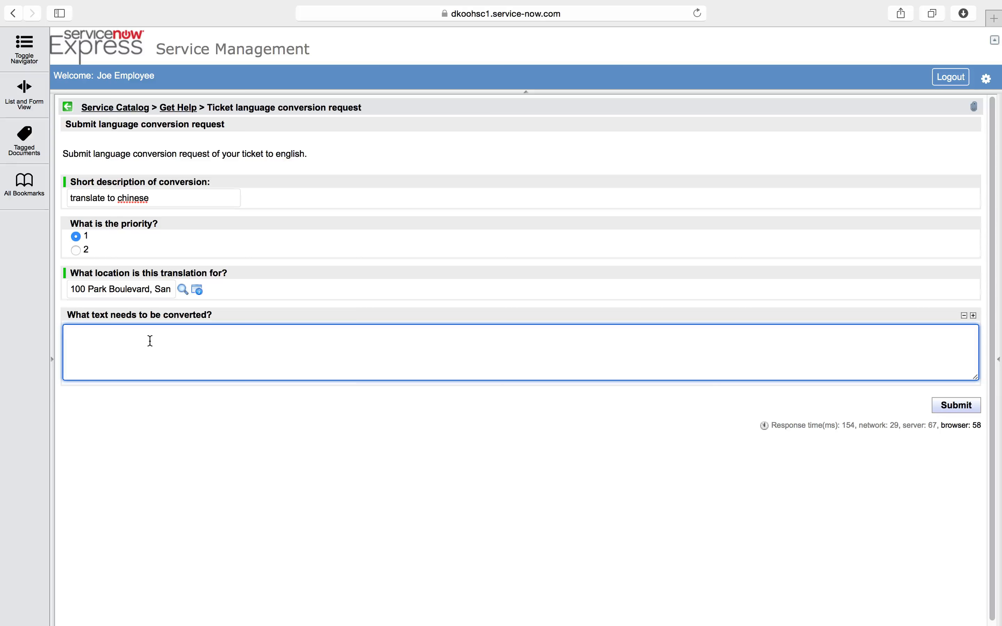
pyautogui.write('hello please buy')
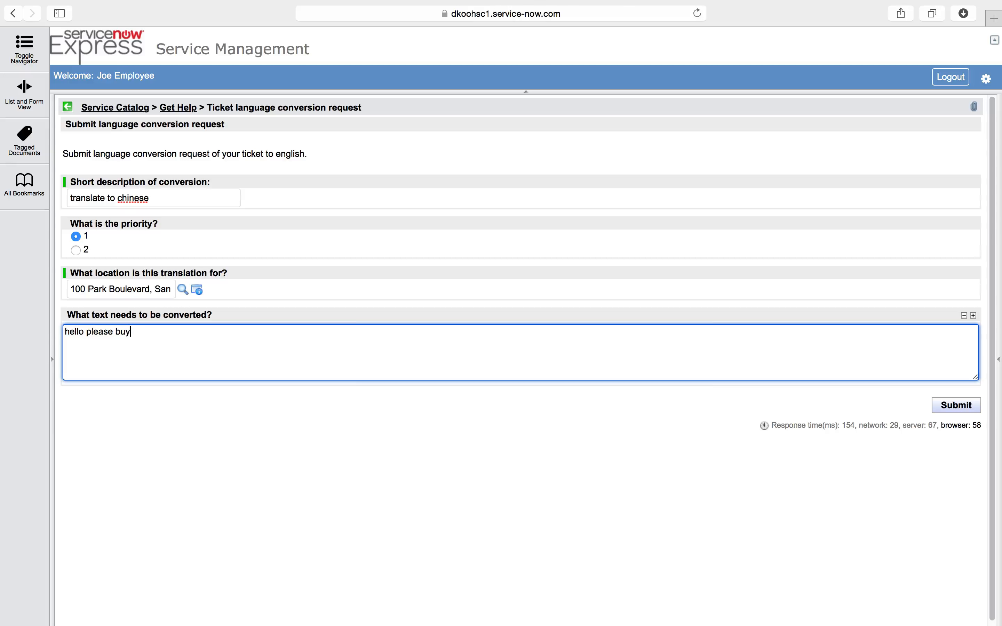
pyautogui.write('our product')
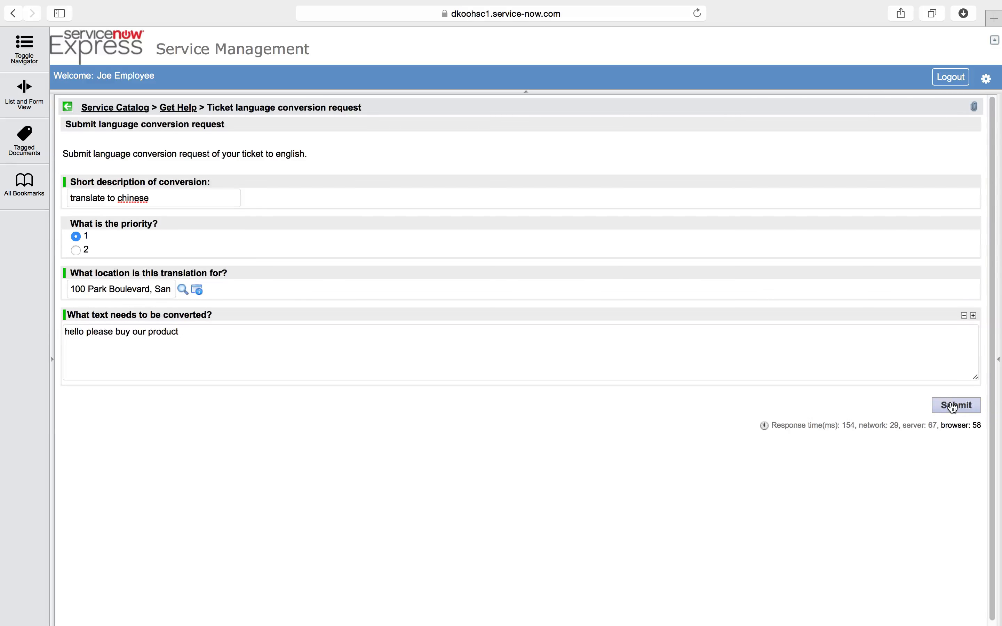
pyautogui.click(954, 404)
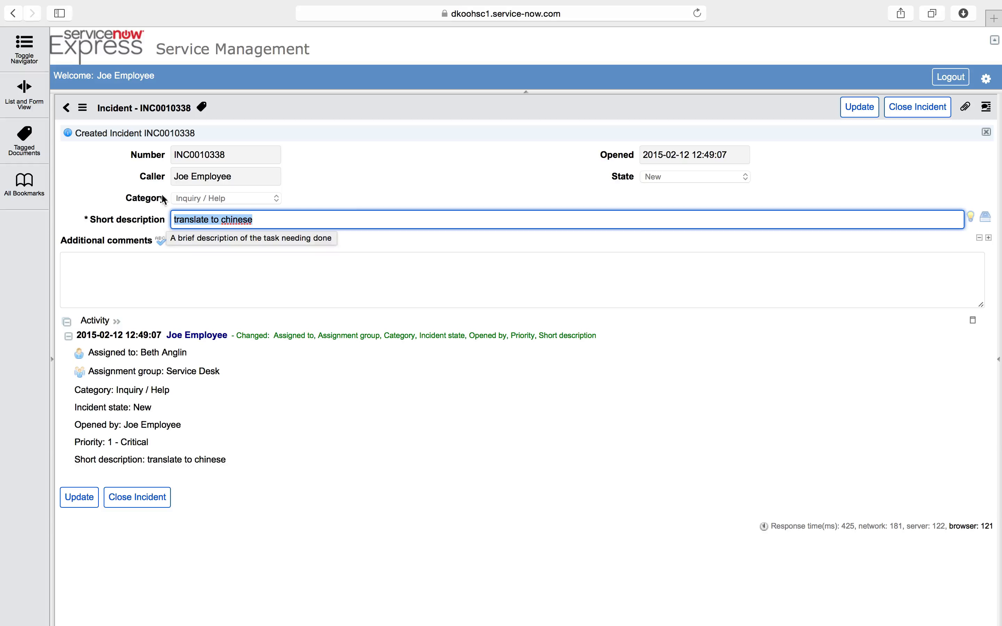
pyautogui.moveTo(125, 354)
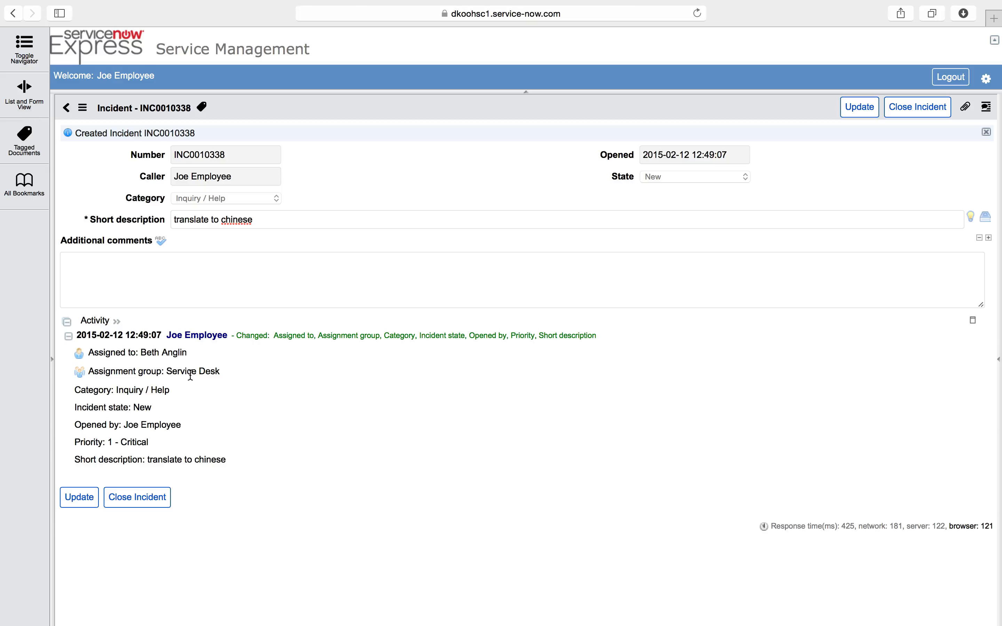
# Highlight the incident's 1 - Critical priority entry to verify it.
pyautogui.doubleClick(123, 442)
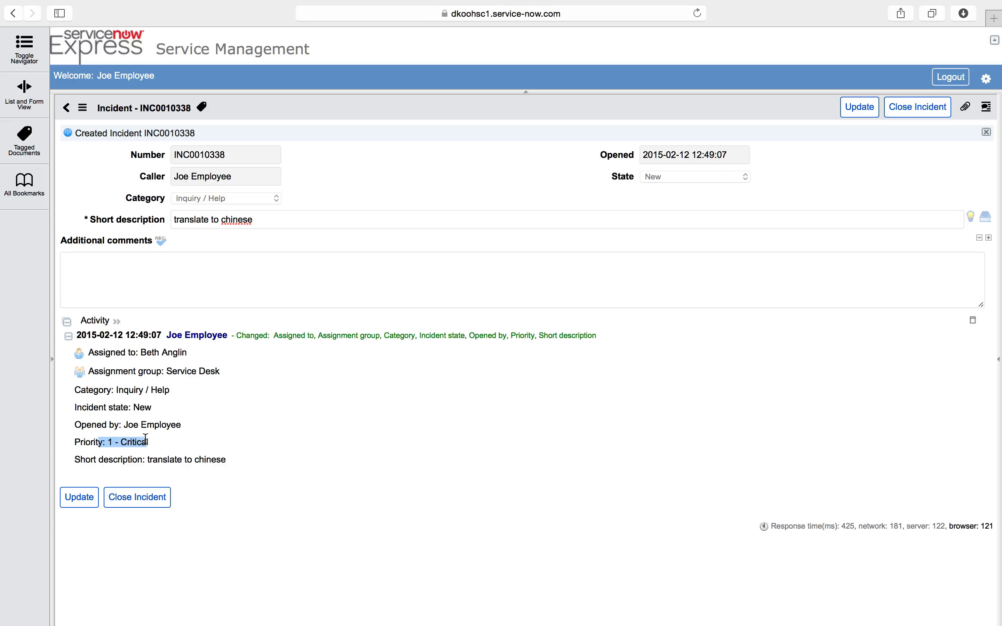
pyautogui.moveTo(193, 446)
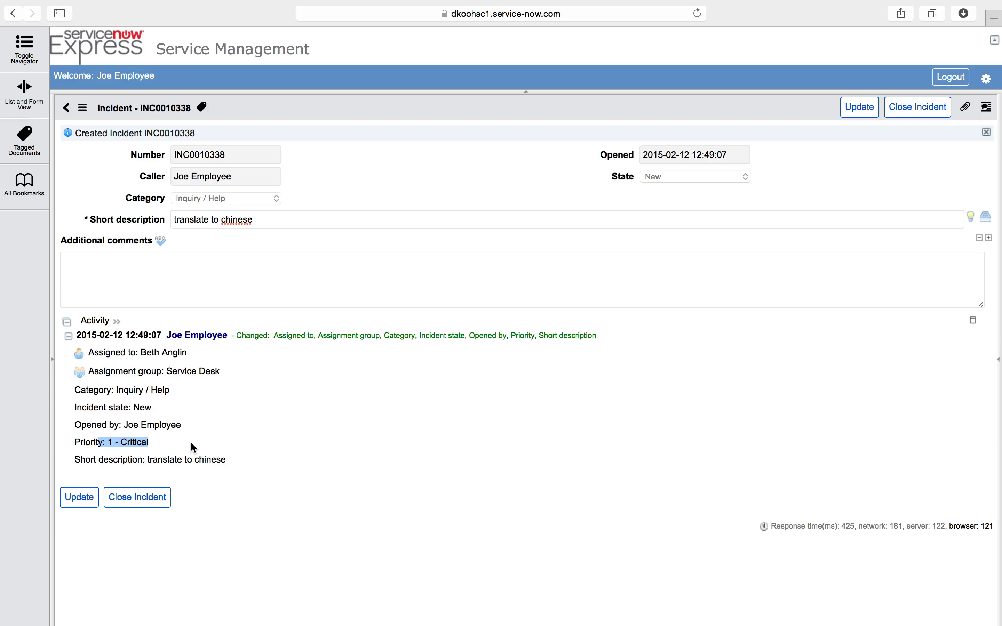